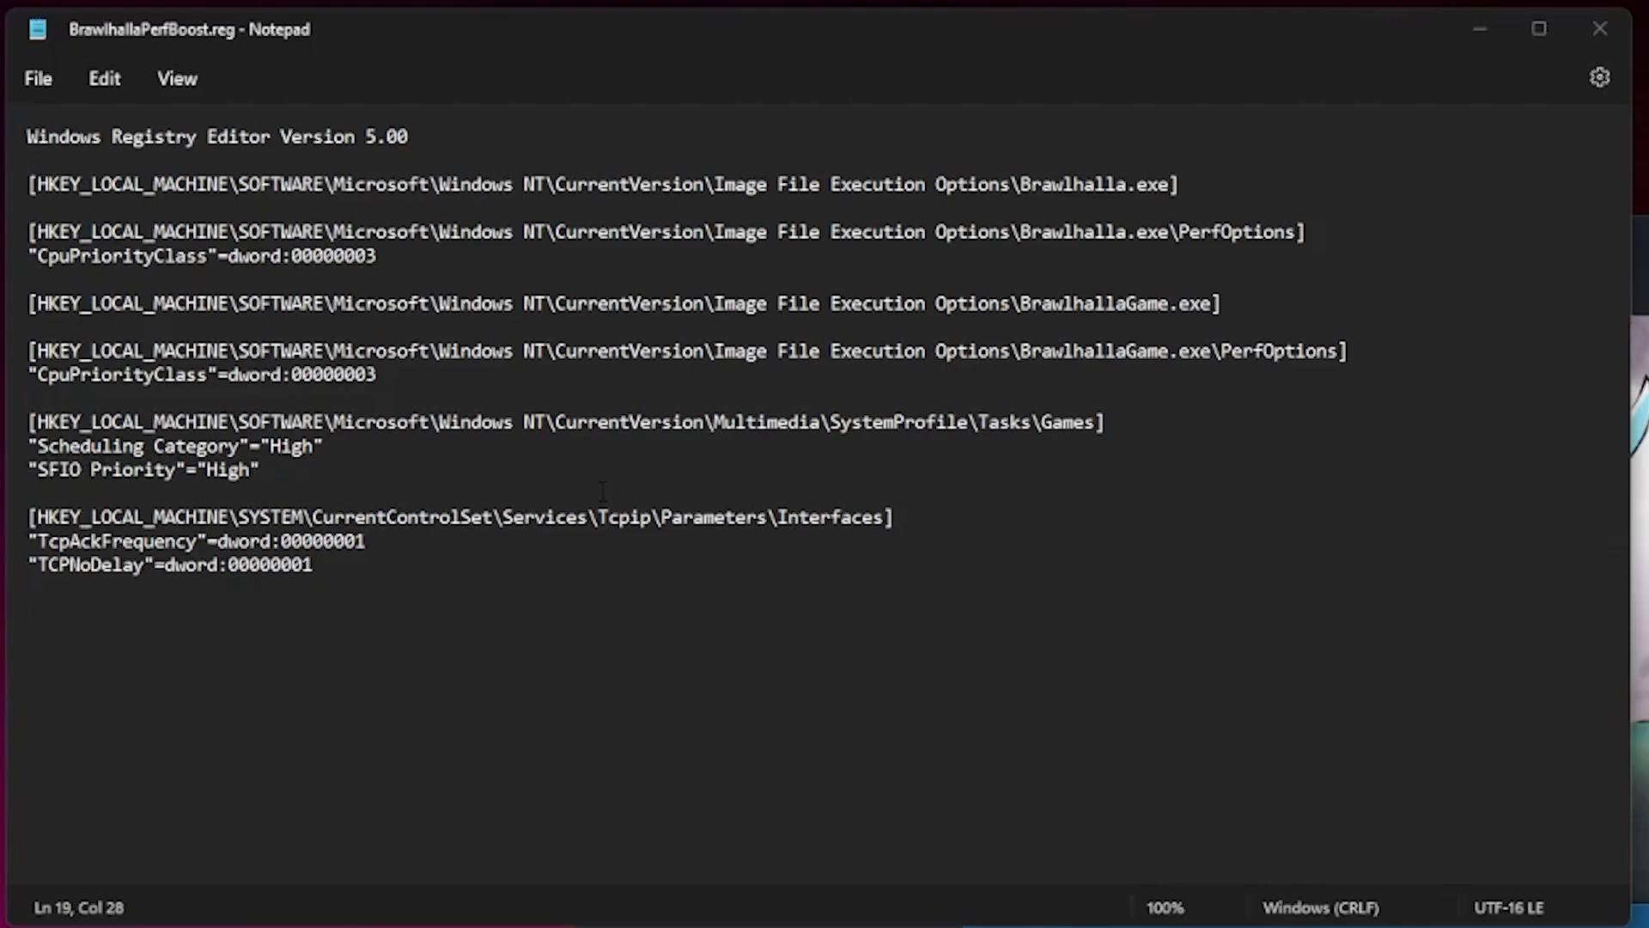
{"action": "mouse_move", "coordinate": [734, 35]}
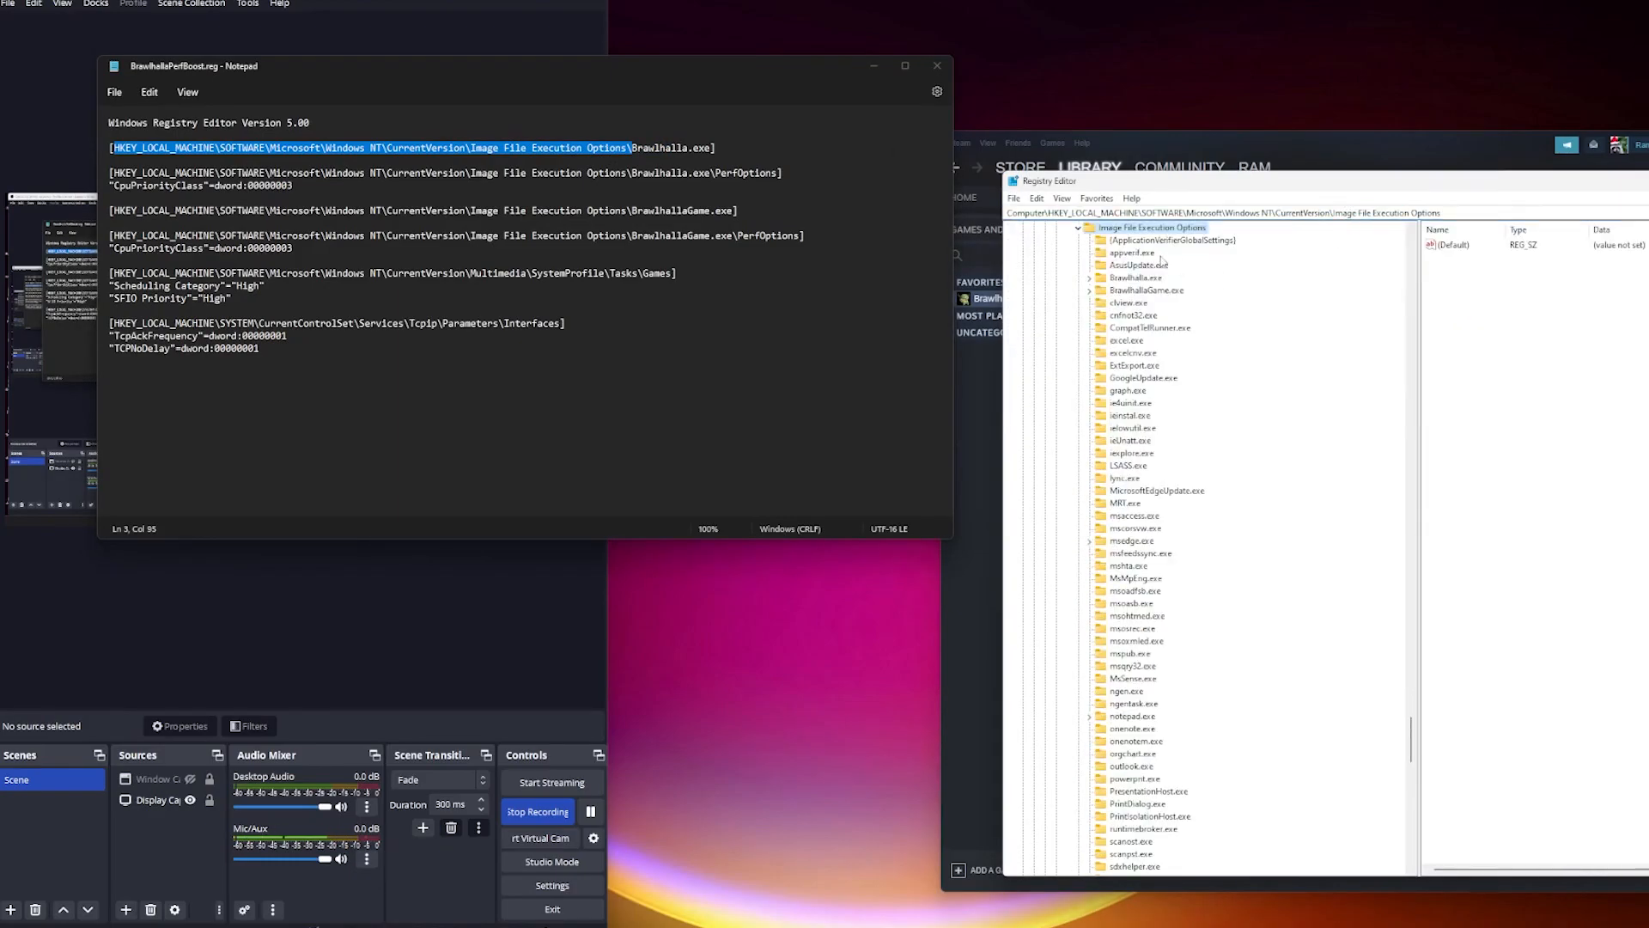
Show Brawlhalla.exe's PerfOptions key and confirm CpuPriorityClass is 3
{"action": "left_click", "coordinate": [1091, 279]}
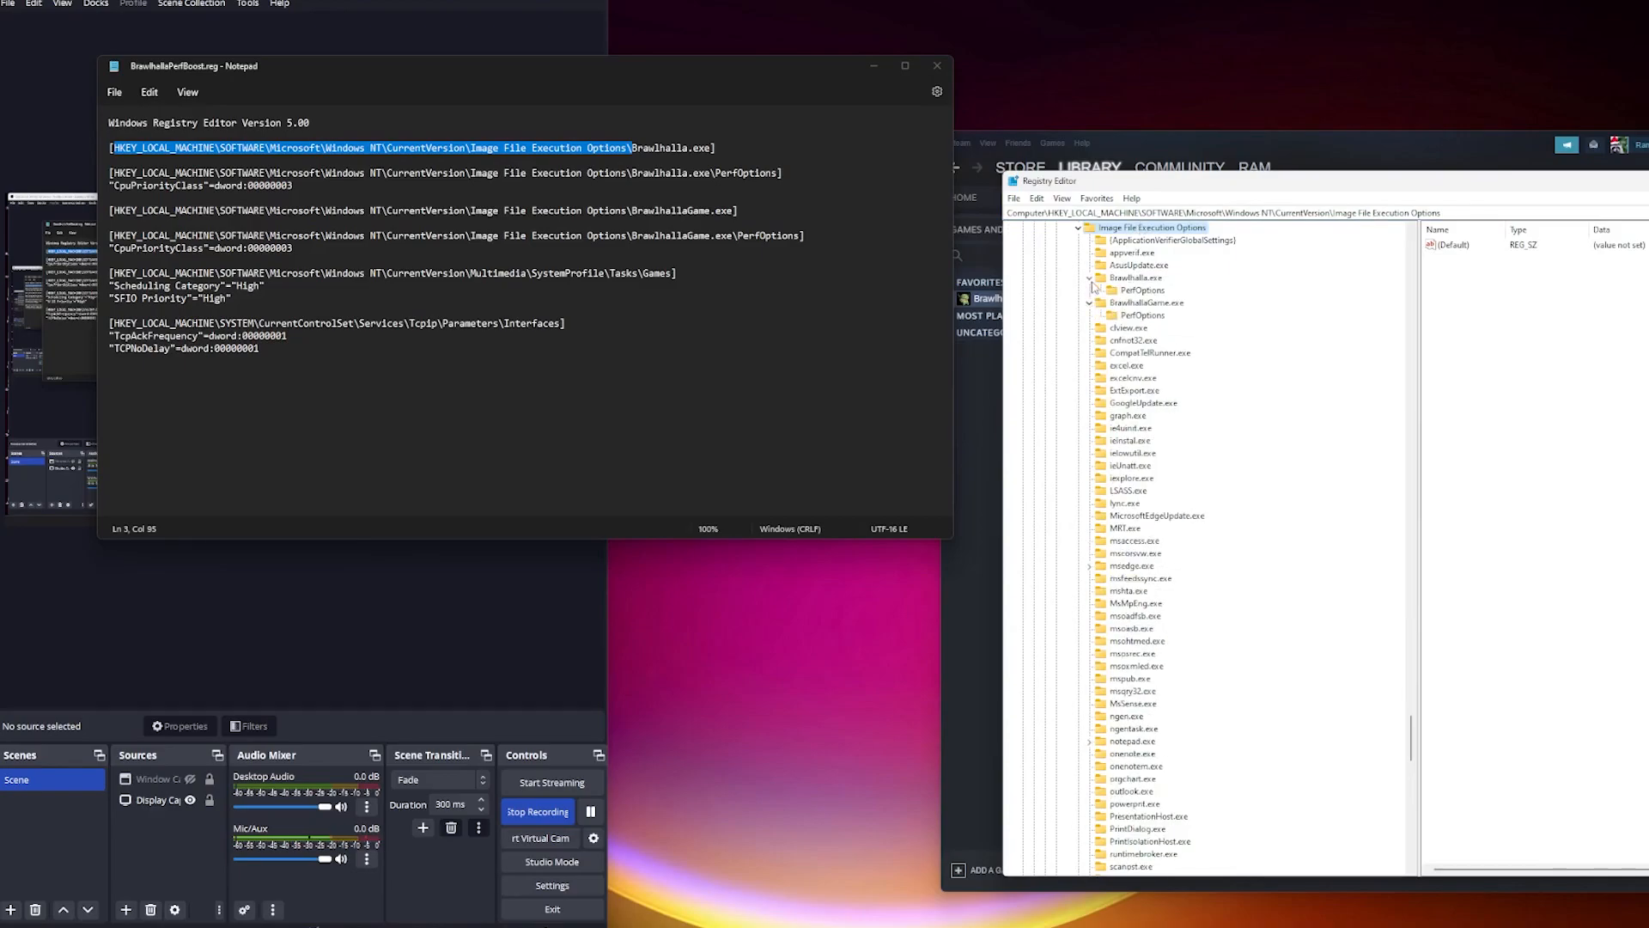
{"action": "left_click", "coordinate": [1140, 289]}
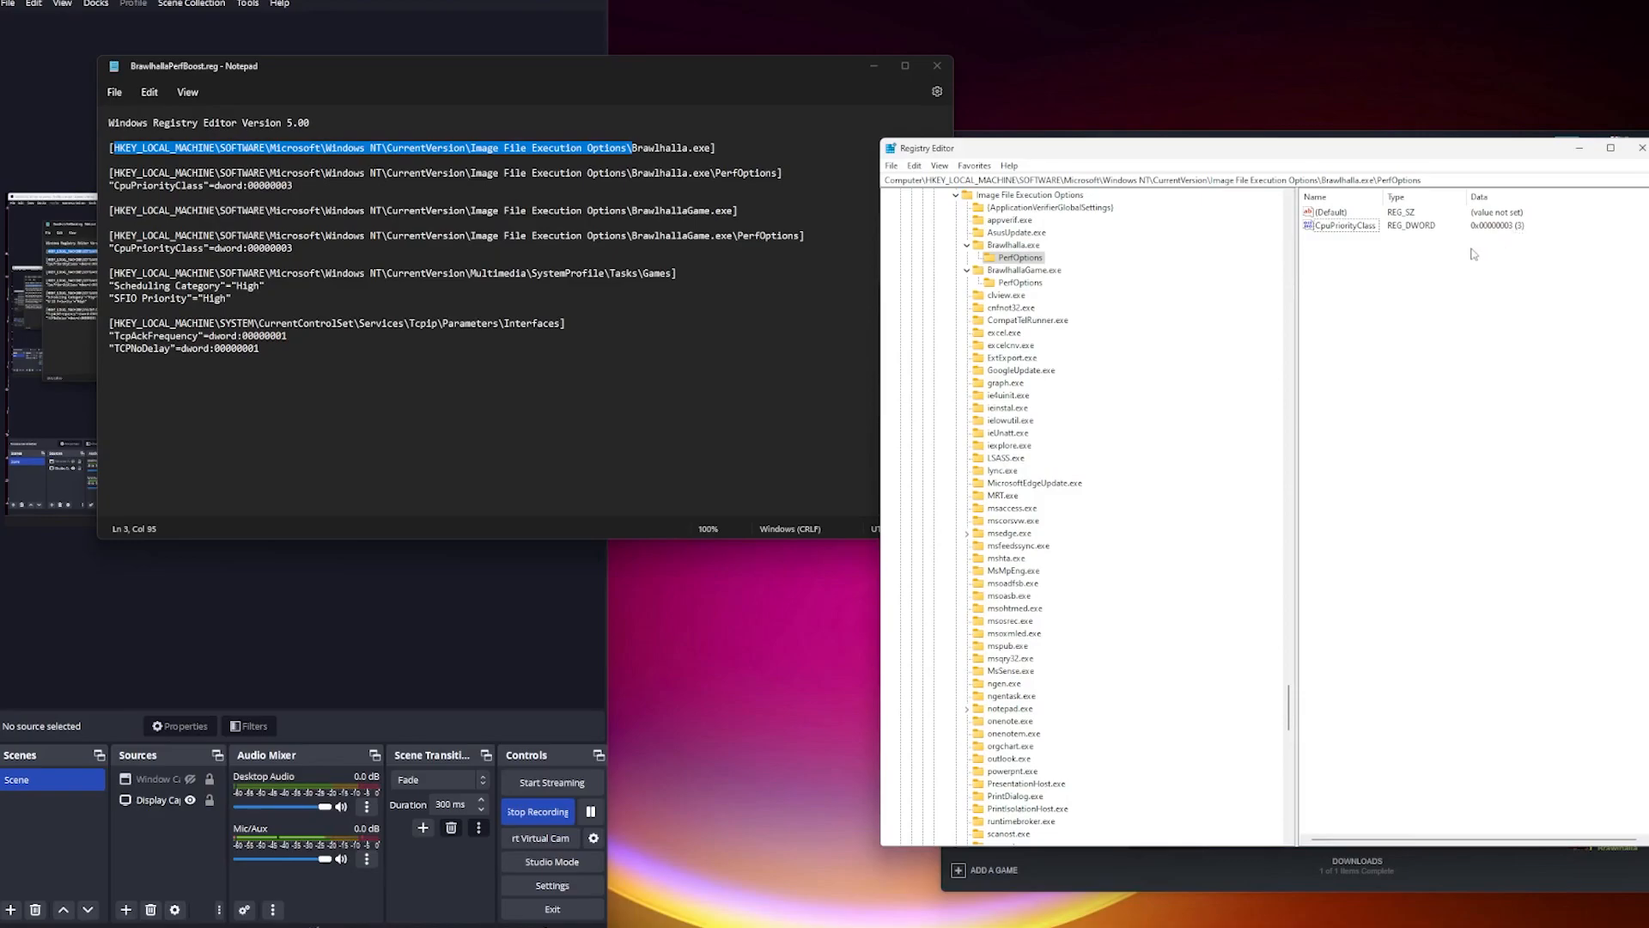
{"action": "left_click", "coordinate": [1343, 225]}
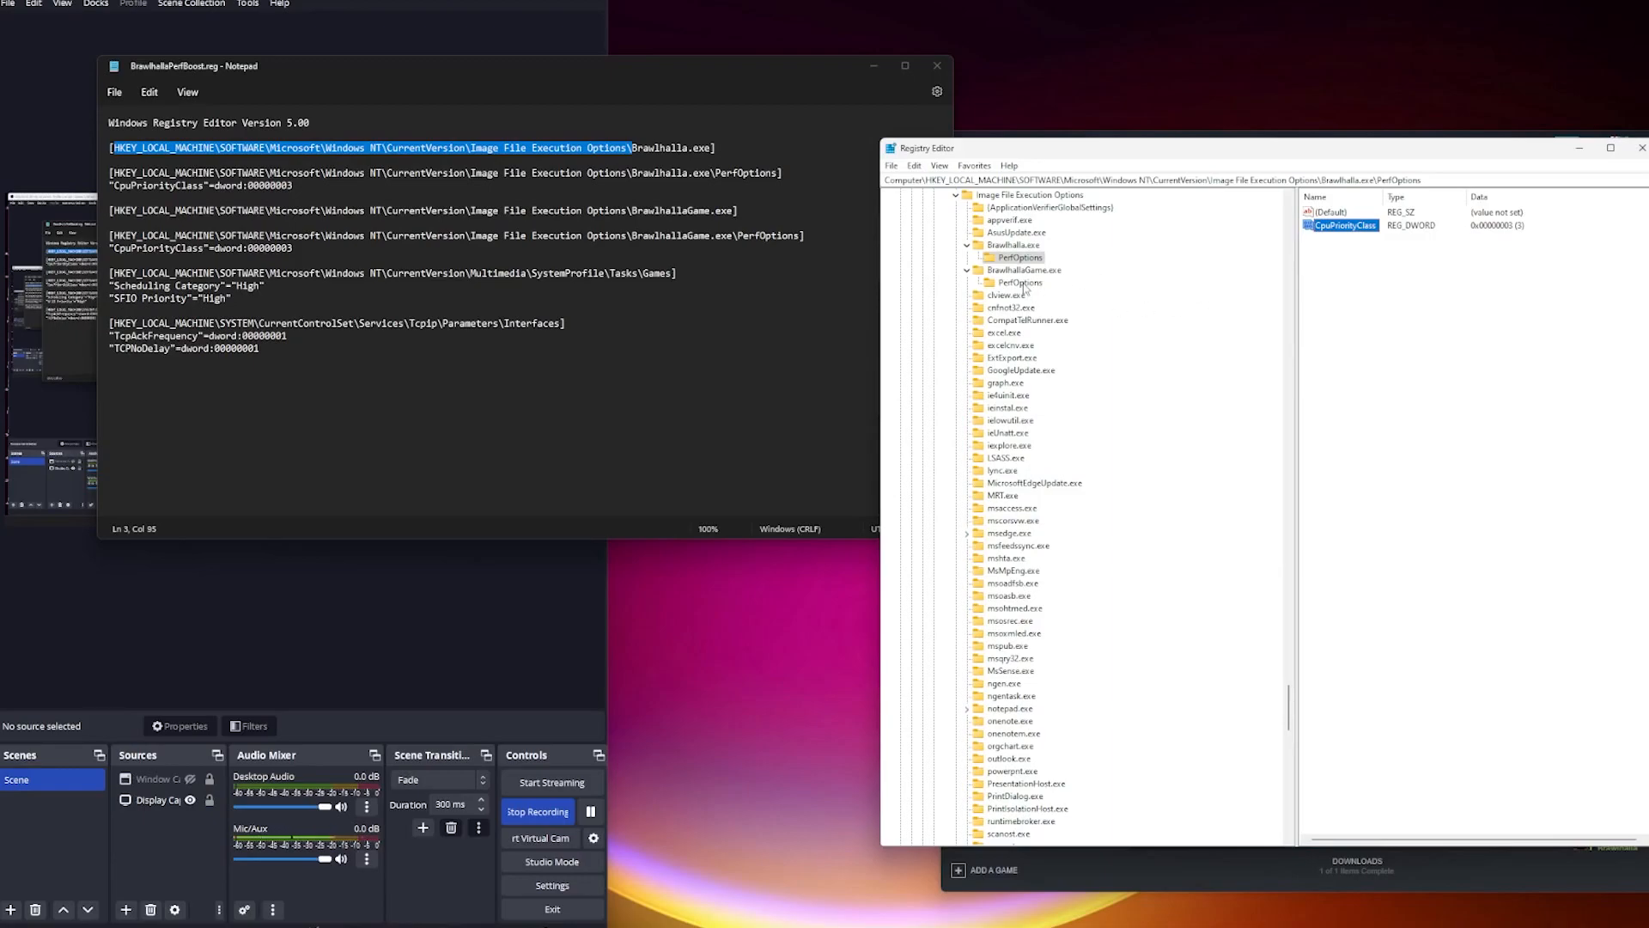
Return to the reg file in Notepad and reposition its window beside Registry Editor
{"action": "left_click", "coordinate": [1019, 281]}
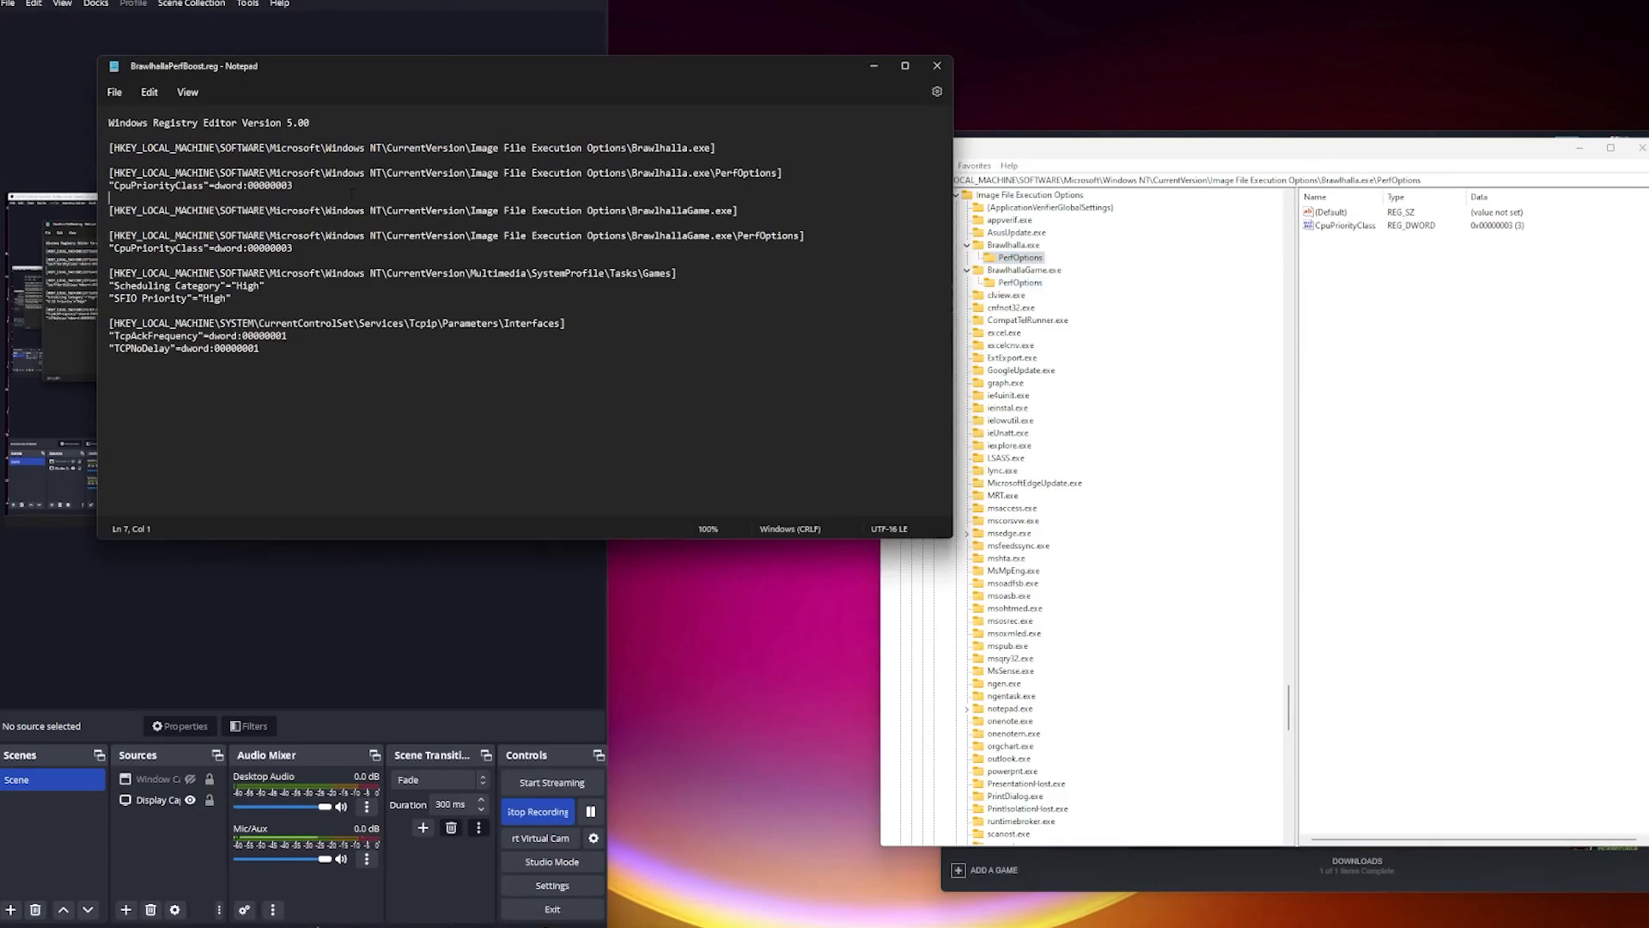
{"action": "left_click_drag", "start_coordinate": [108, 210], "coordinate": [682, 273]}
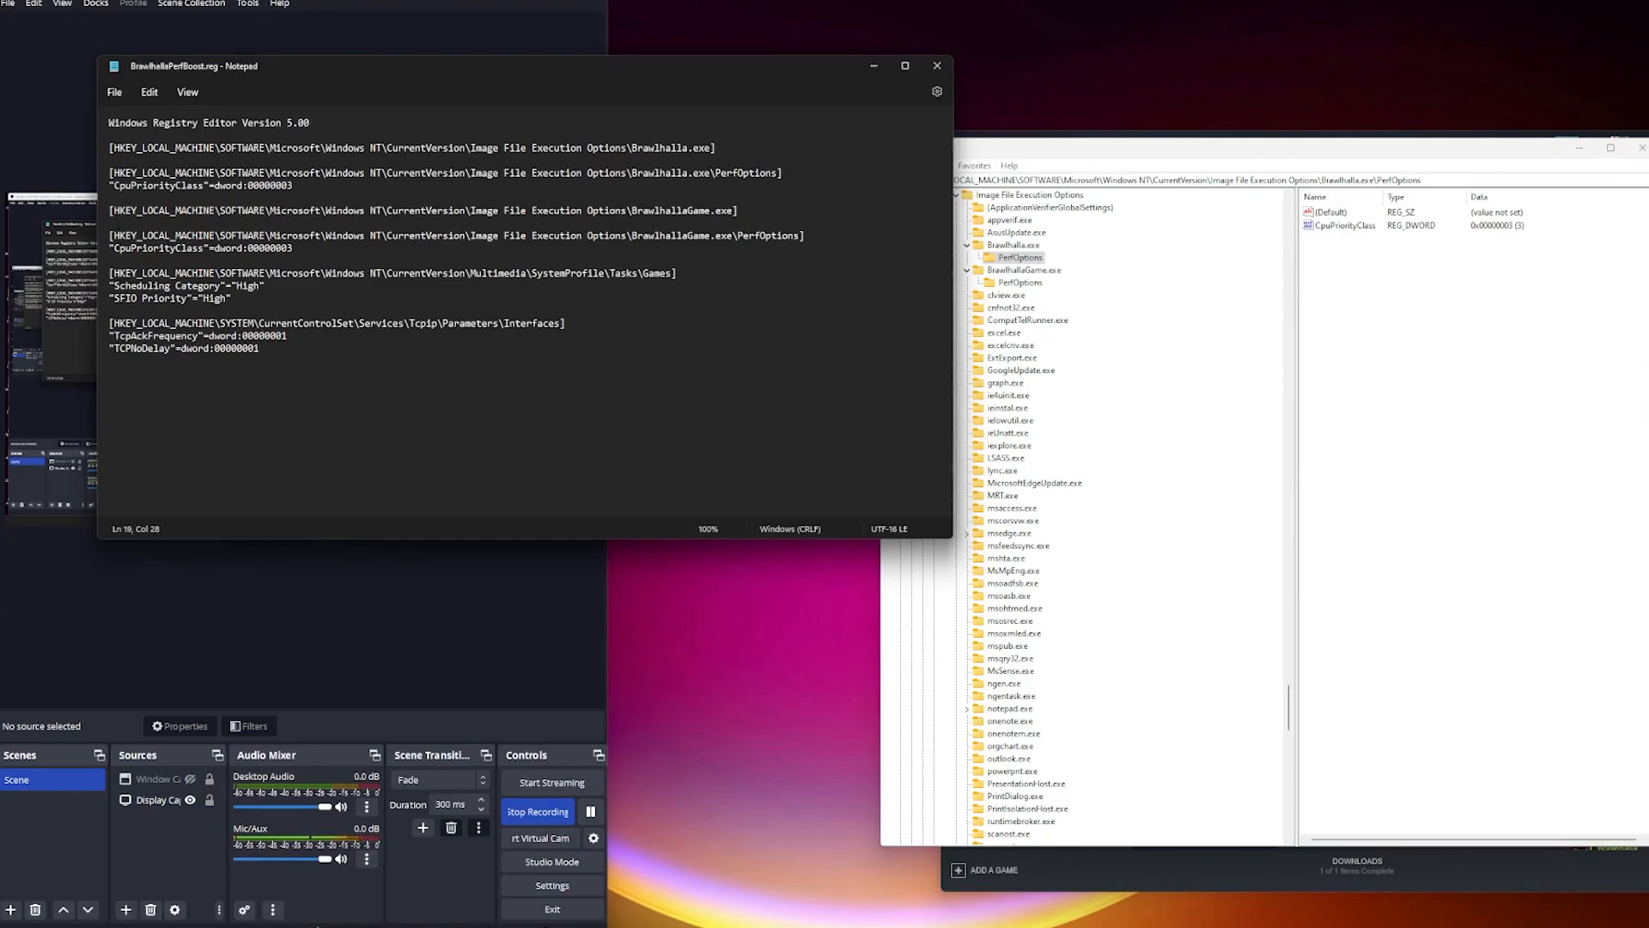
{"action": "left_click_drag", "start_coordinate": [189, 65], "coordinate": [280, 84]}
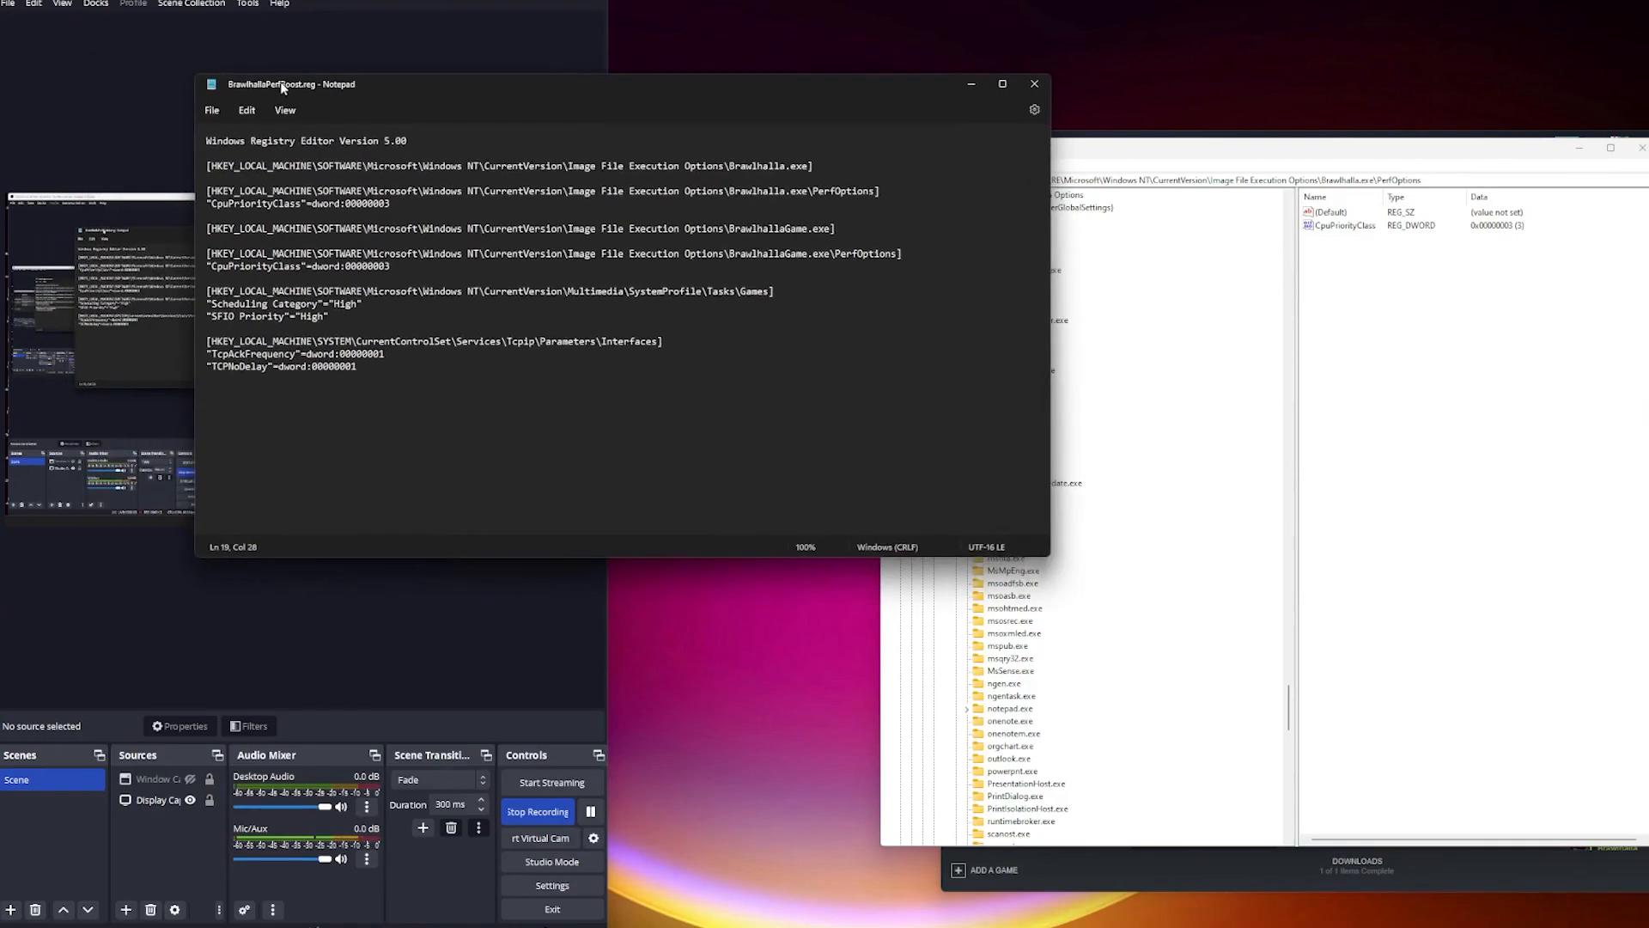
Paste the Multimedia SystemProfile Tasks\Games path into the Registry Editor address bar
{"action": "left_click_drag", "start_coordinate": [294, 85], "coordinate": [204, 86]}
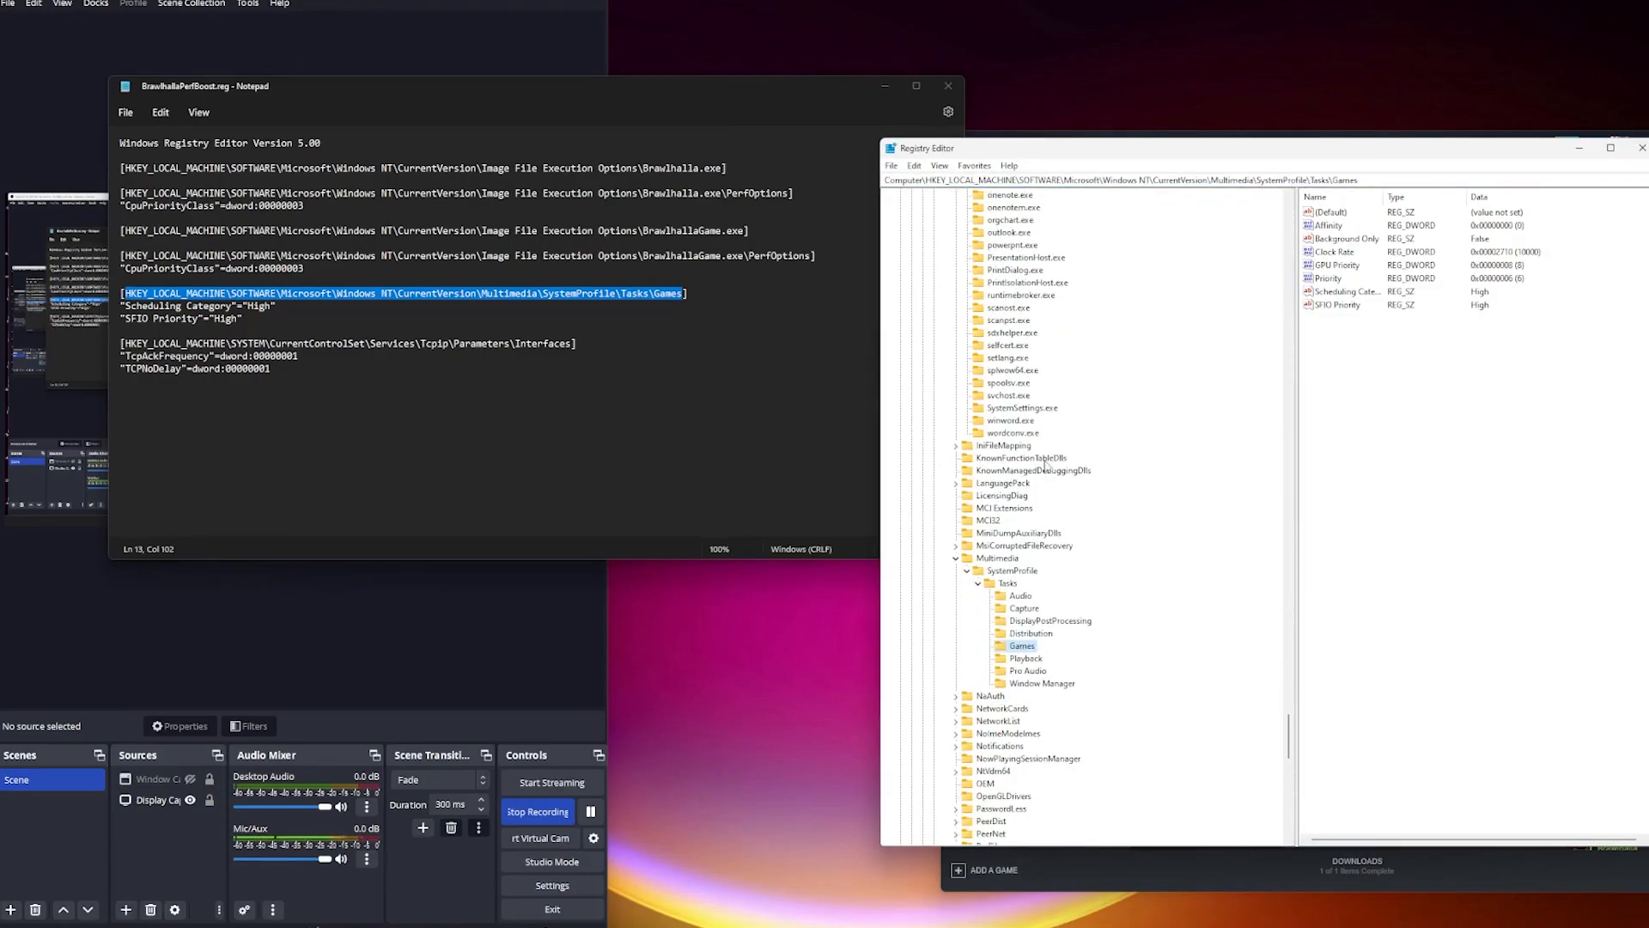
{"action": "right_click", "coordinate": [1024, 644]}
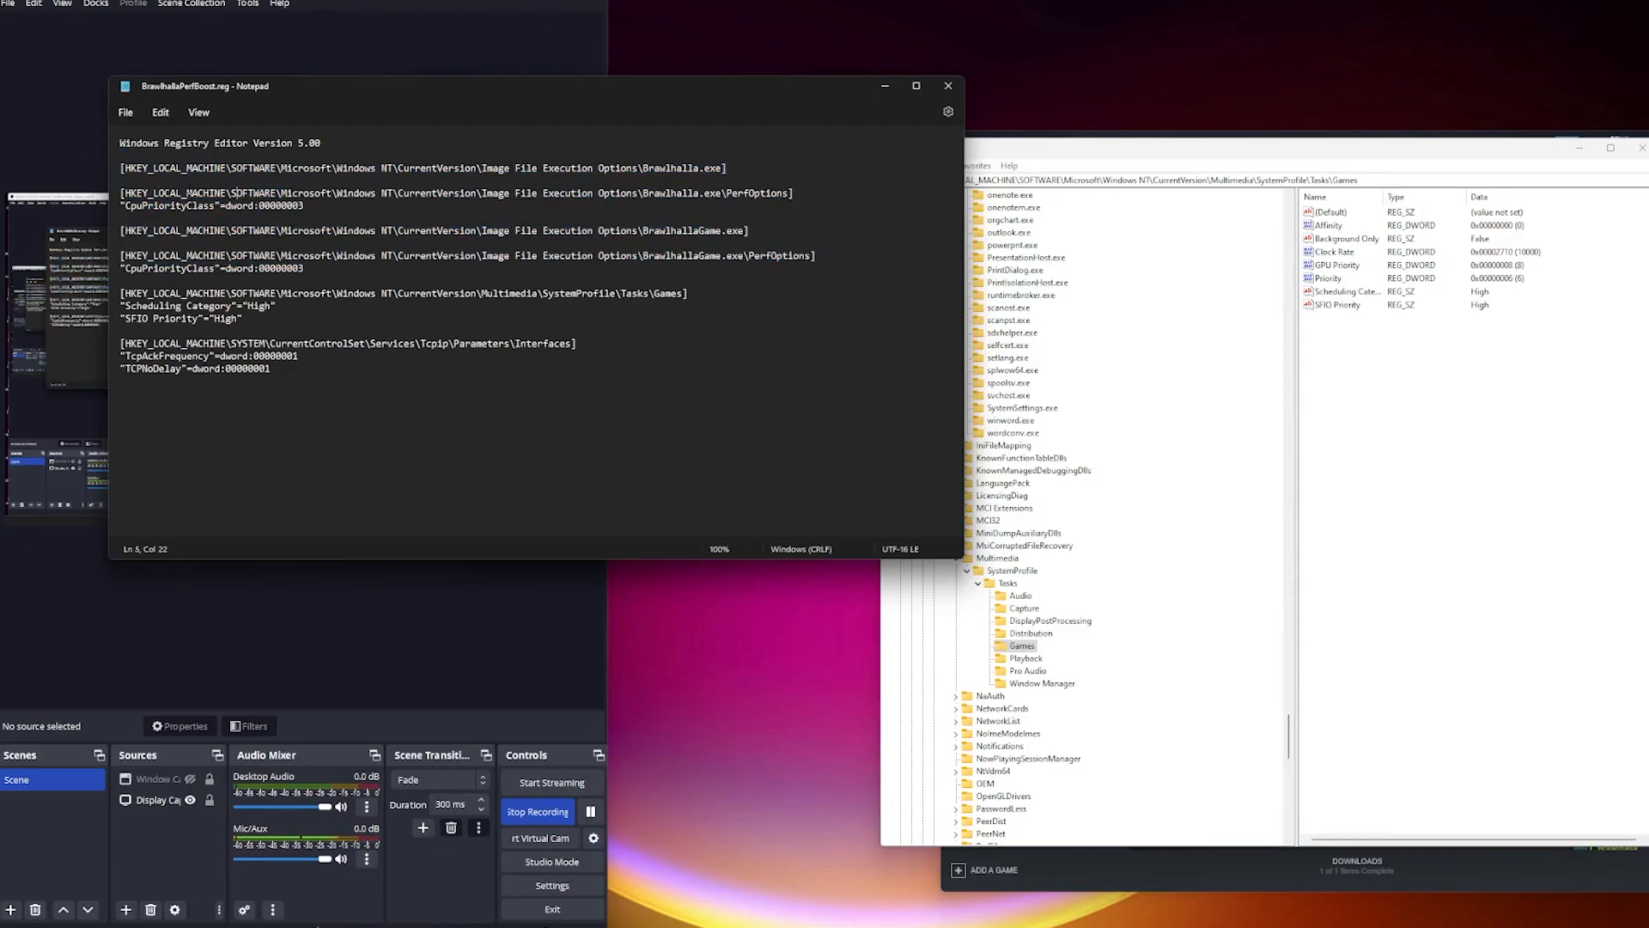
{"action": "left_click", "coordinate": [304, 204]}
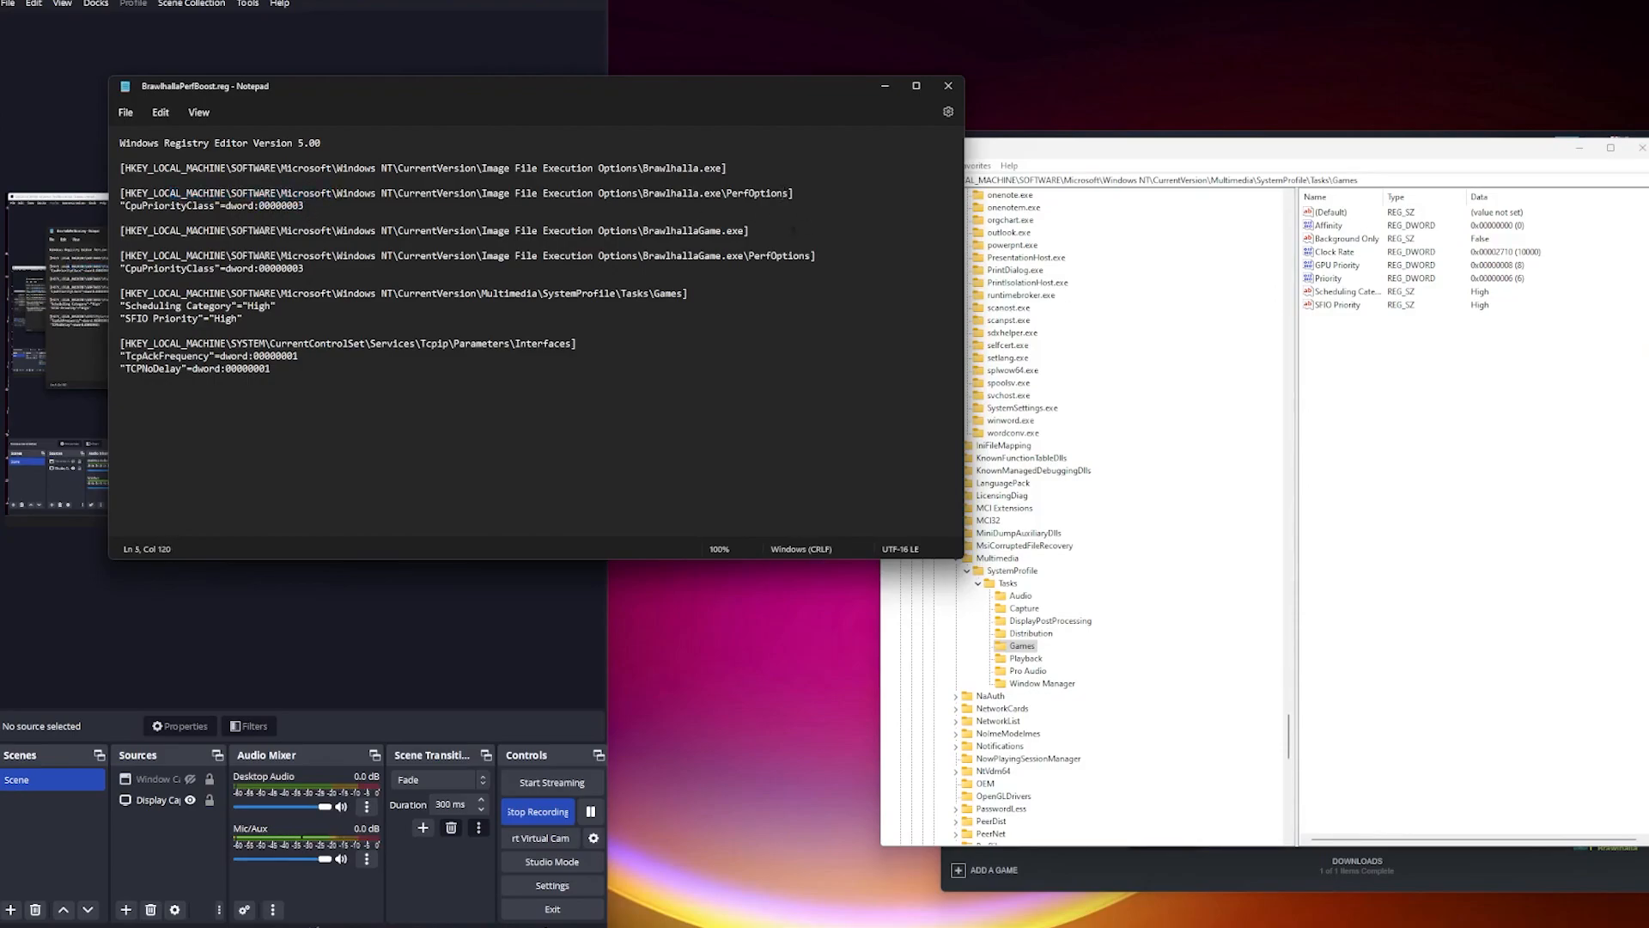
Navigate to the Games key and confirm Scheduling Category and SFIO Priority are High
{"action": "left_click_drag", "start_coordinate": [119, 292], "coordinate": [406, 292]}
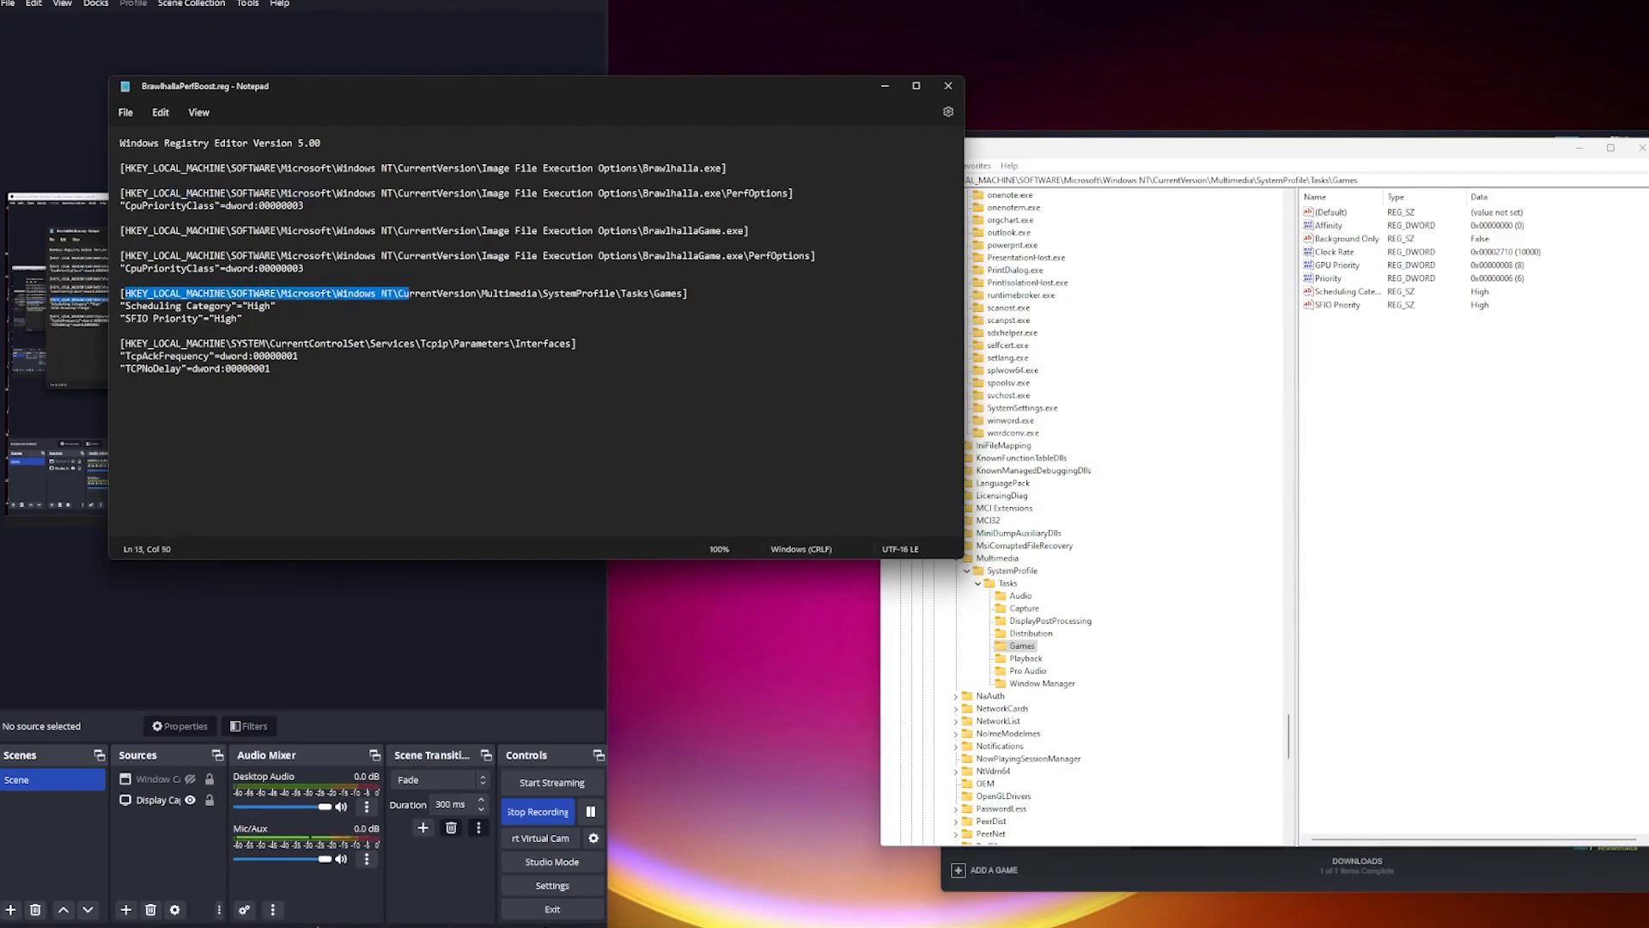
{"action": "right_click", "coordinate": [1020, 644]}
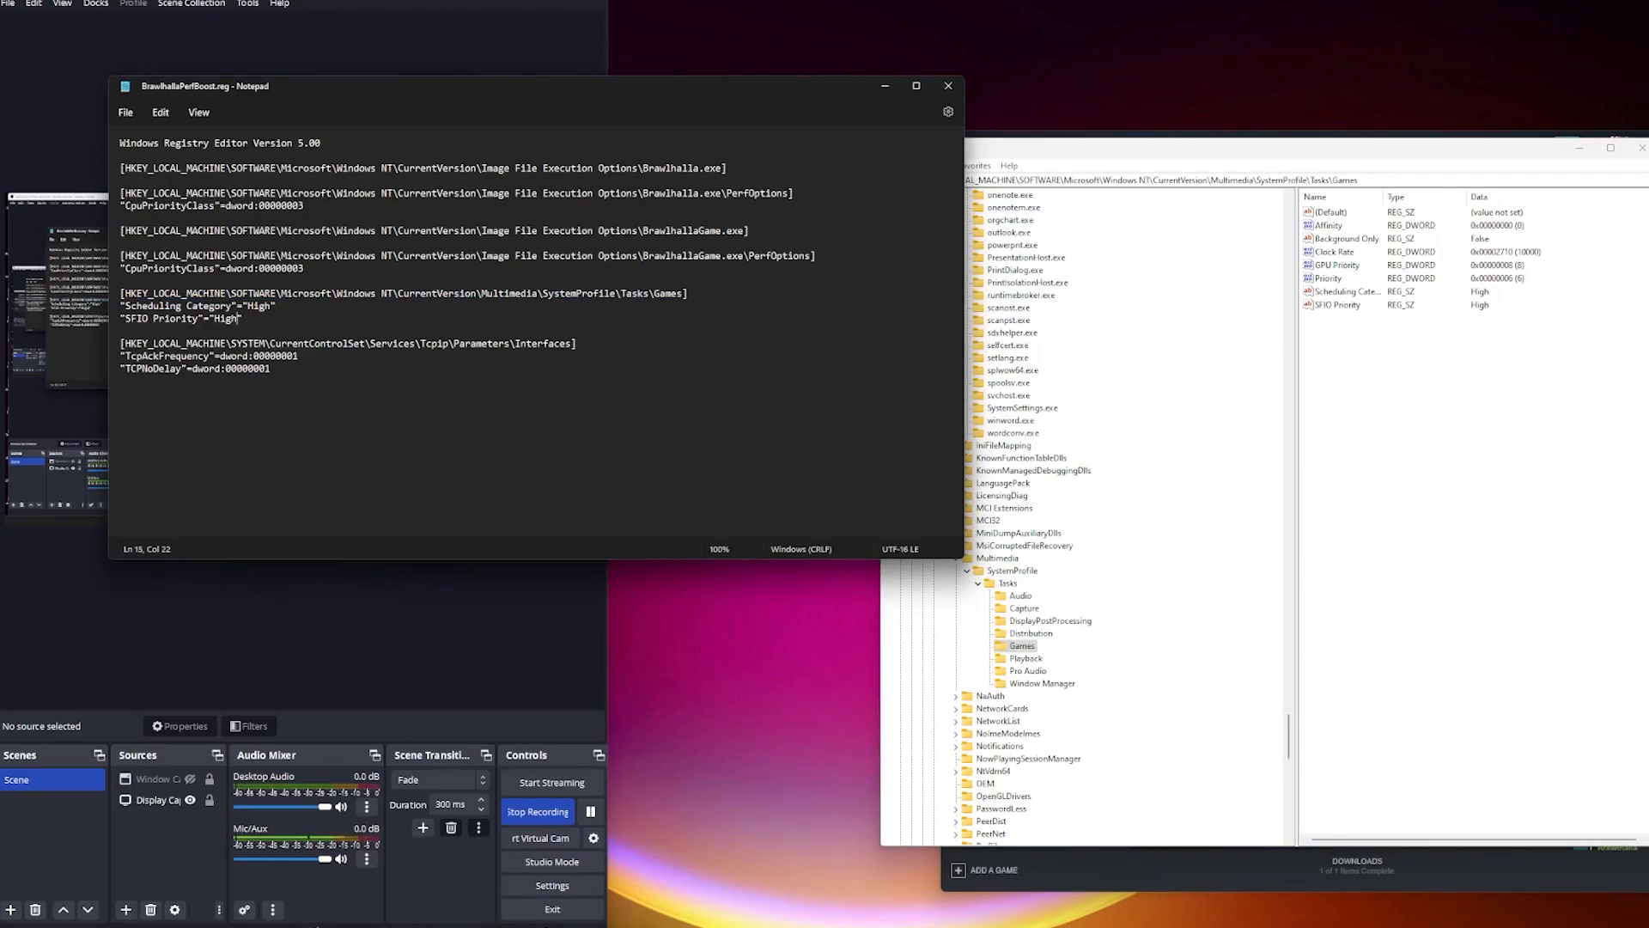
{"action": "right_click", "coordinate": [1022, 644]}
{"action": "type", "text": "\""}
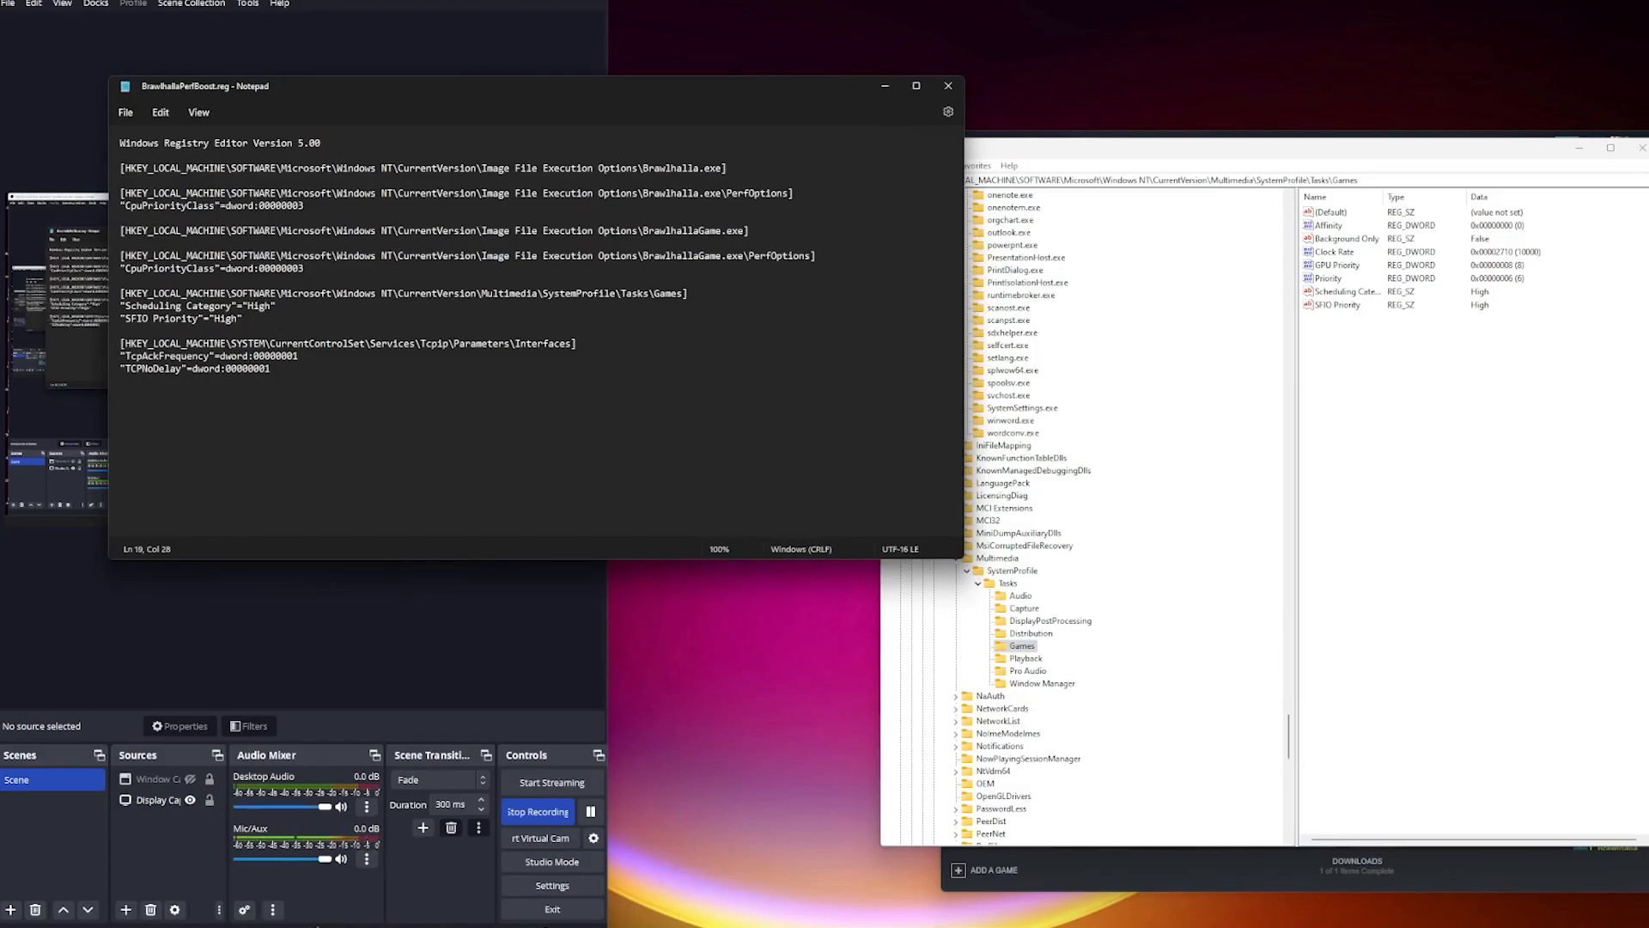
Go to the Tcpip Parameters Interfaces key and confirm TcpAckFrequency and TCPNoDelay are 1
{"action": "triple_click", "coordinate": [347, 344]}
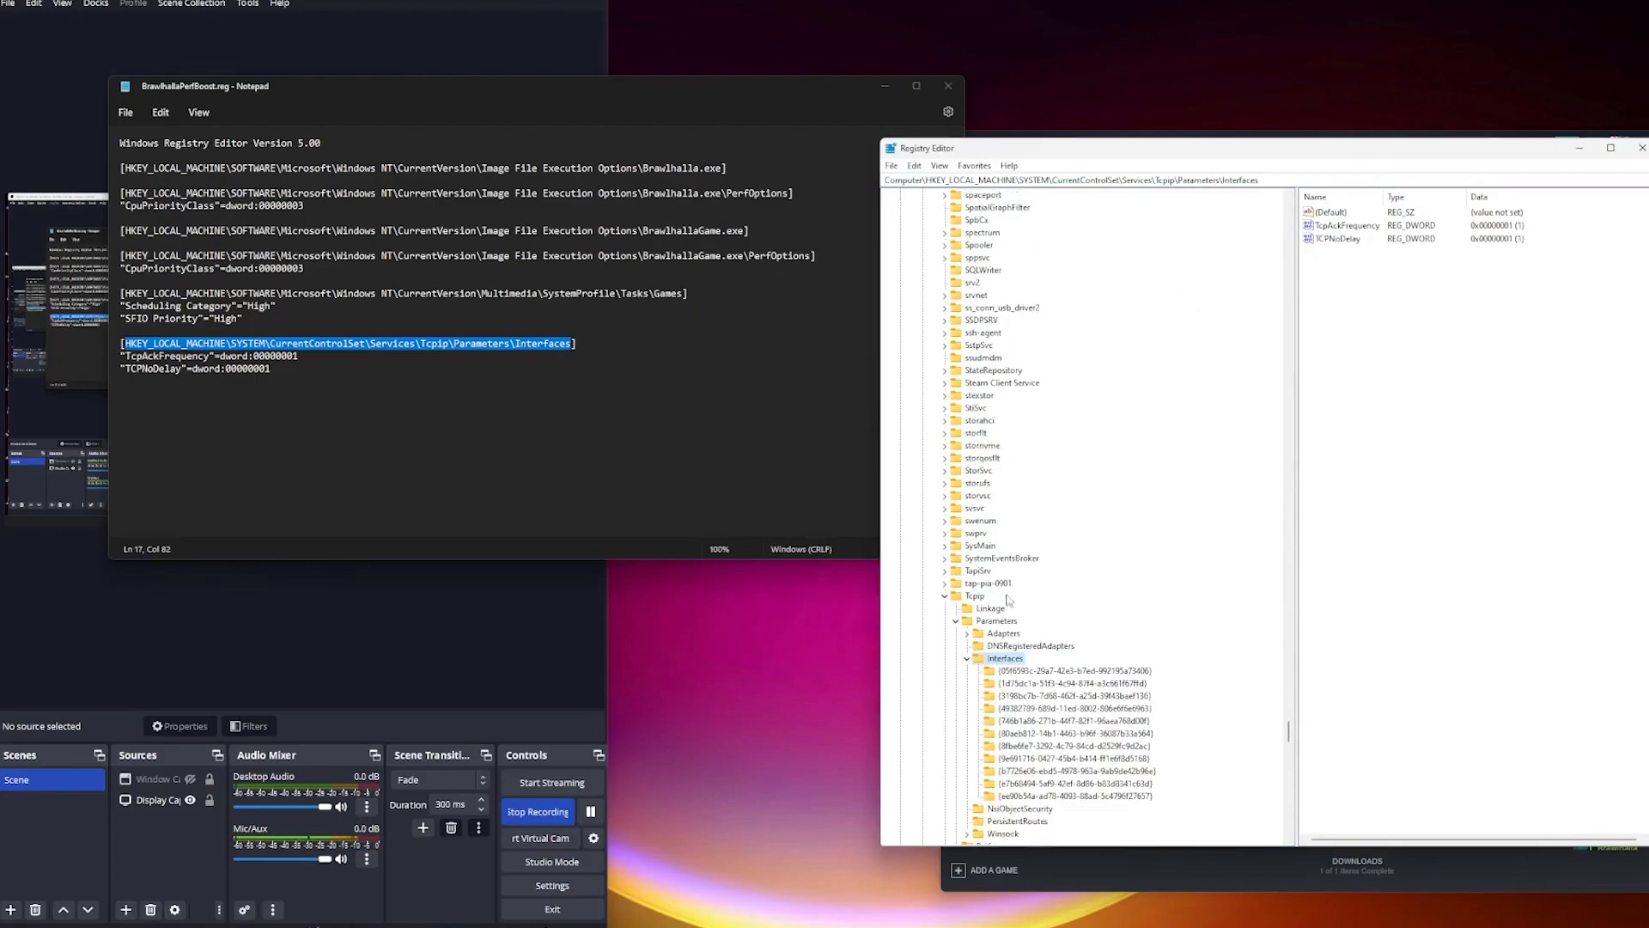
{"action": "right_click", "coordinate": [1003, 658]}
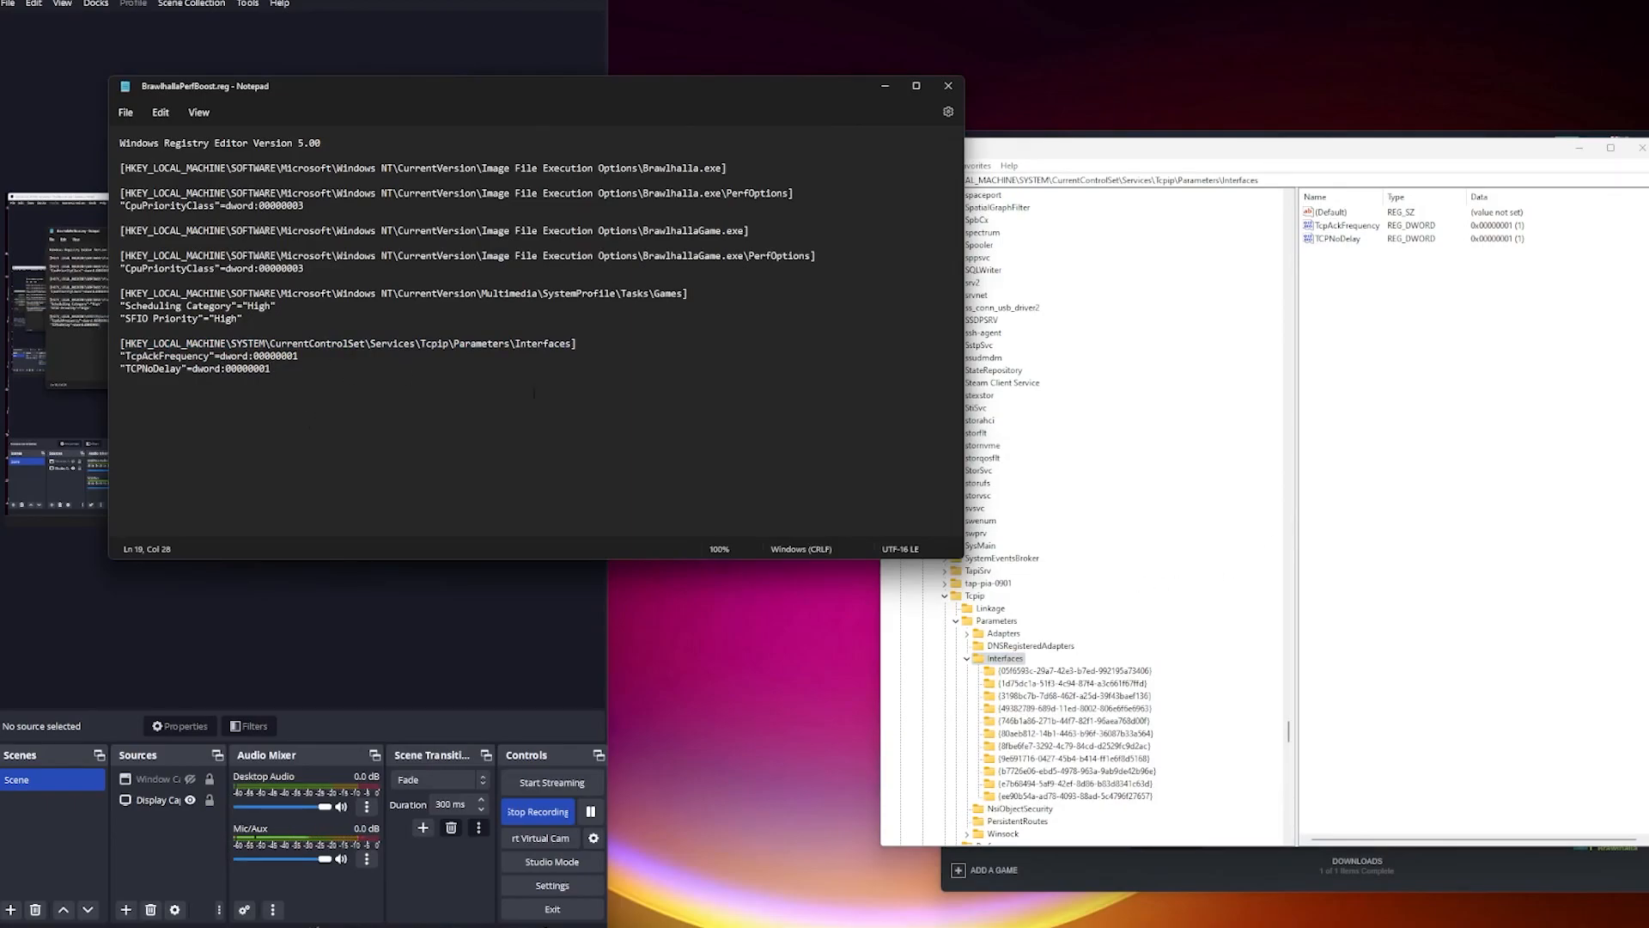
{"action": "key", "text": "ctrl+a"}
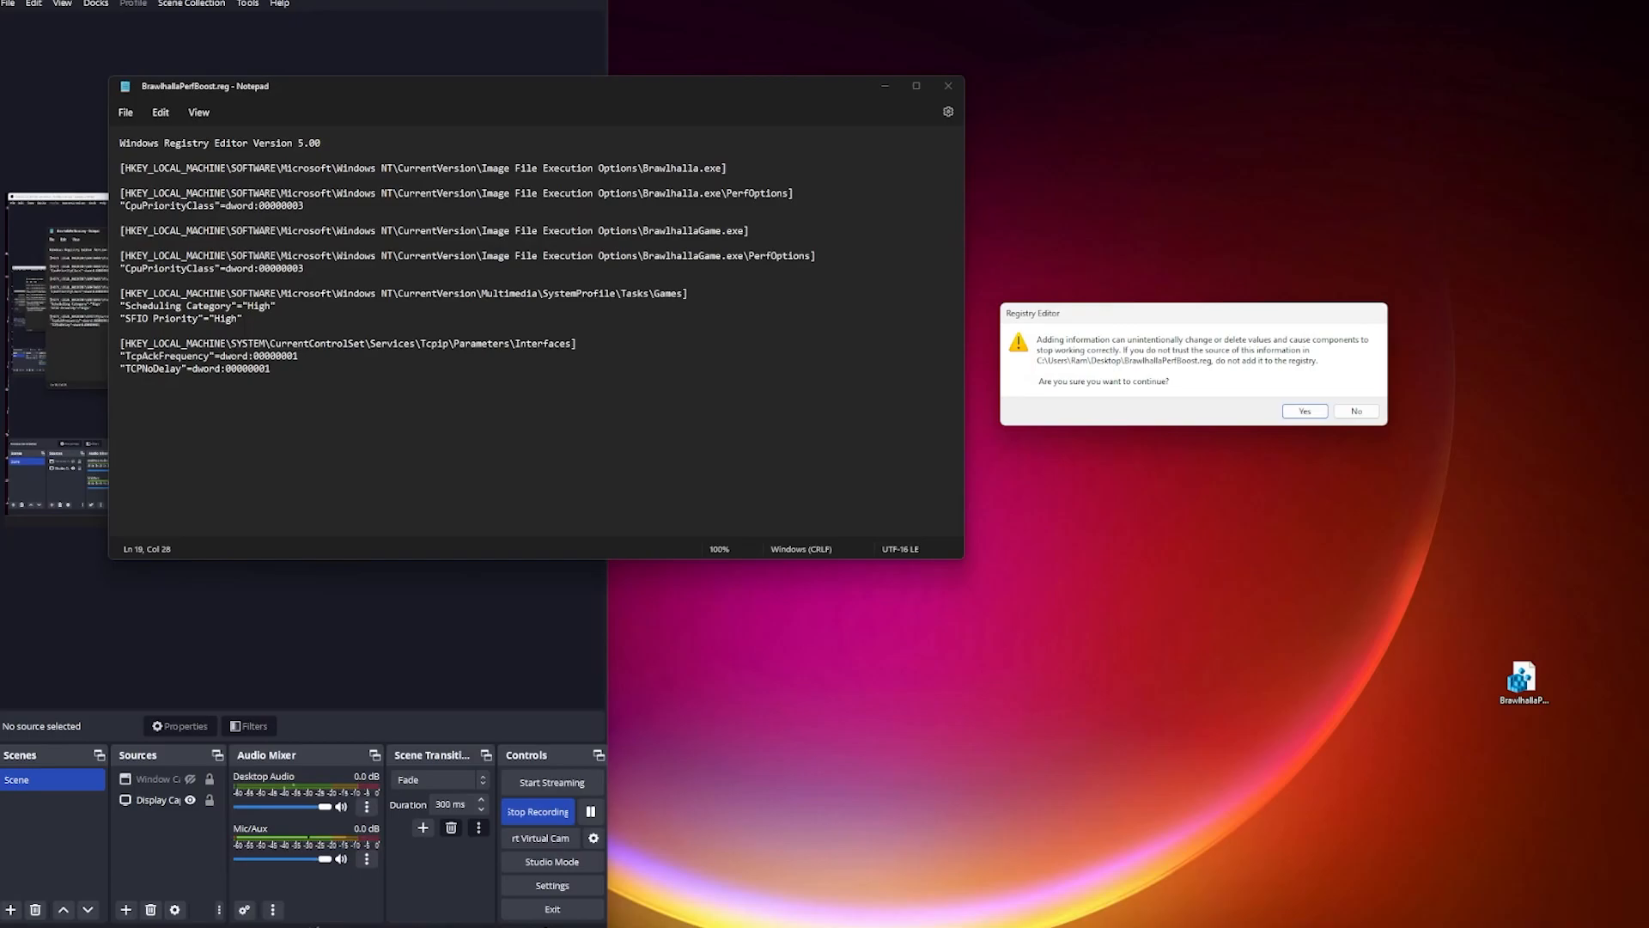
Merge BrawlhallaPerfBoost.reg into the registry and bring up Steam
{"action": "left_click_drag", "start_coordinate": [120, 292], "coordinate": [268, 369]}
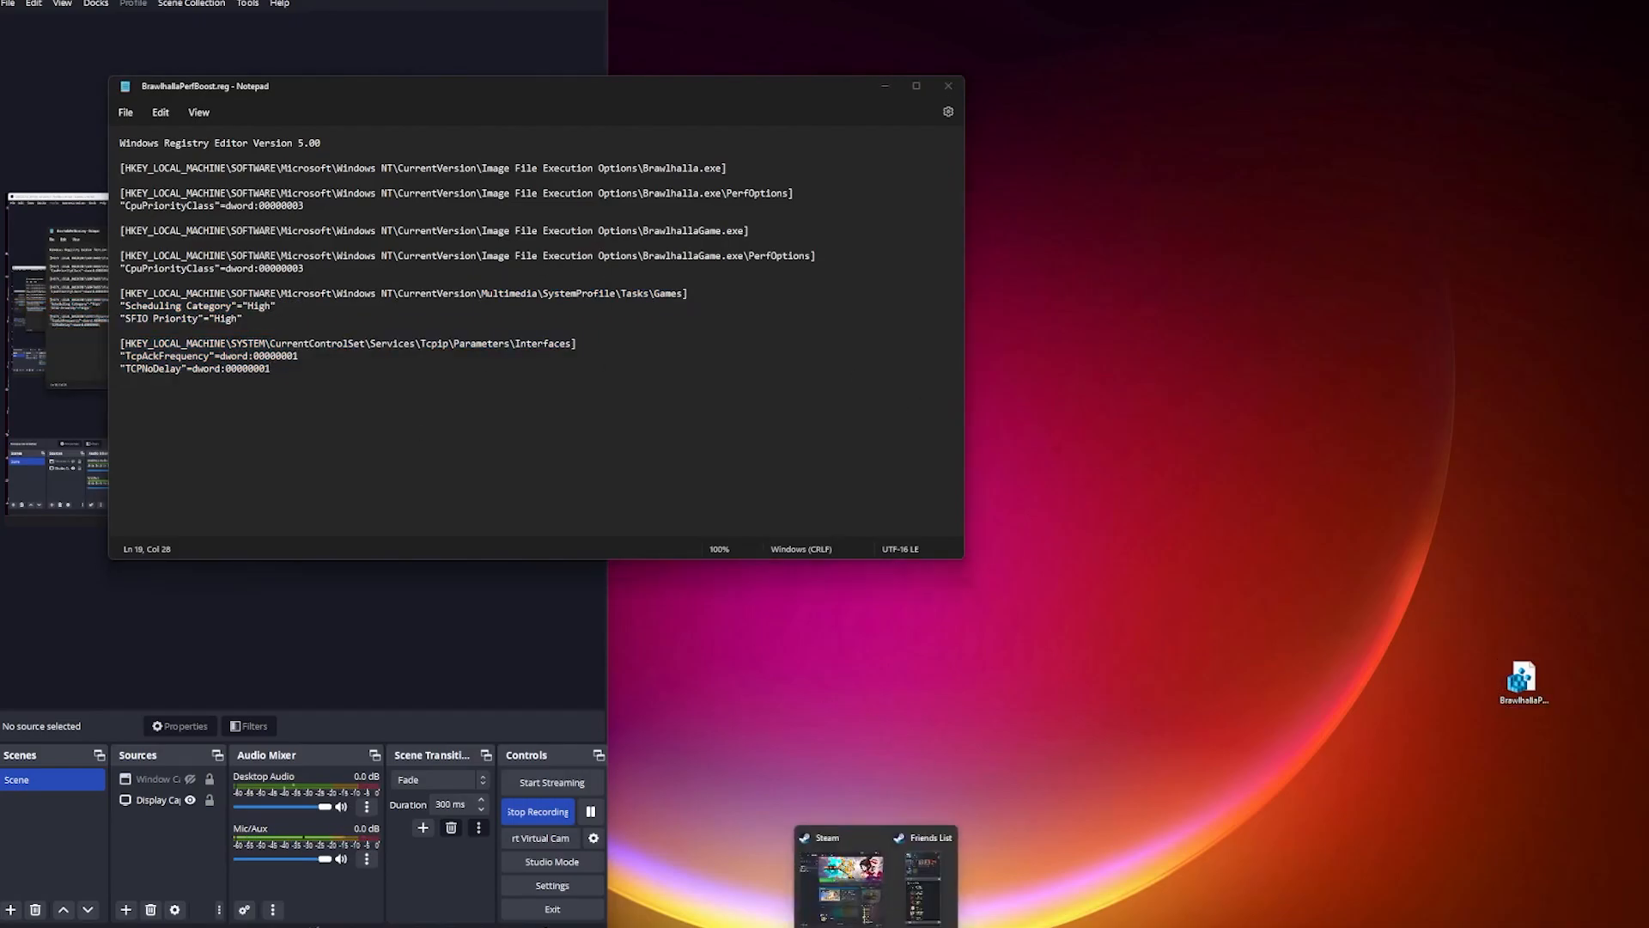
{"action": "left_click", "coordinate": [841, 873]}
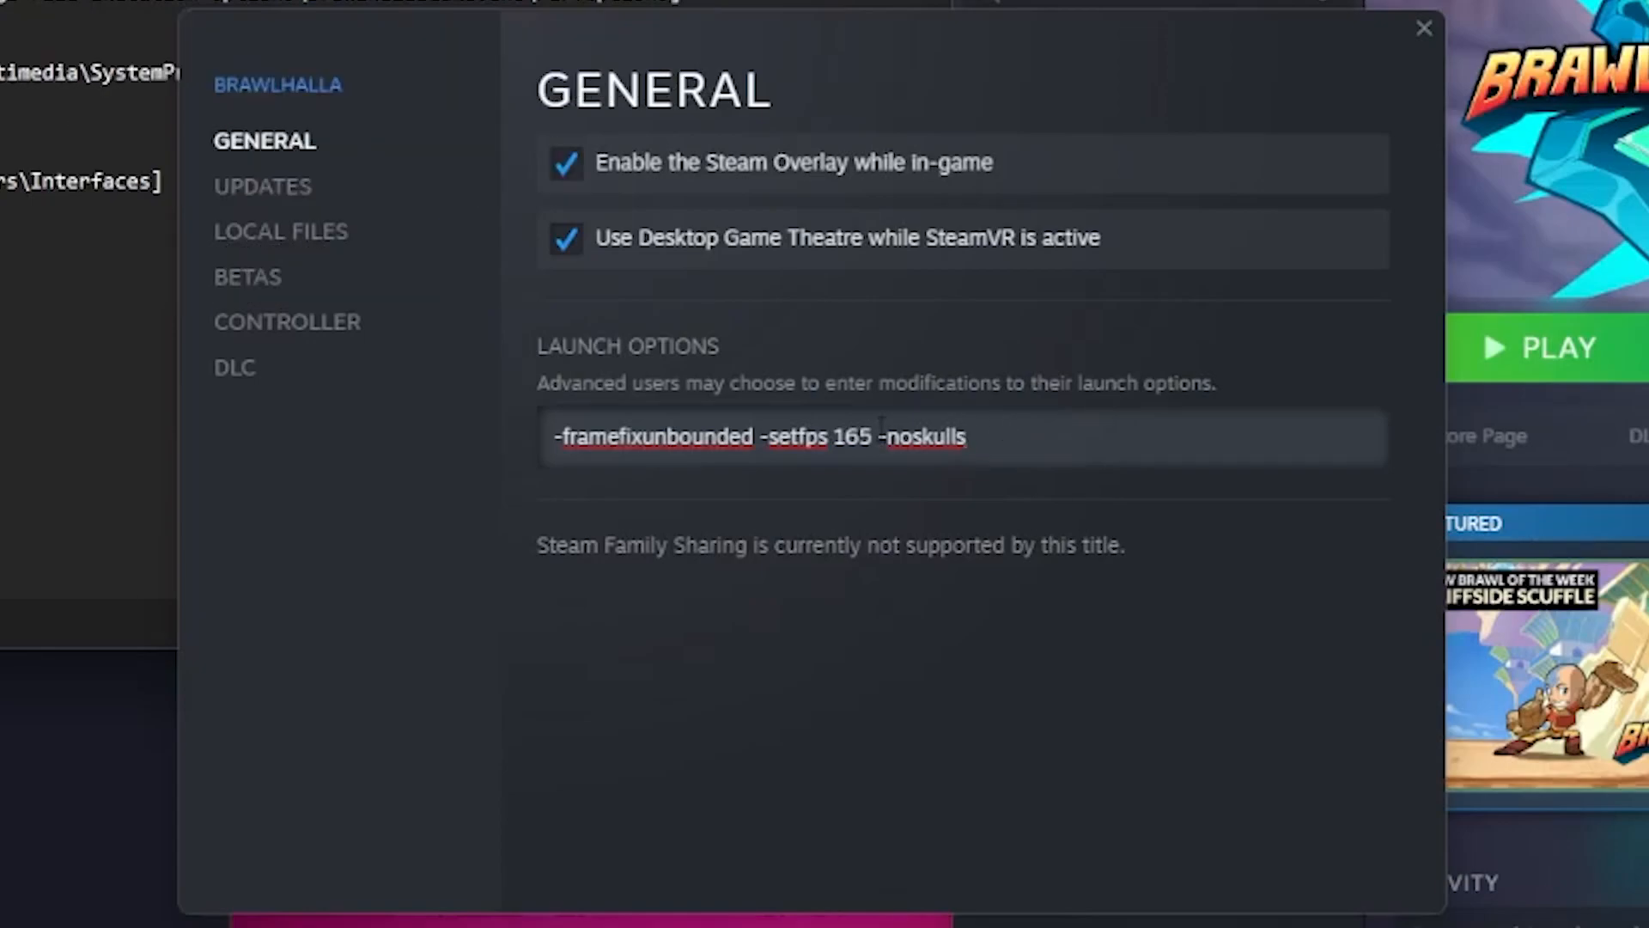
Enter launch options -framefixunbounded -setfps 165 -noskulls for Brawlhalla
{"action": "double_click", "coordinate": [924, 435]}
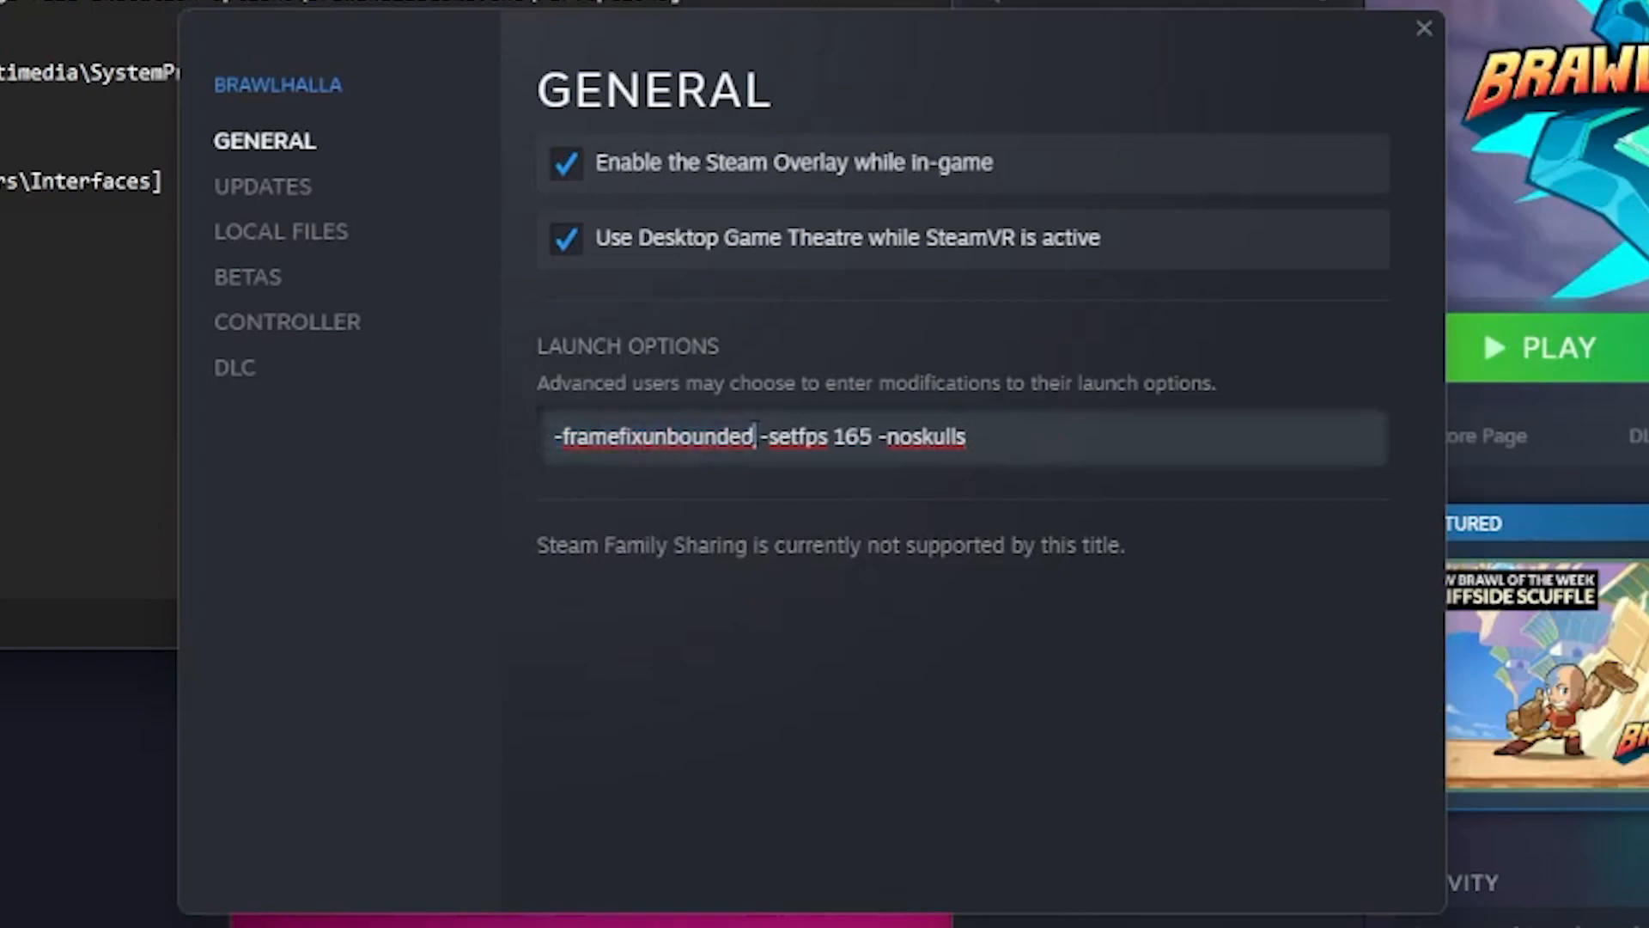
{"action": "double_click", "coordinate": [689, 434]}
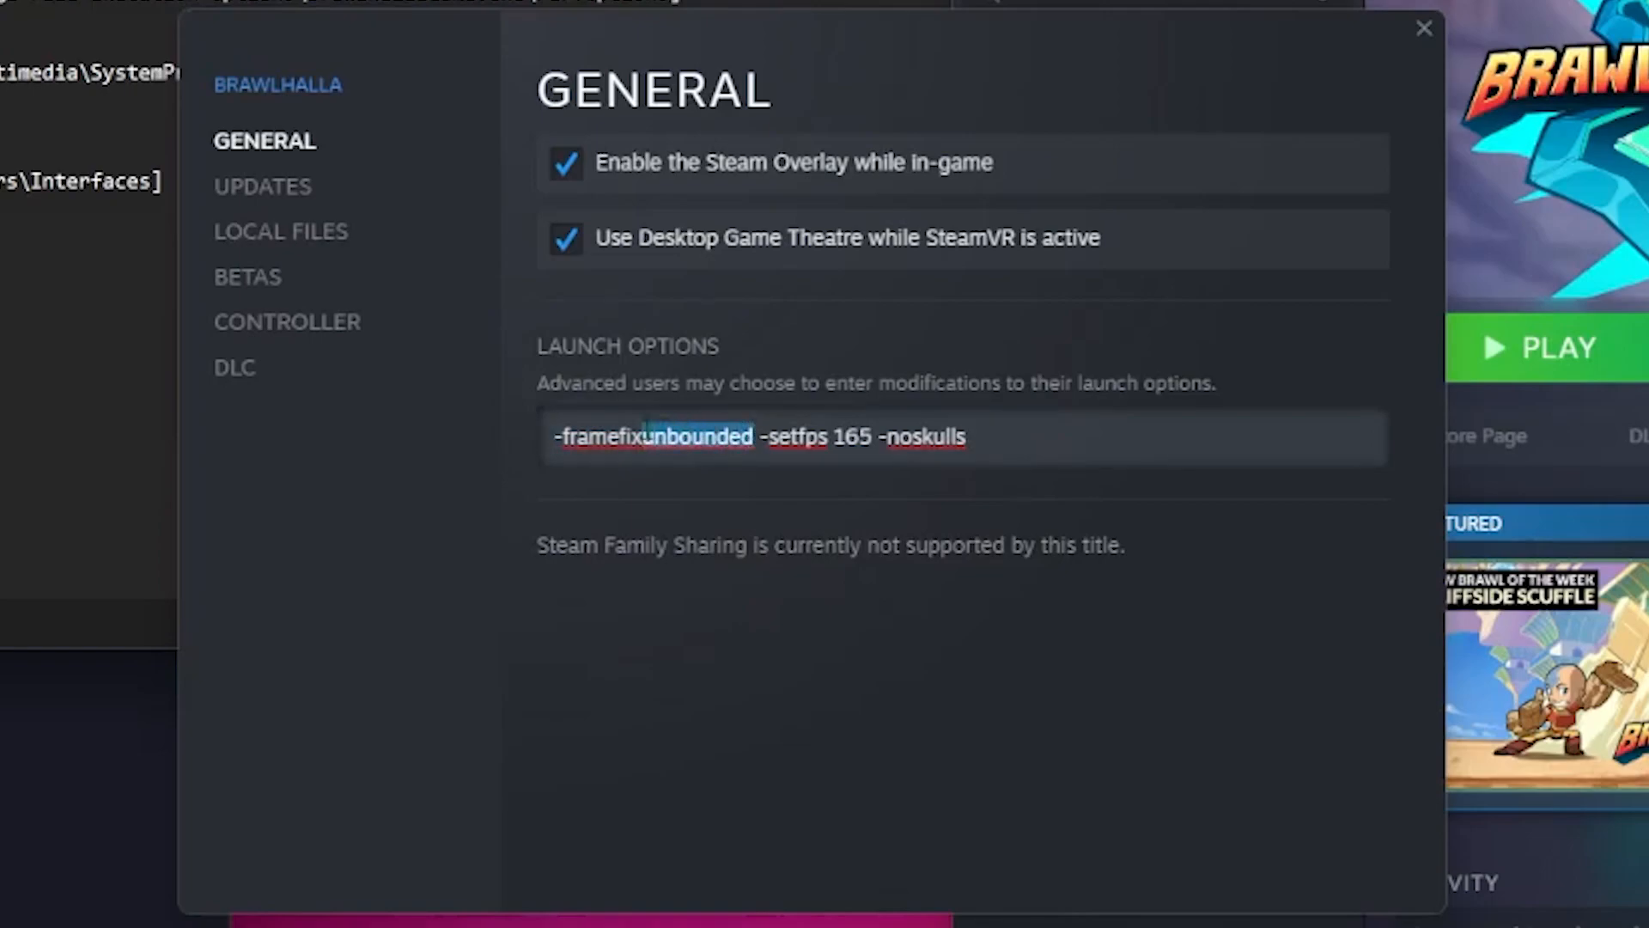
{"action": "key", "text": "Delete"}
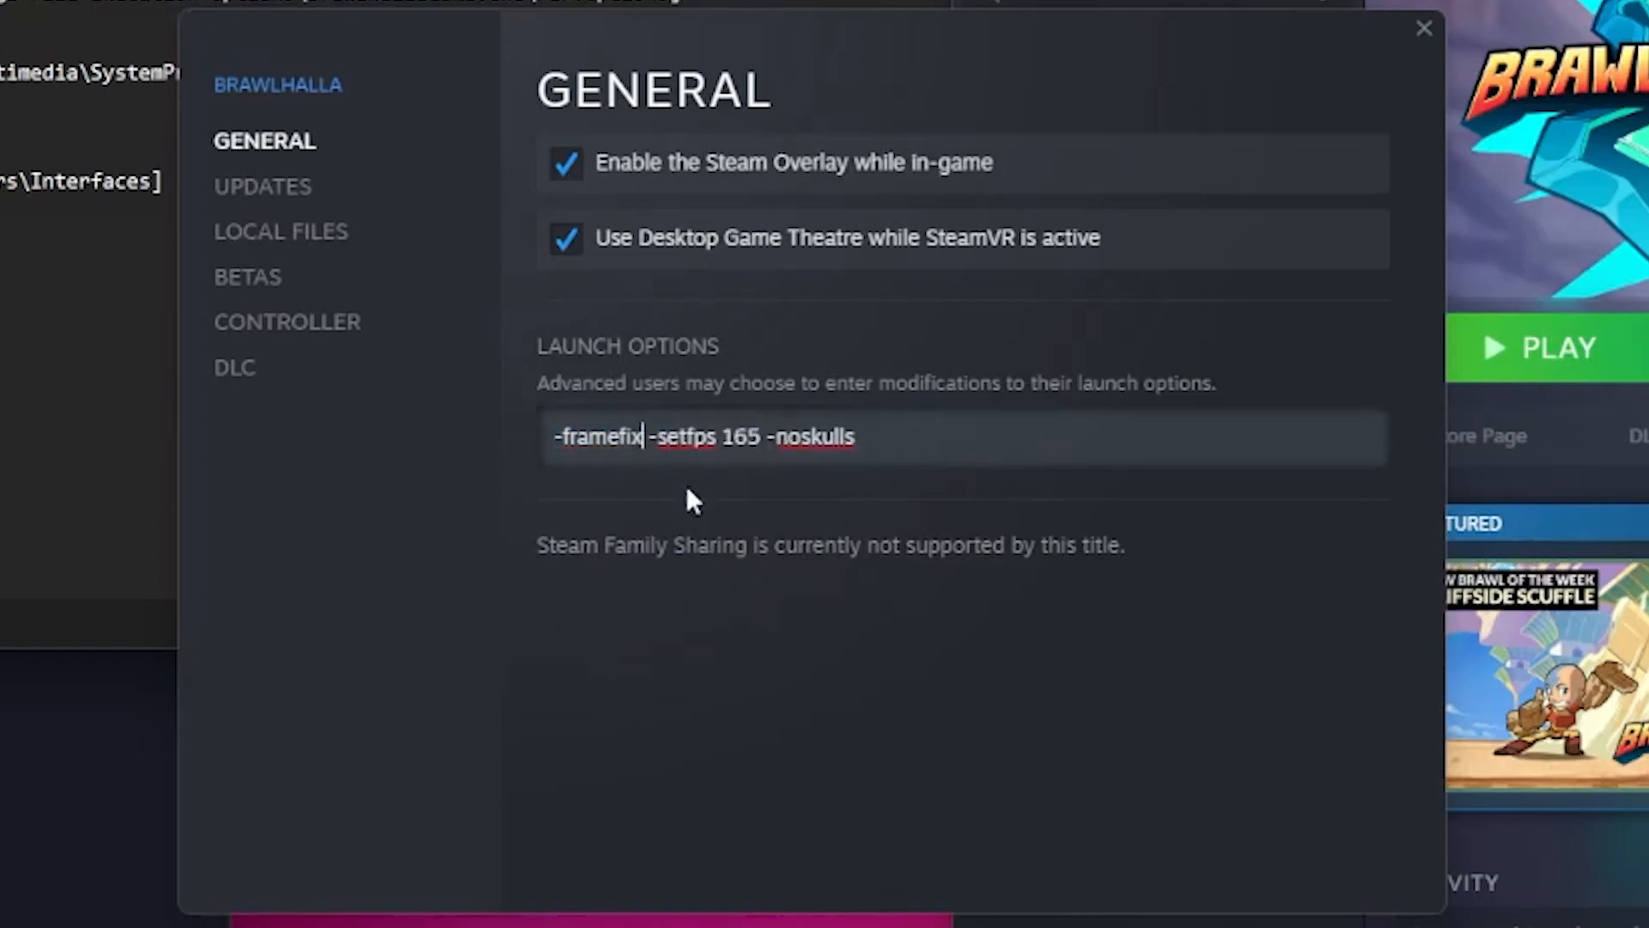
{"action": "type", "text": "unbounded"}
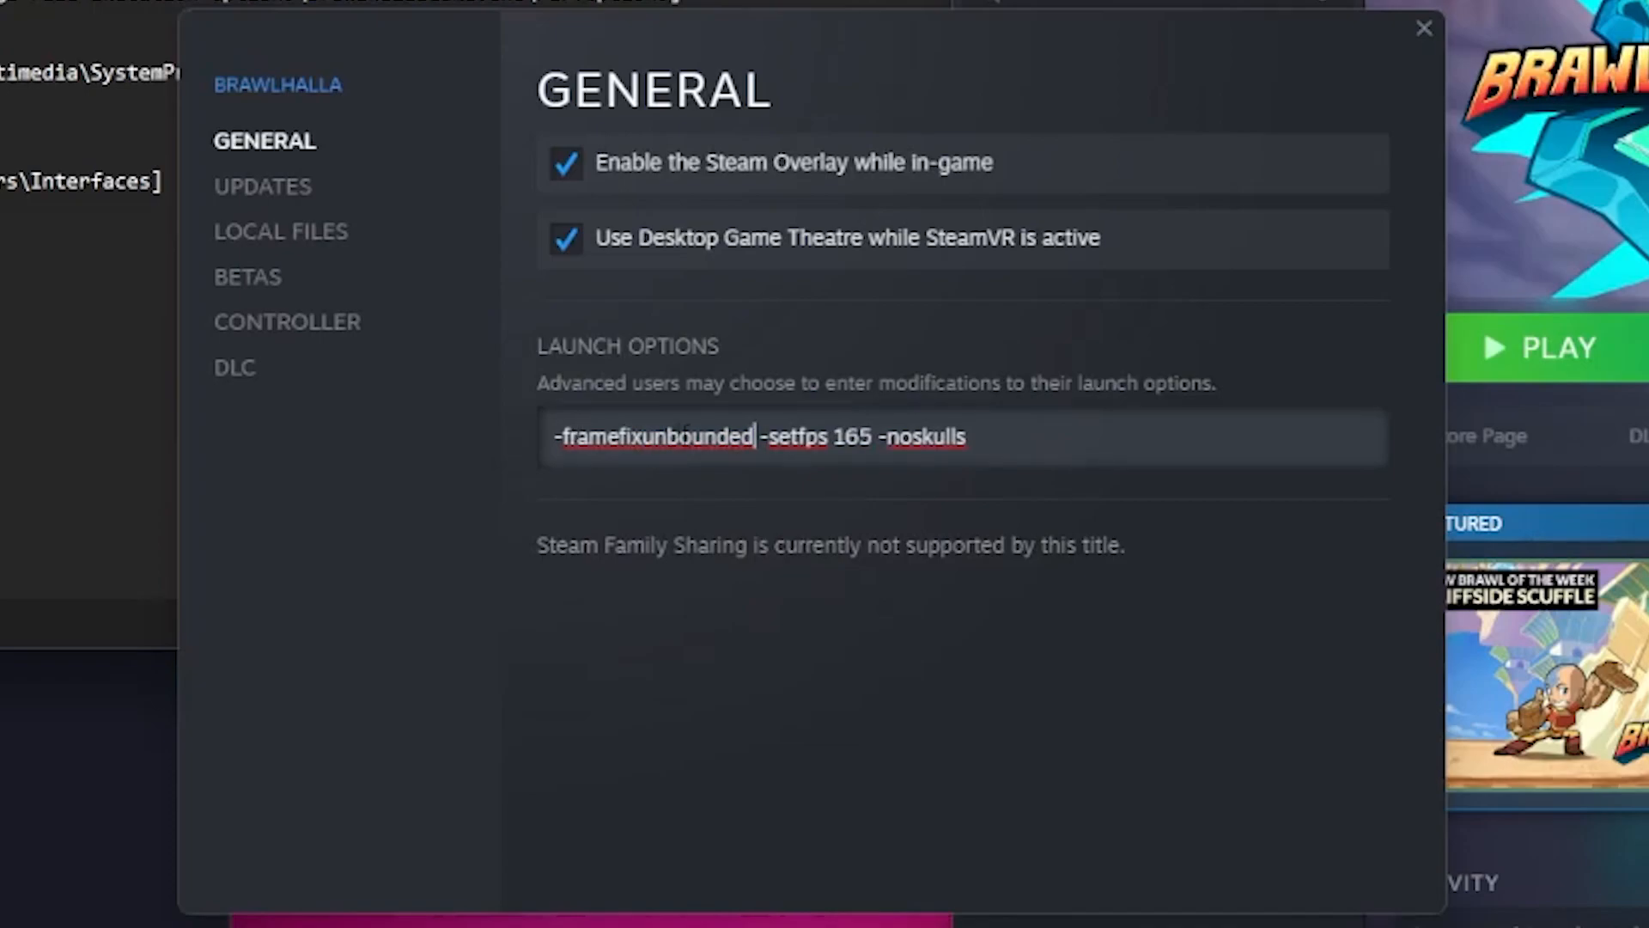
{"action": "double_click", "coordinate": [706, 437]}
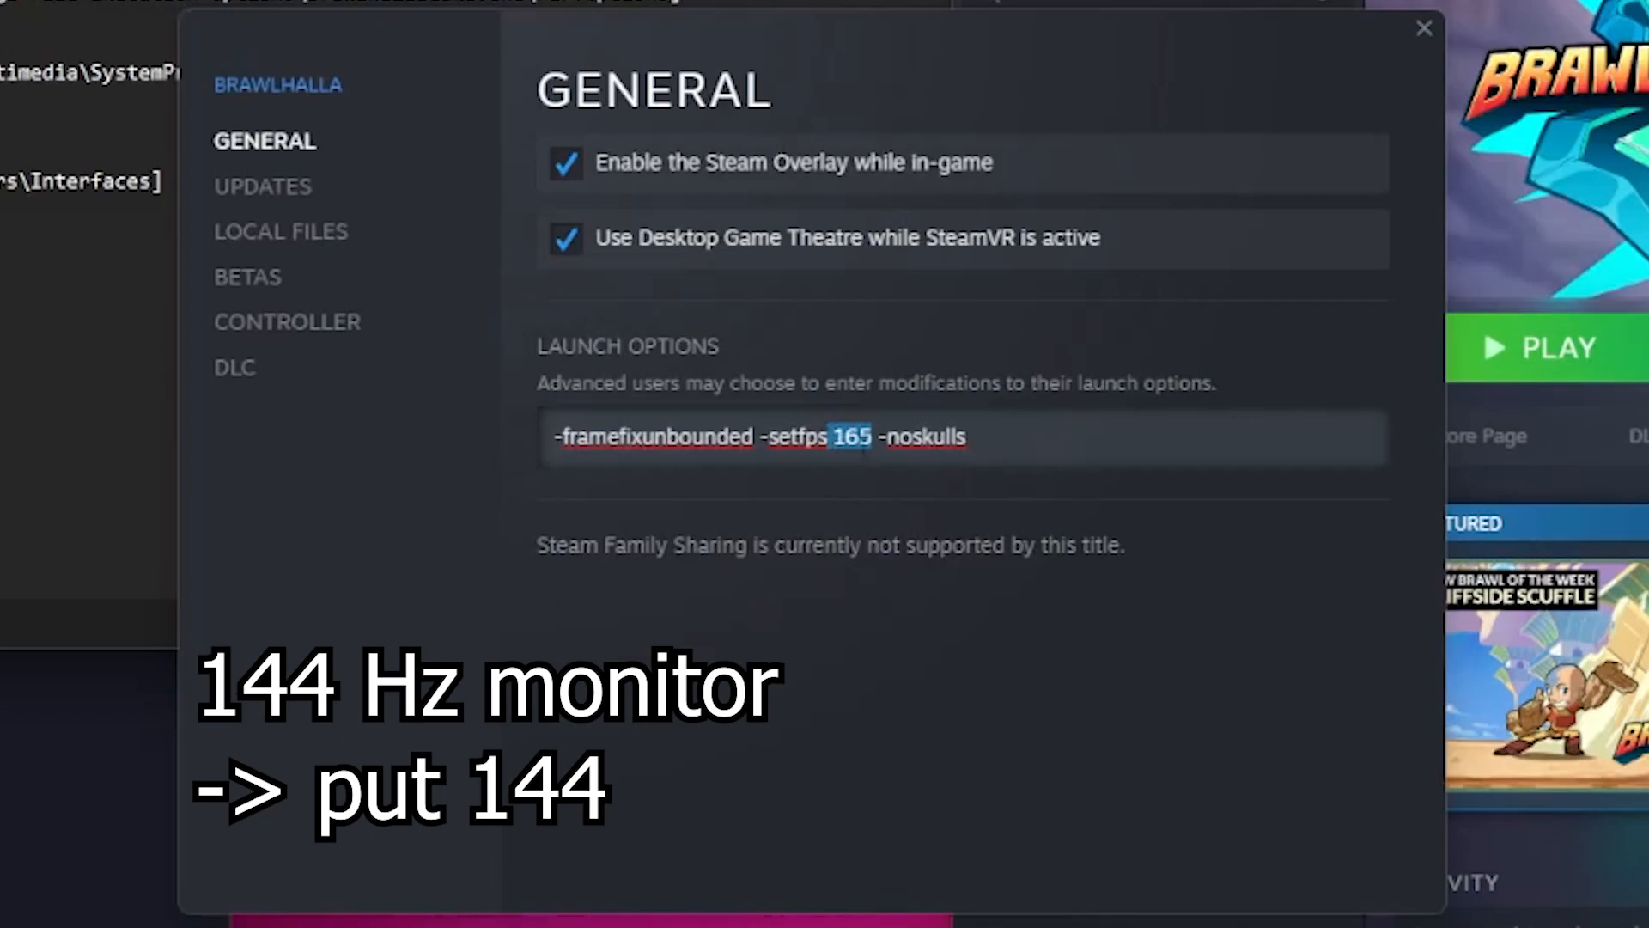
{"action": "mouse_move", "coordinate": [941, 539]}
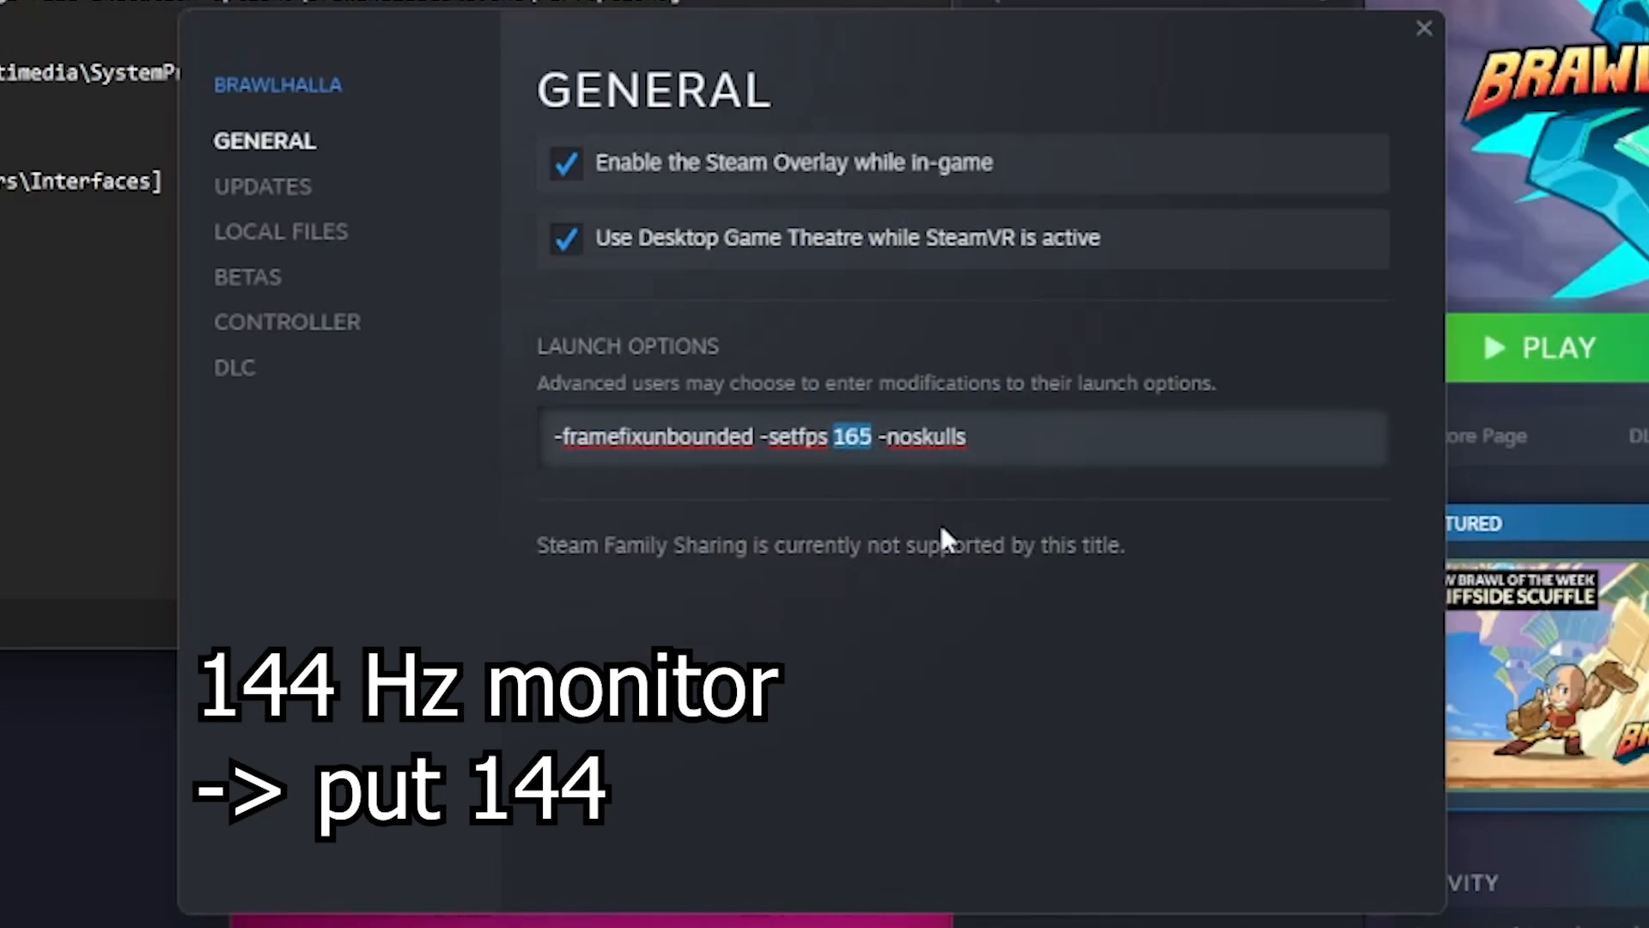
{"action": "type", "text": "60"}
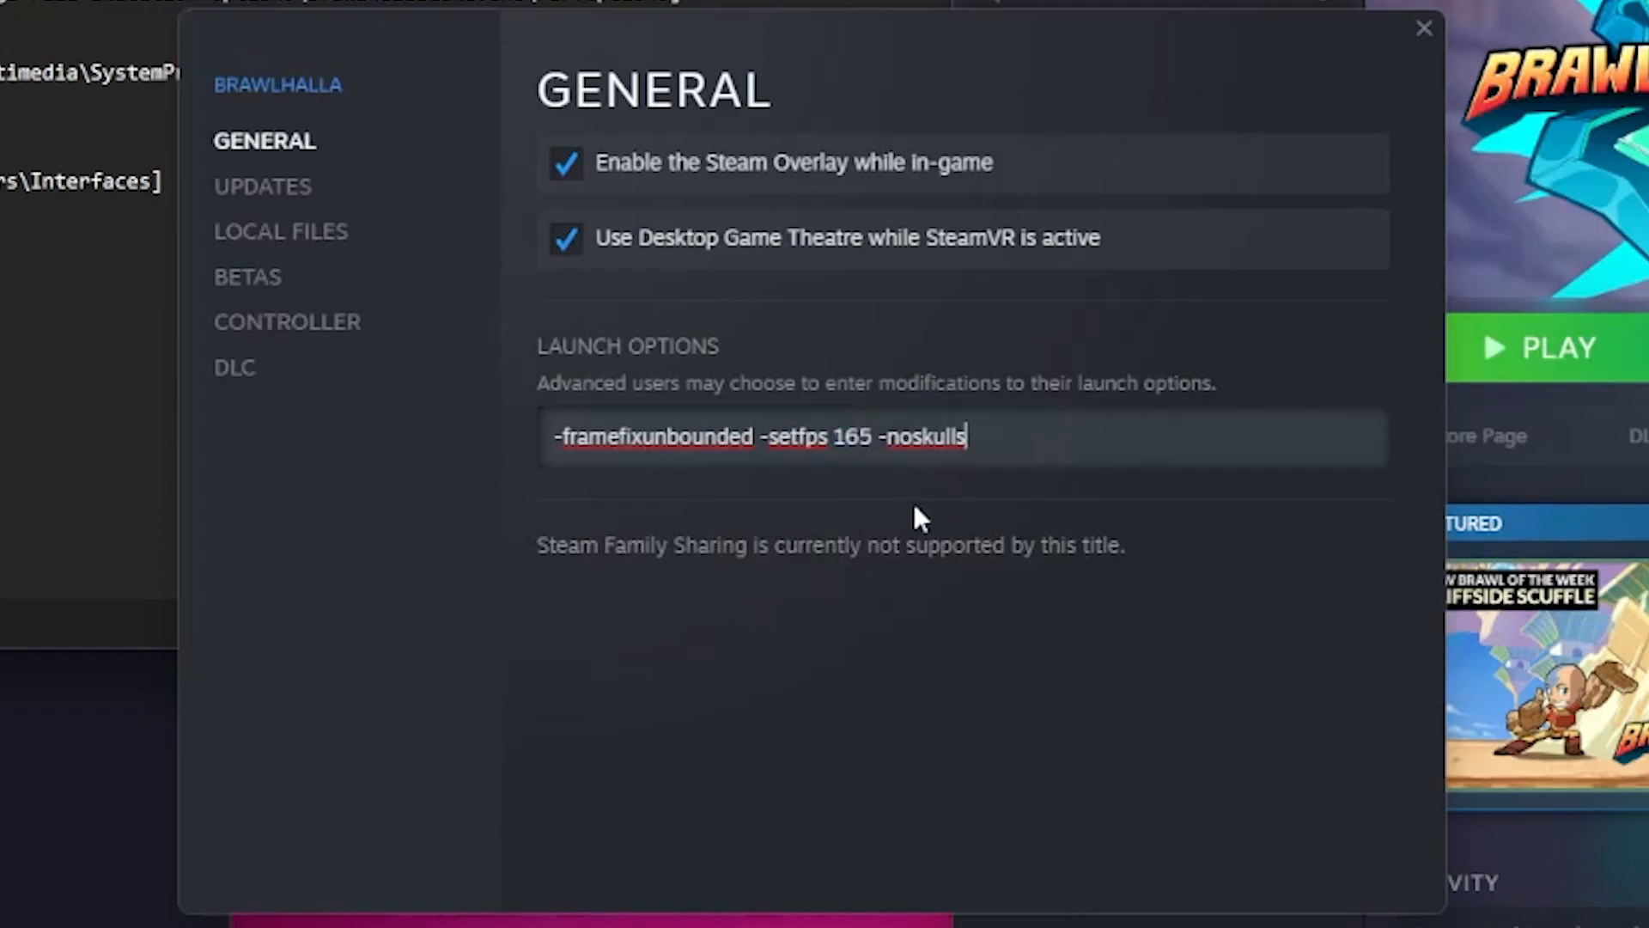
{"action": "mouse_move", "coordinate": [832, 515]}
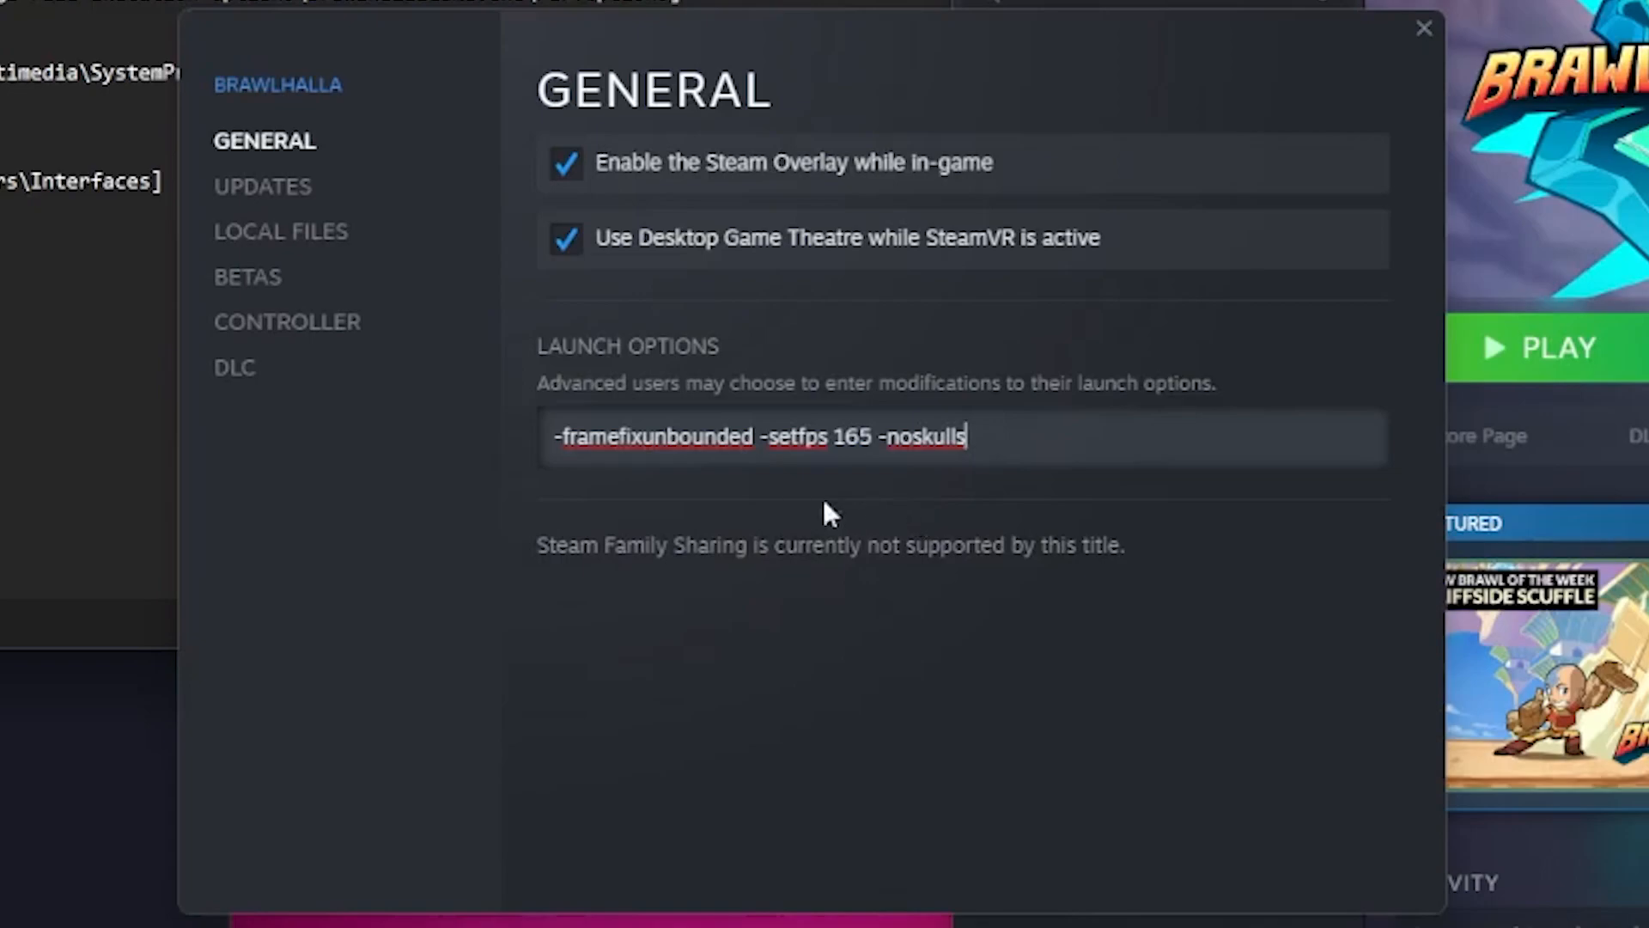
{"action": "mouse_move", "coordinate": [1020, 445]}
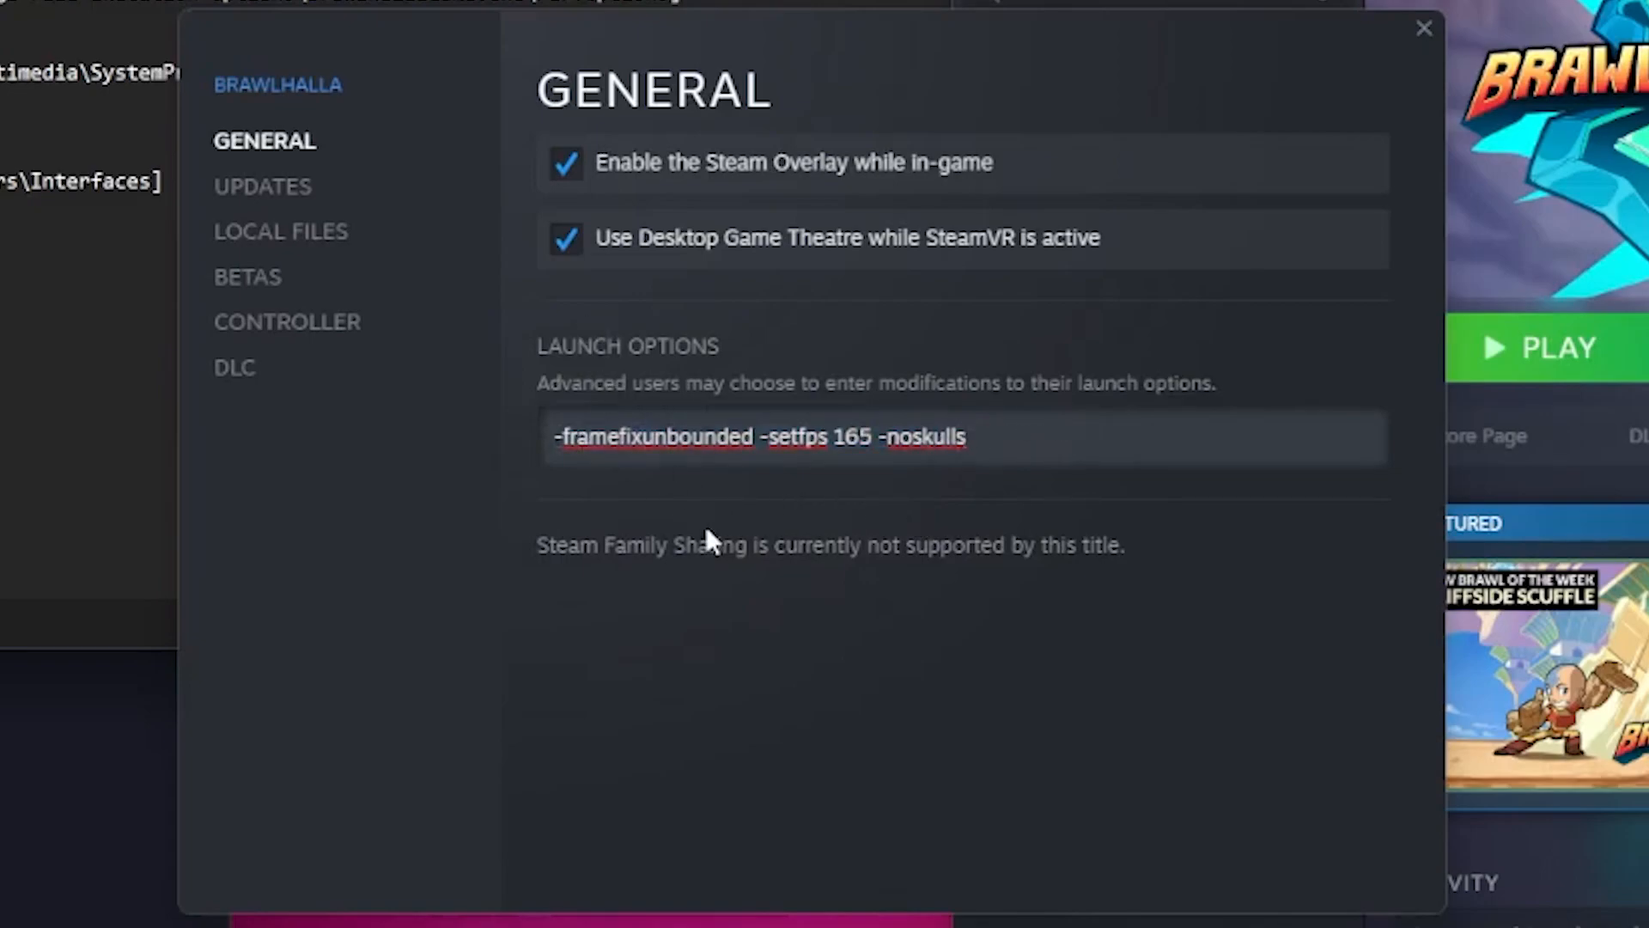
Briefly add -unlockfps after -framefixunbounded, then remove it again
{"action": "left_click", "coordinate": [757, 436]}
{"action": "type", "text": " -unlockf"}
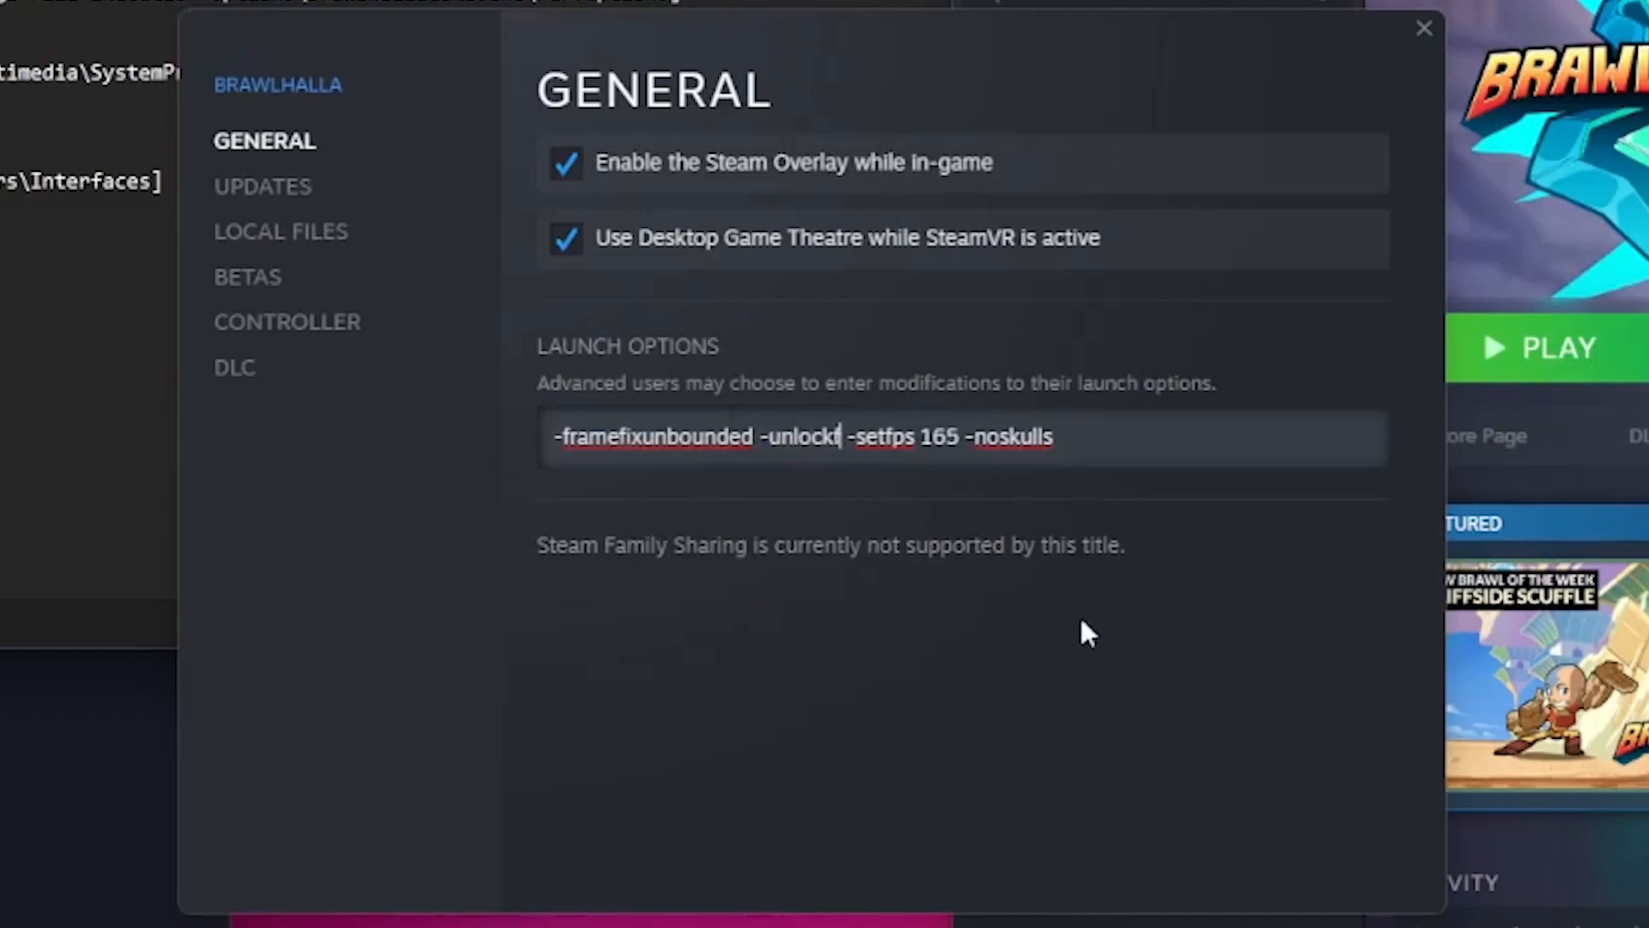
{"action": "double_click", "coordinate": [809, 435]}
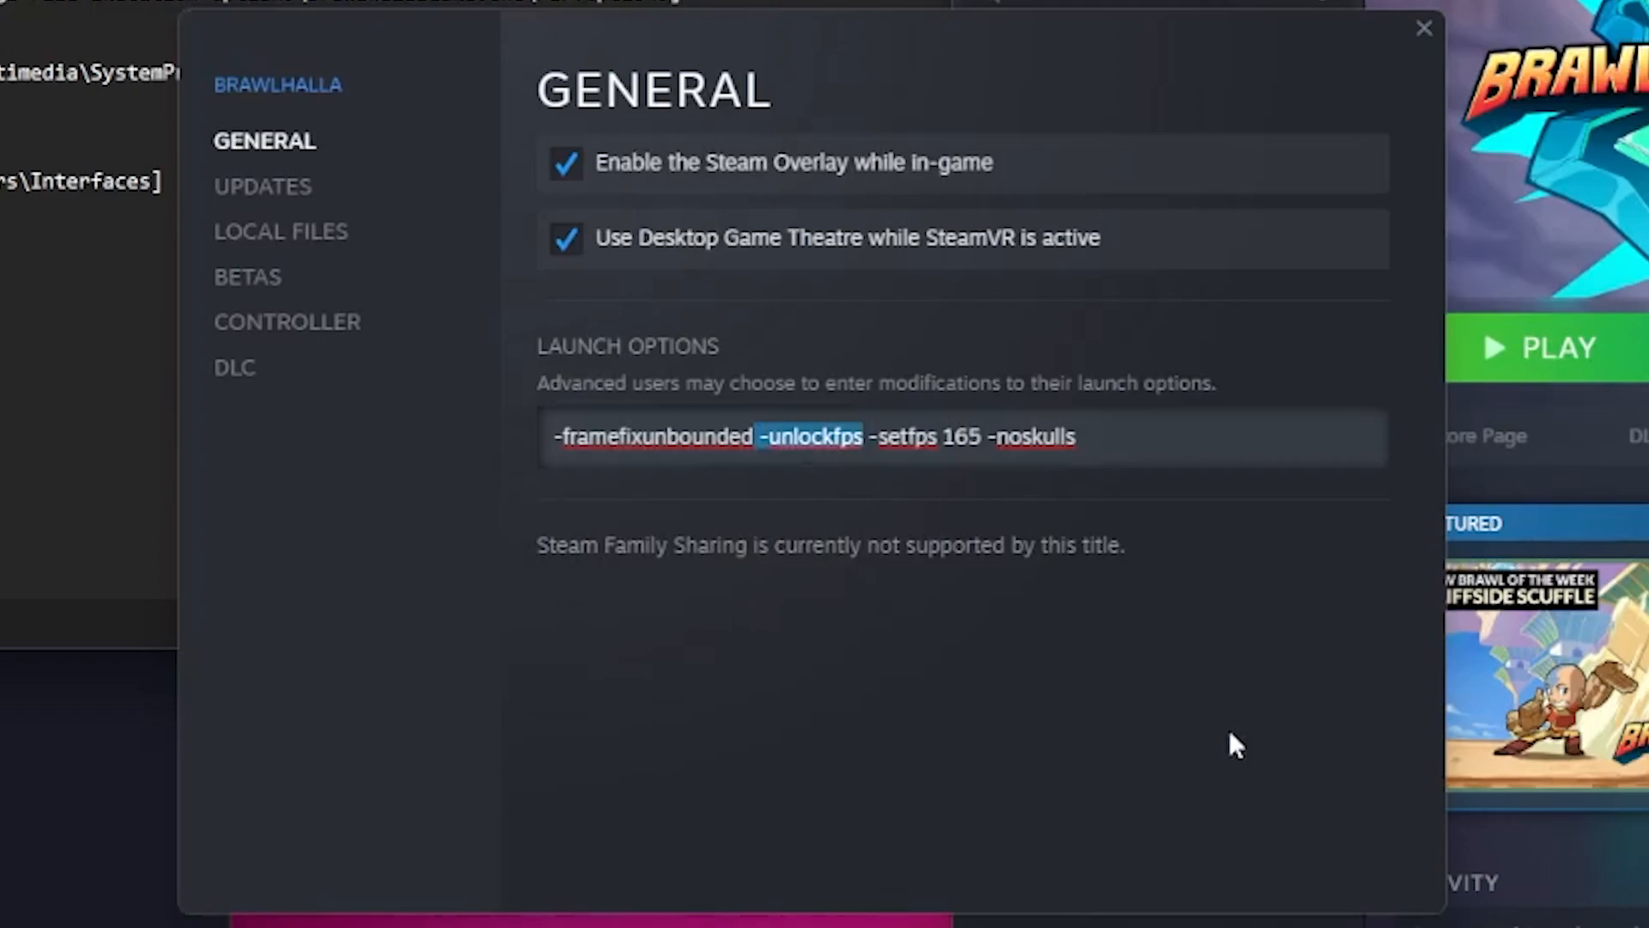
{"action": "key", "text": "Delete"}
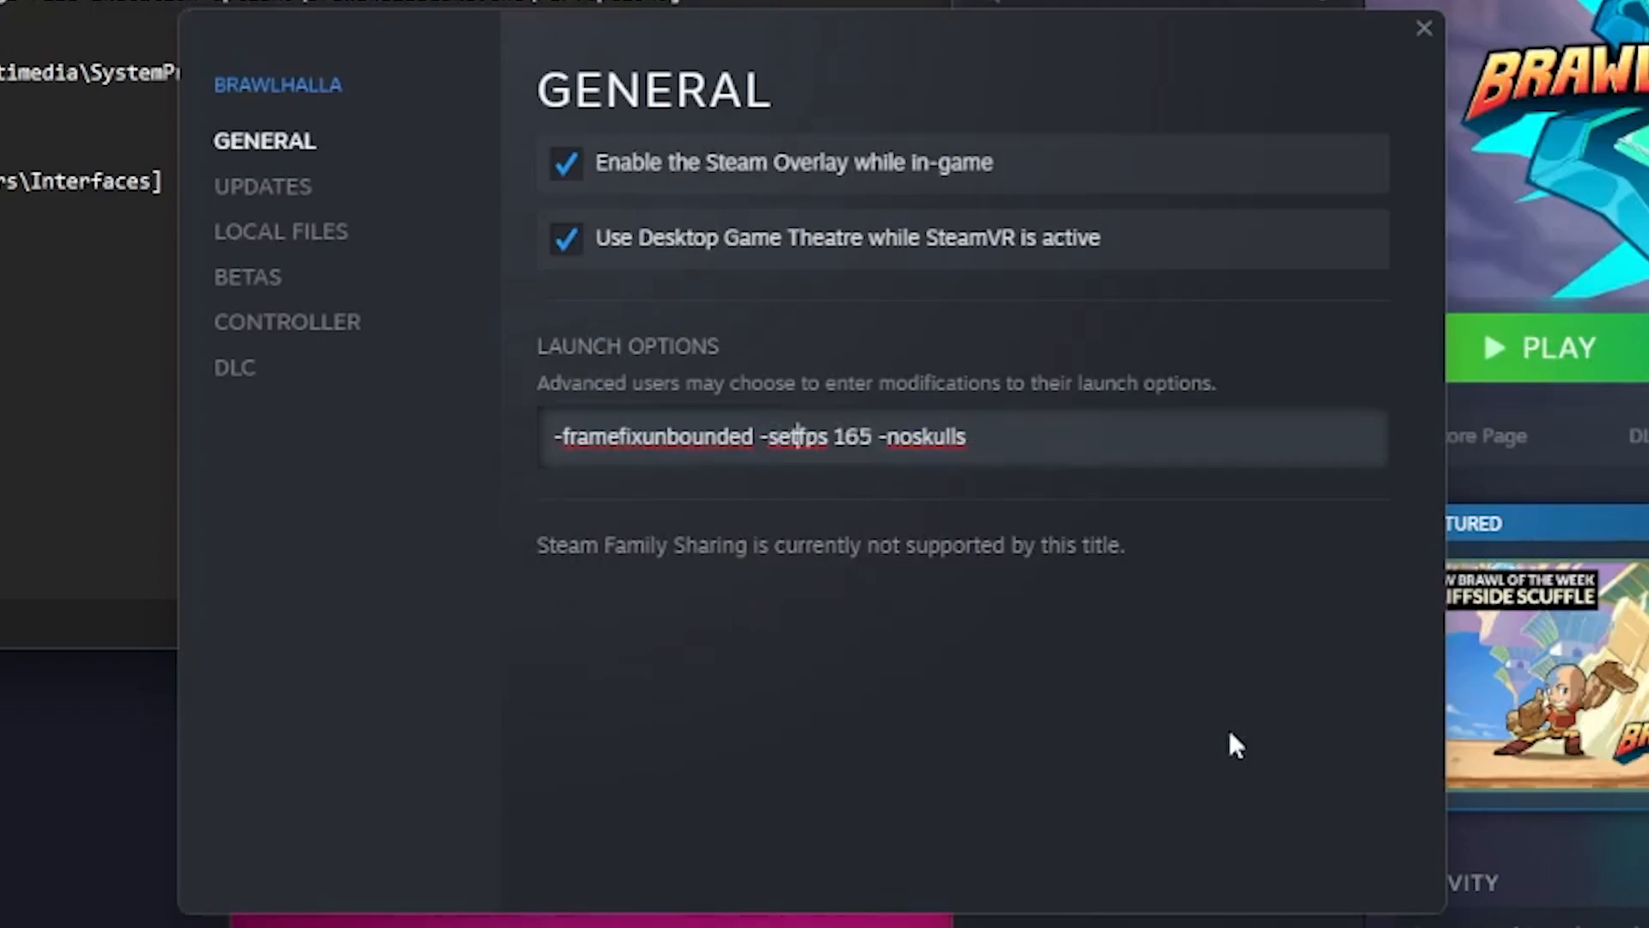
{"action": "type", "text": "1000"}
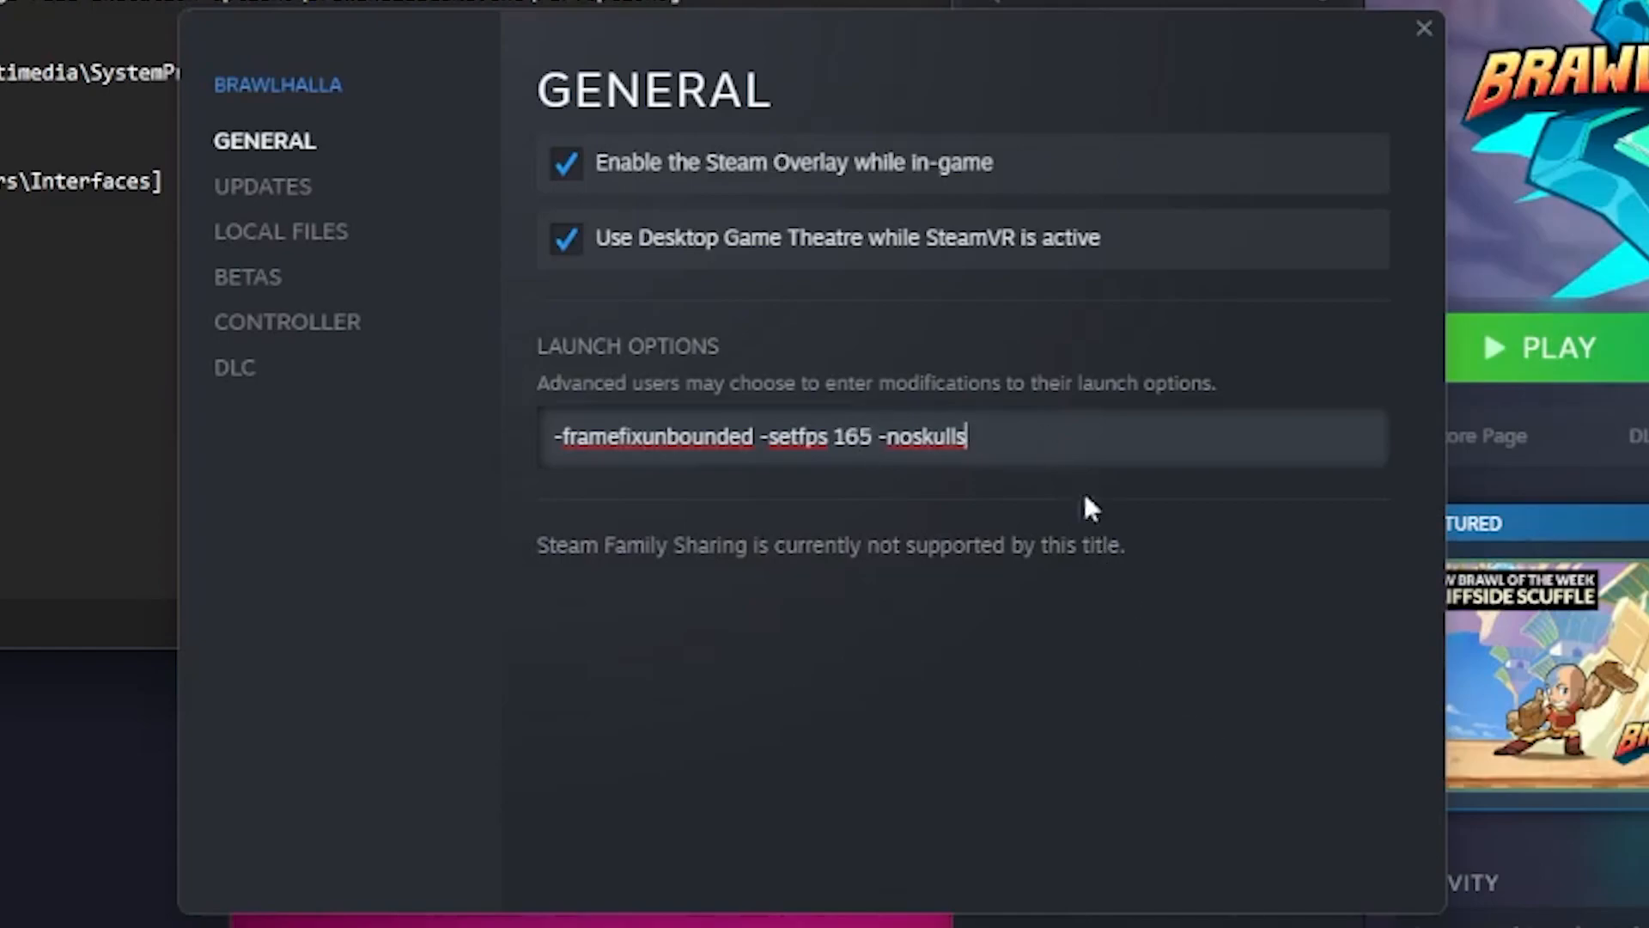
{"action": "mouse_move", "coordinate": [1026, 537]}
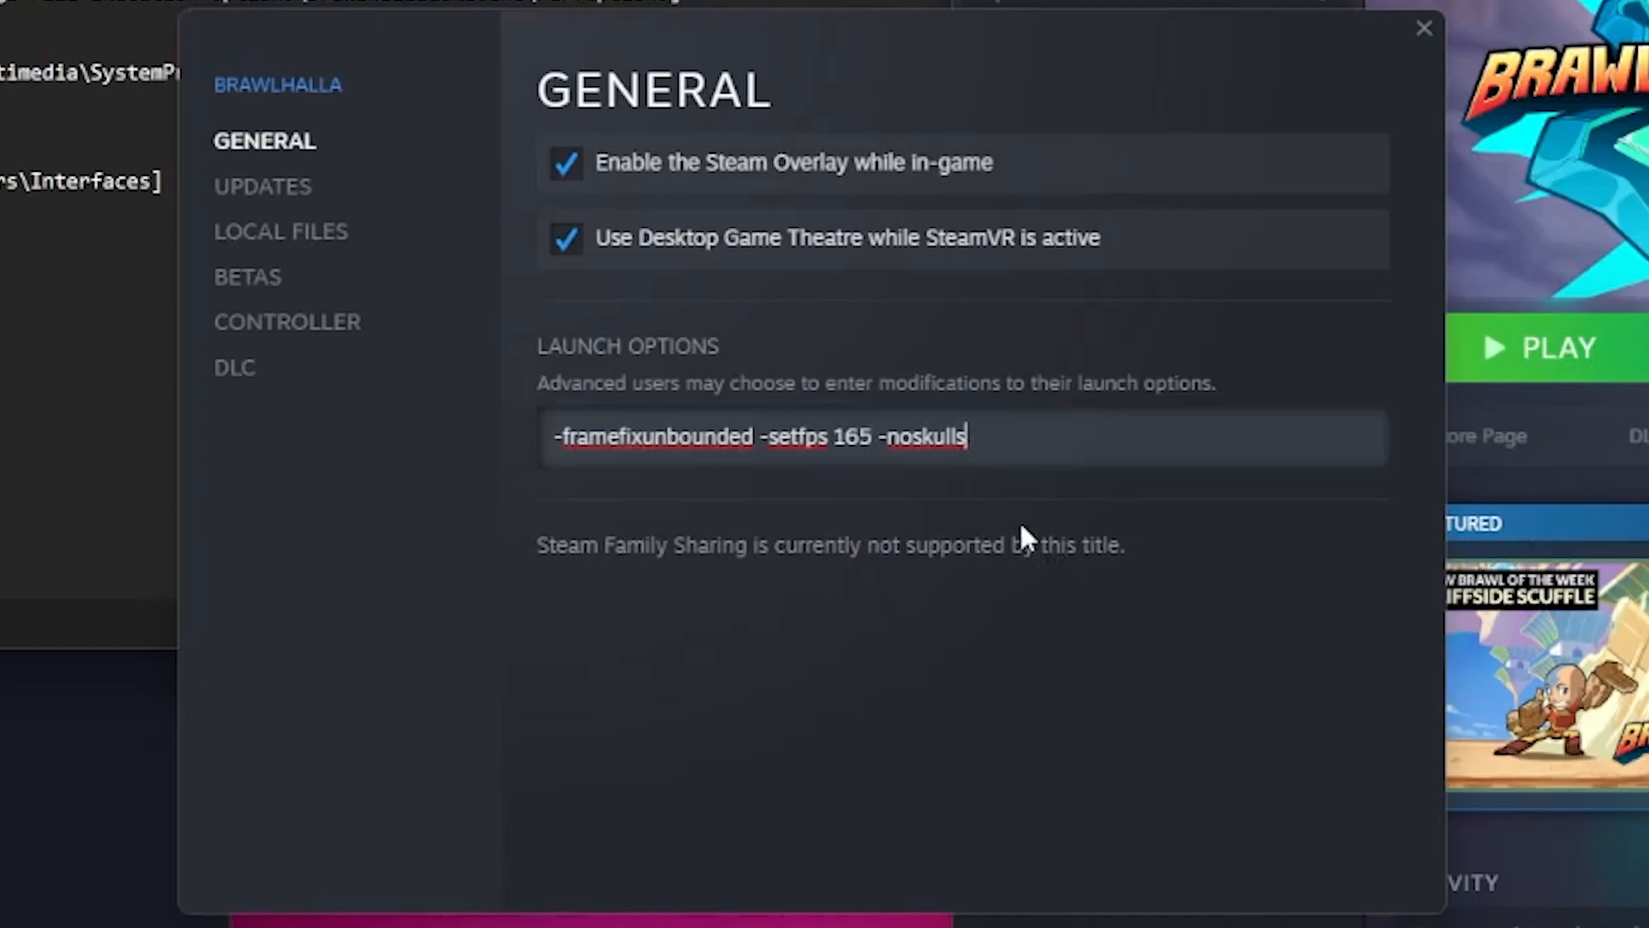
{"action": "mouse_move", "coordinate": [268, 474]}
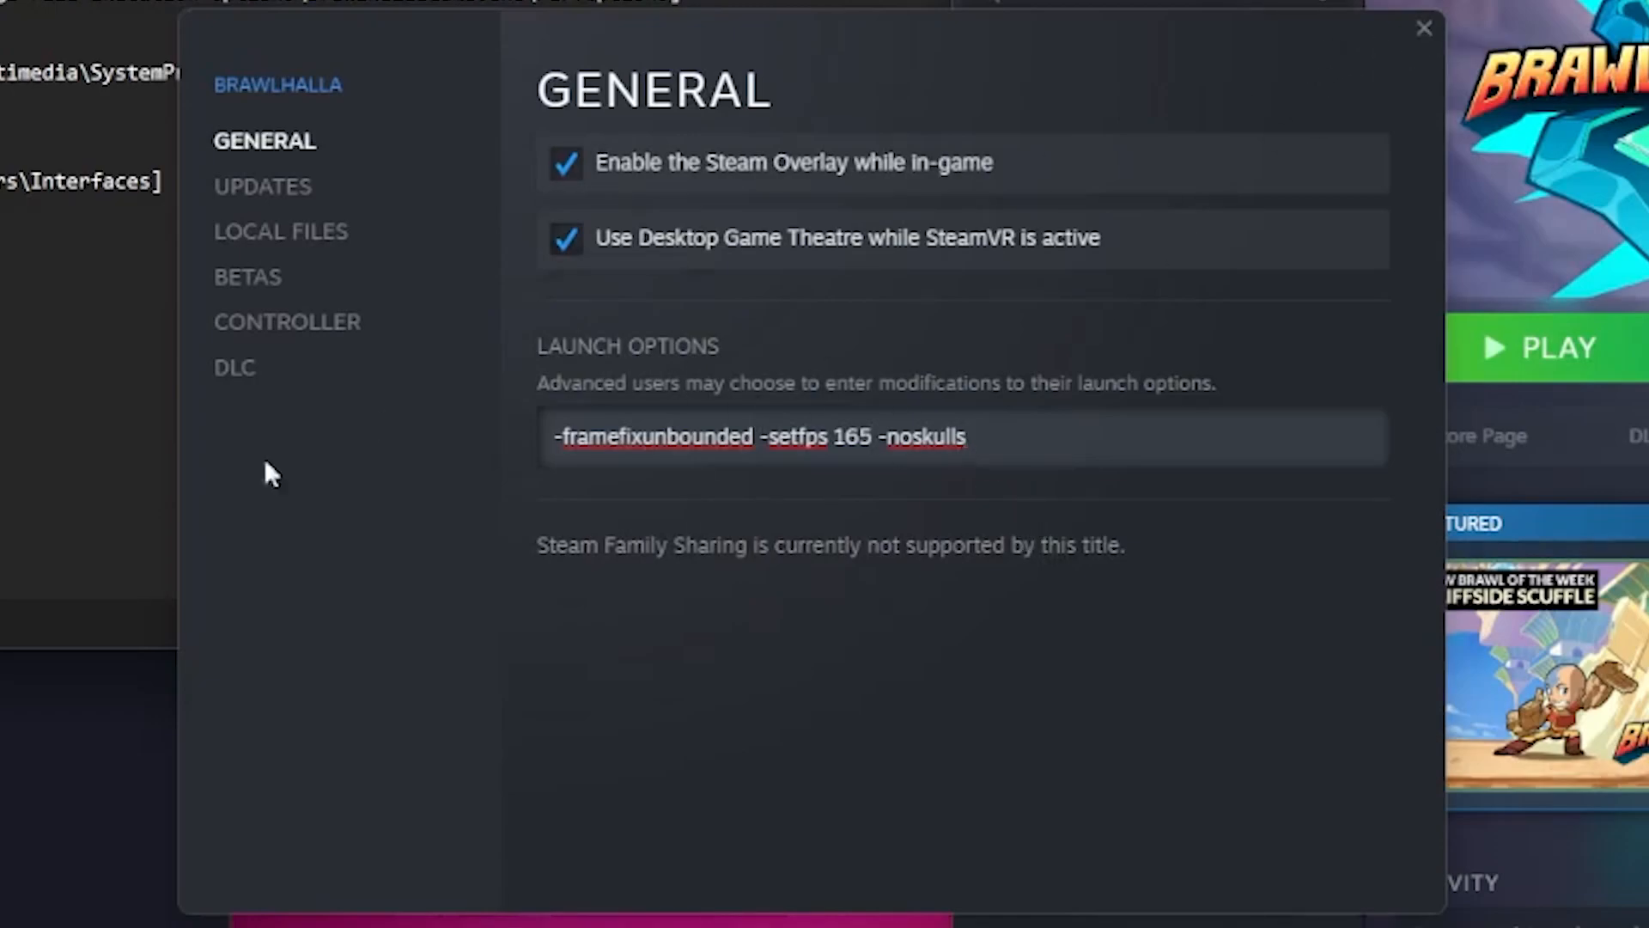
{"action": "left_click", "coordinate": [248, 275]}
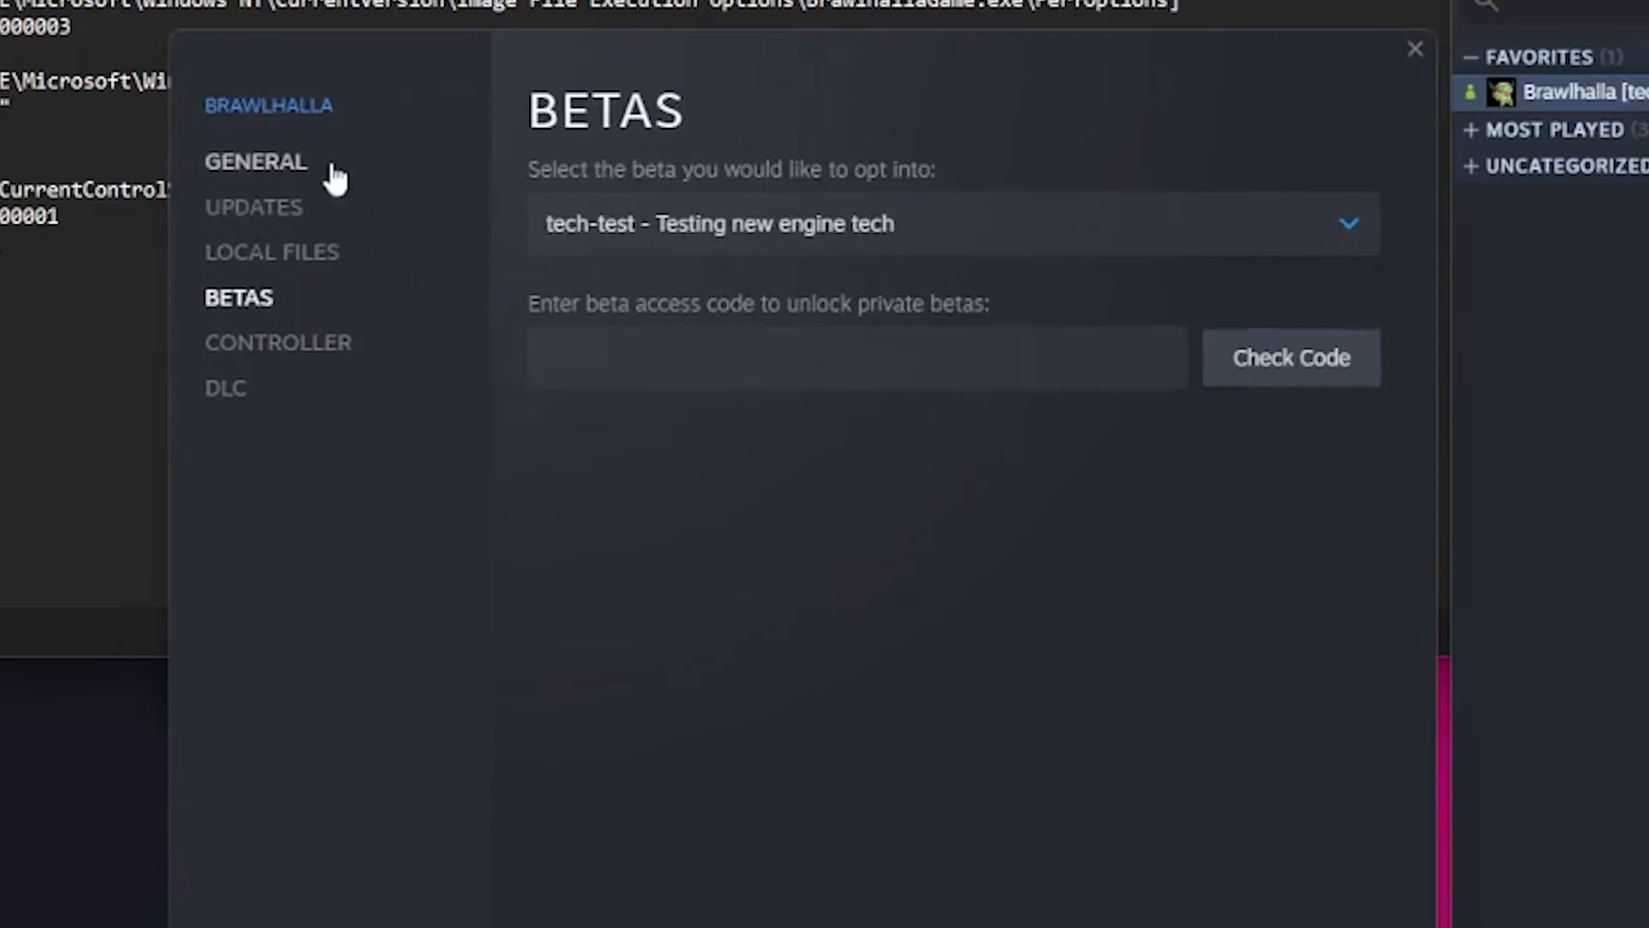
Check the tech-test beta branch, add -noeac to launch options, then remove it
{"action": "left_click", "coordinate": [254, 161]}
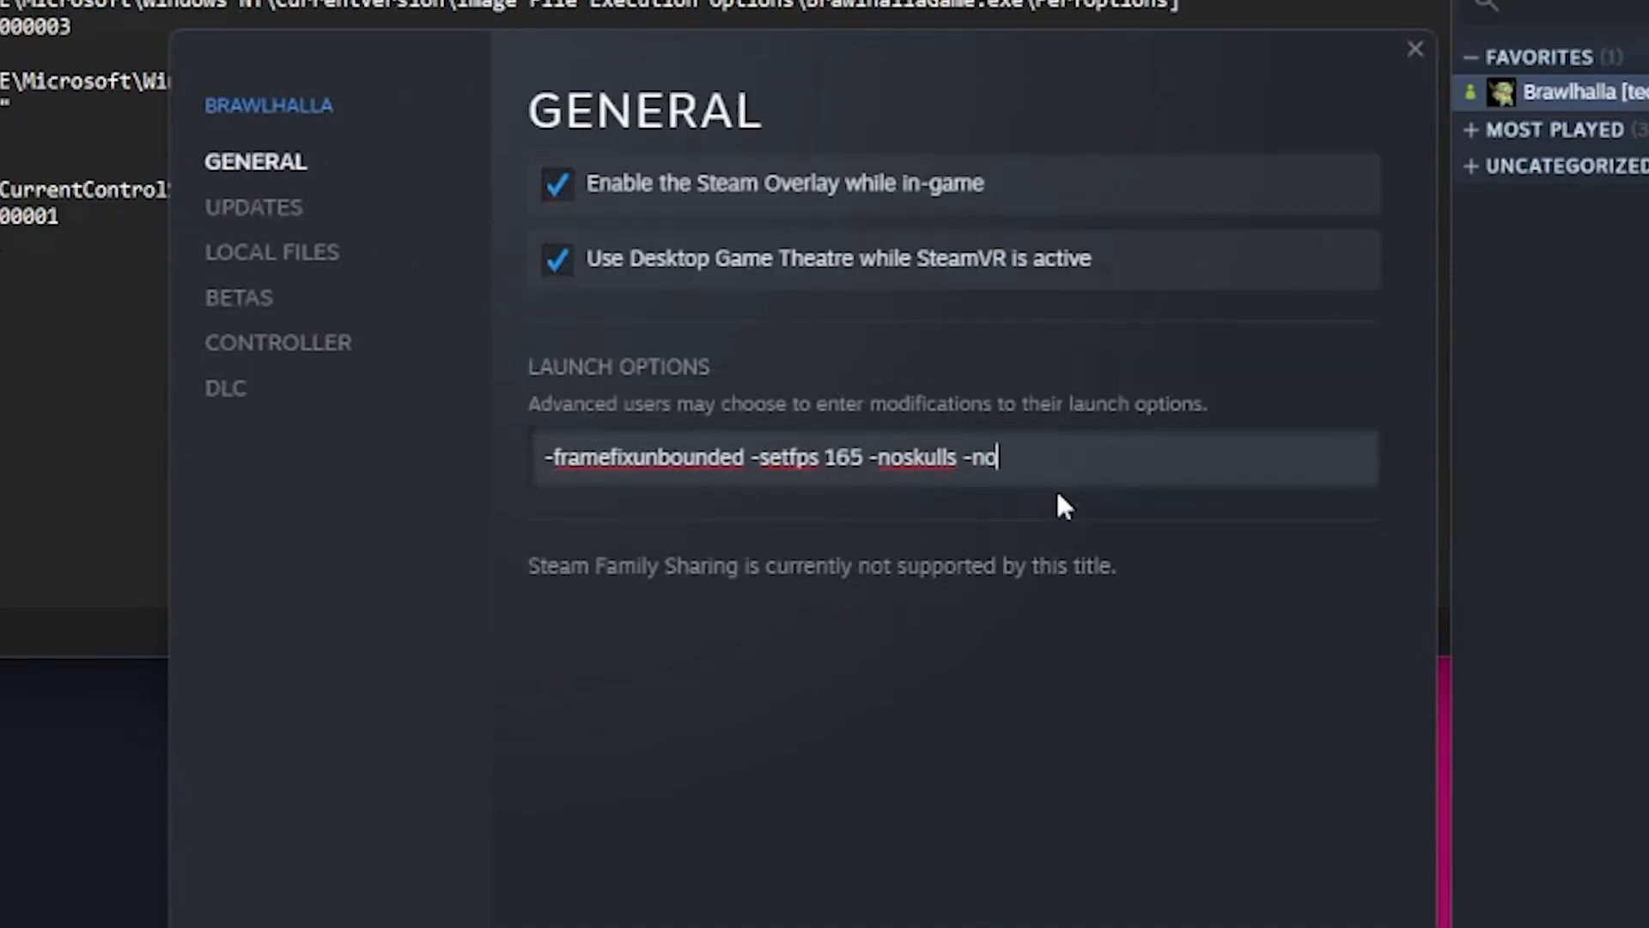
{"action": "type", "text": "eac"}
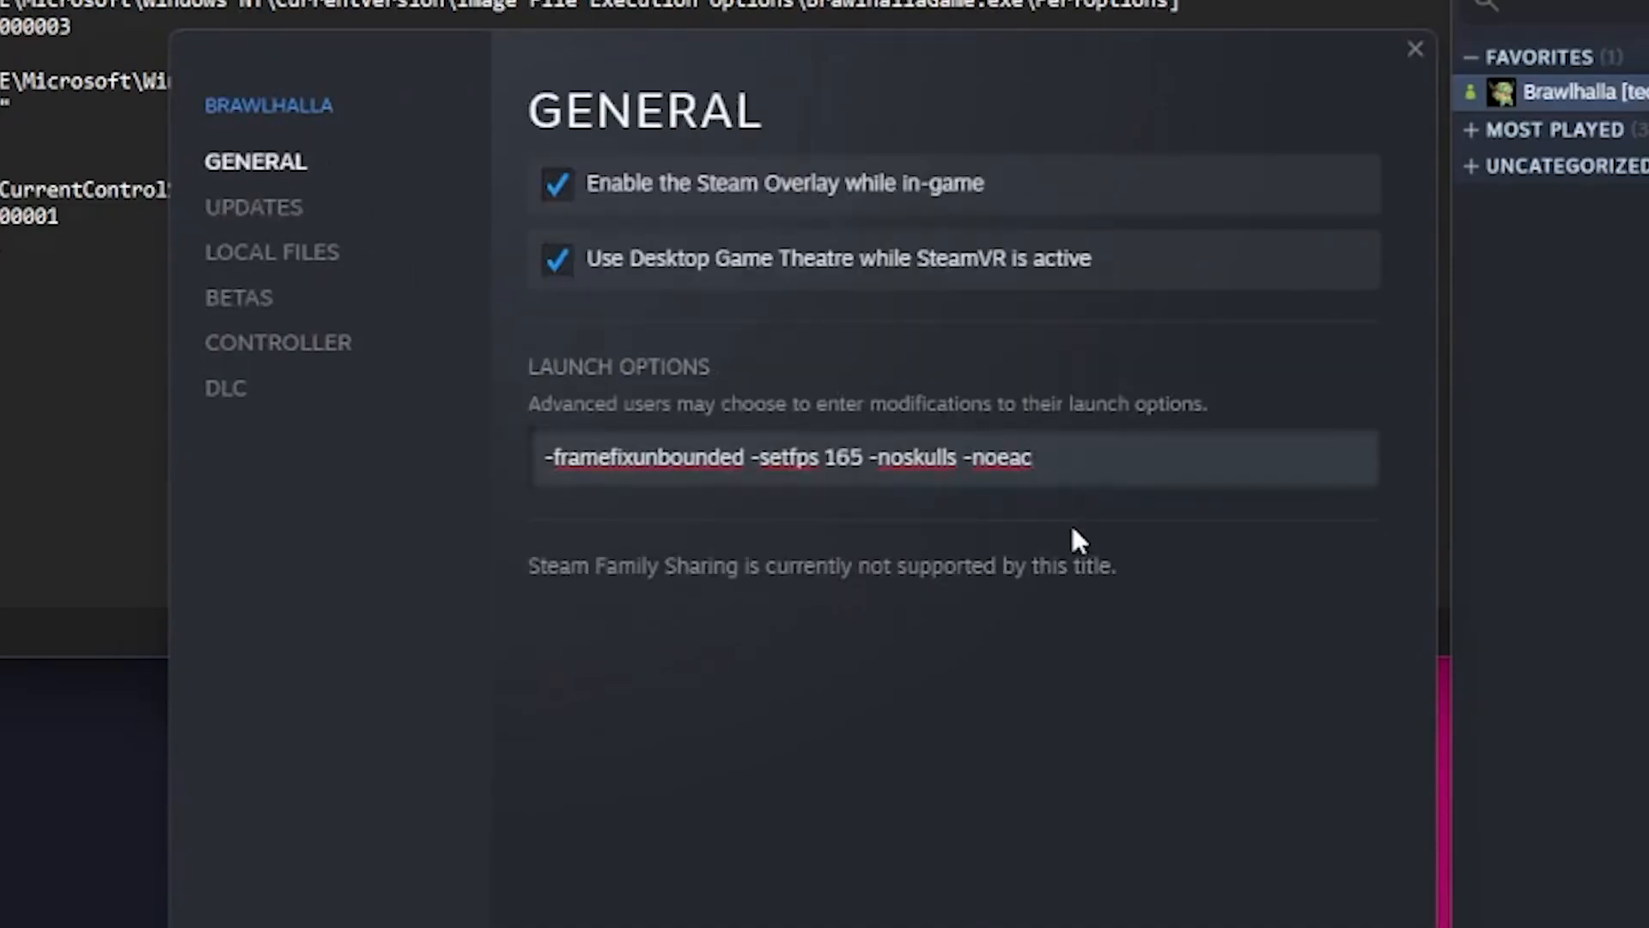
{"action": "double_click", "coordinate": [997, 457]}
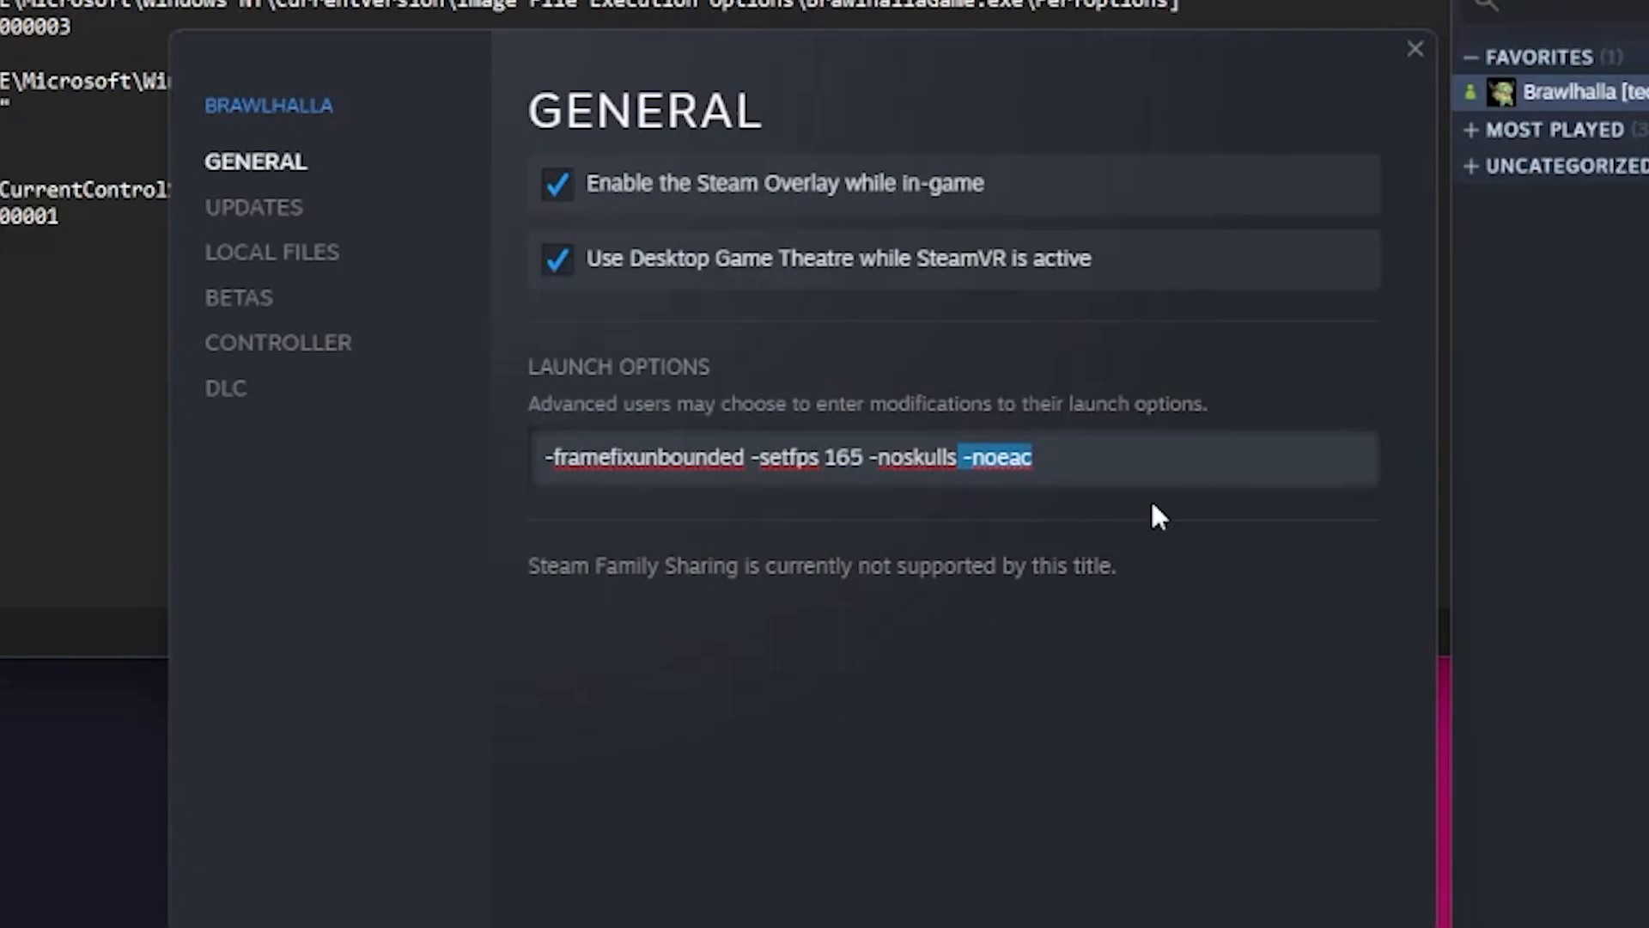
{"action": "mouse_move", "coordinate": [1057, 505]}
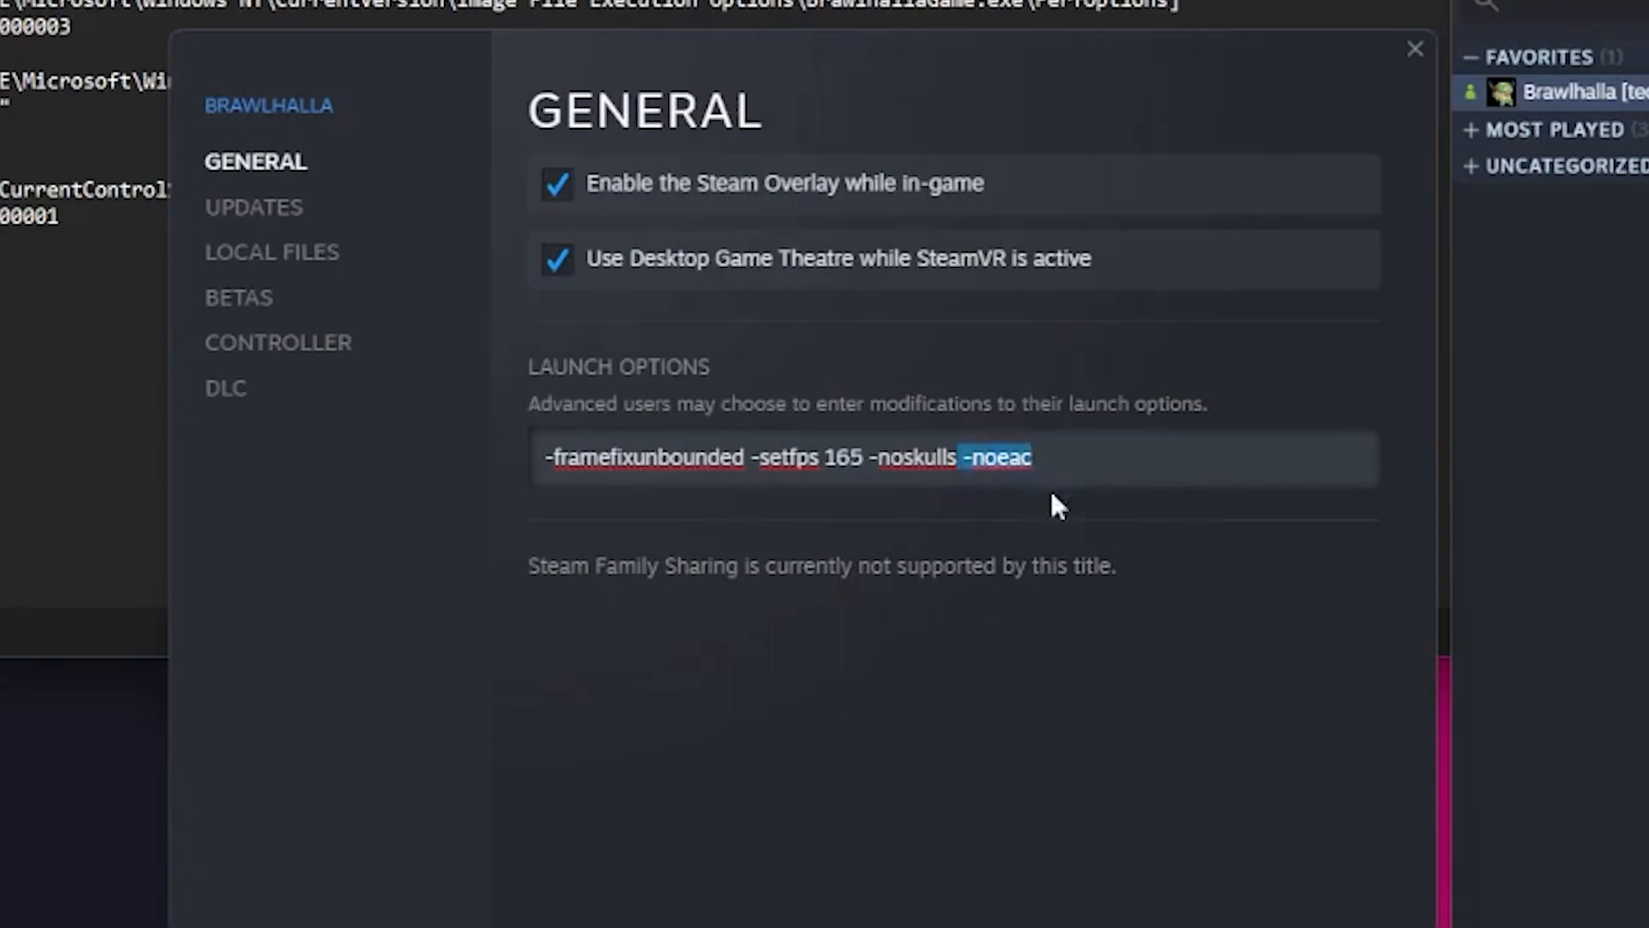
{"action": "mouse_move", "coordinate": [1120, 536]}
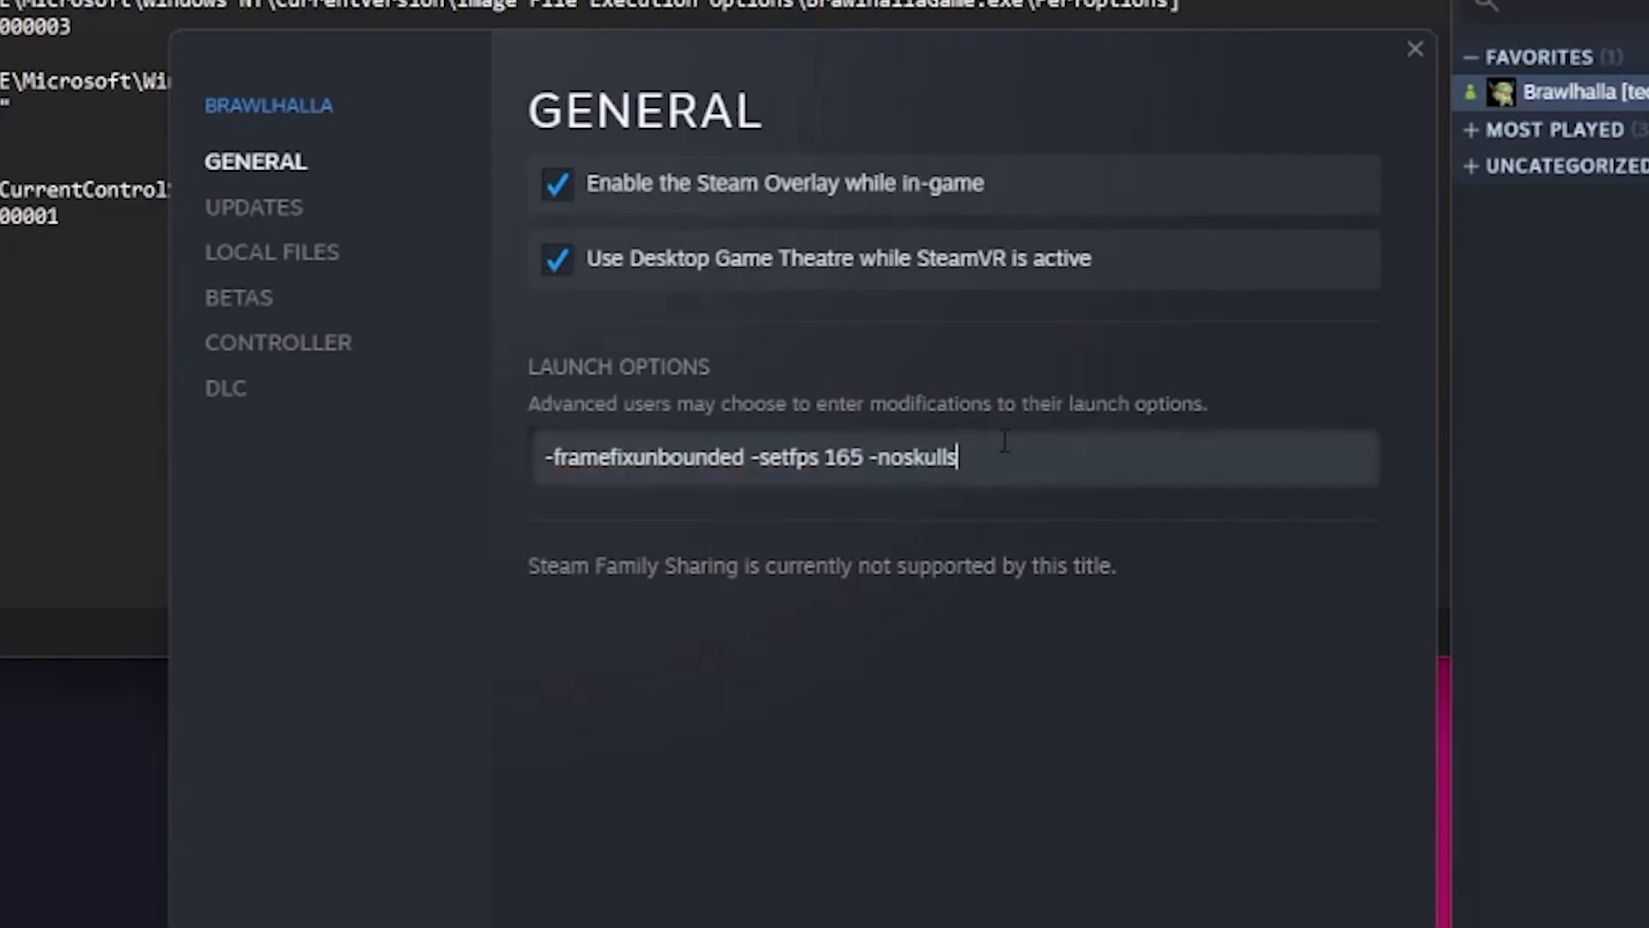
{"action": "left_click", "coordinate": [1414, 48]}
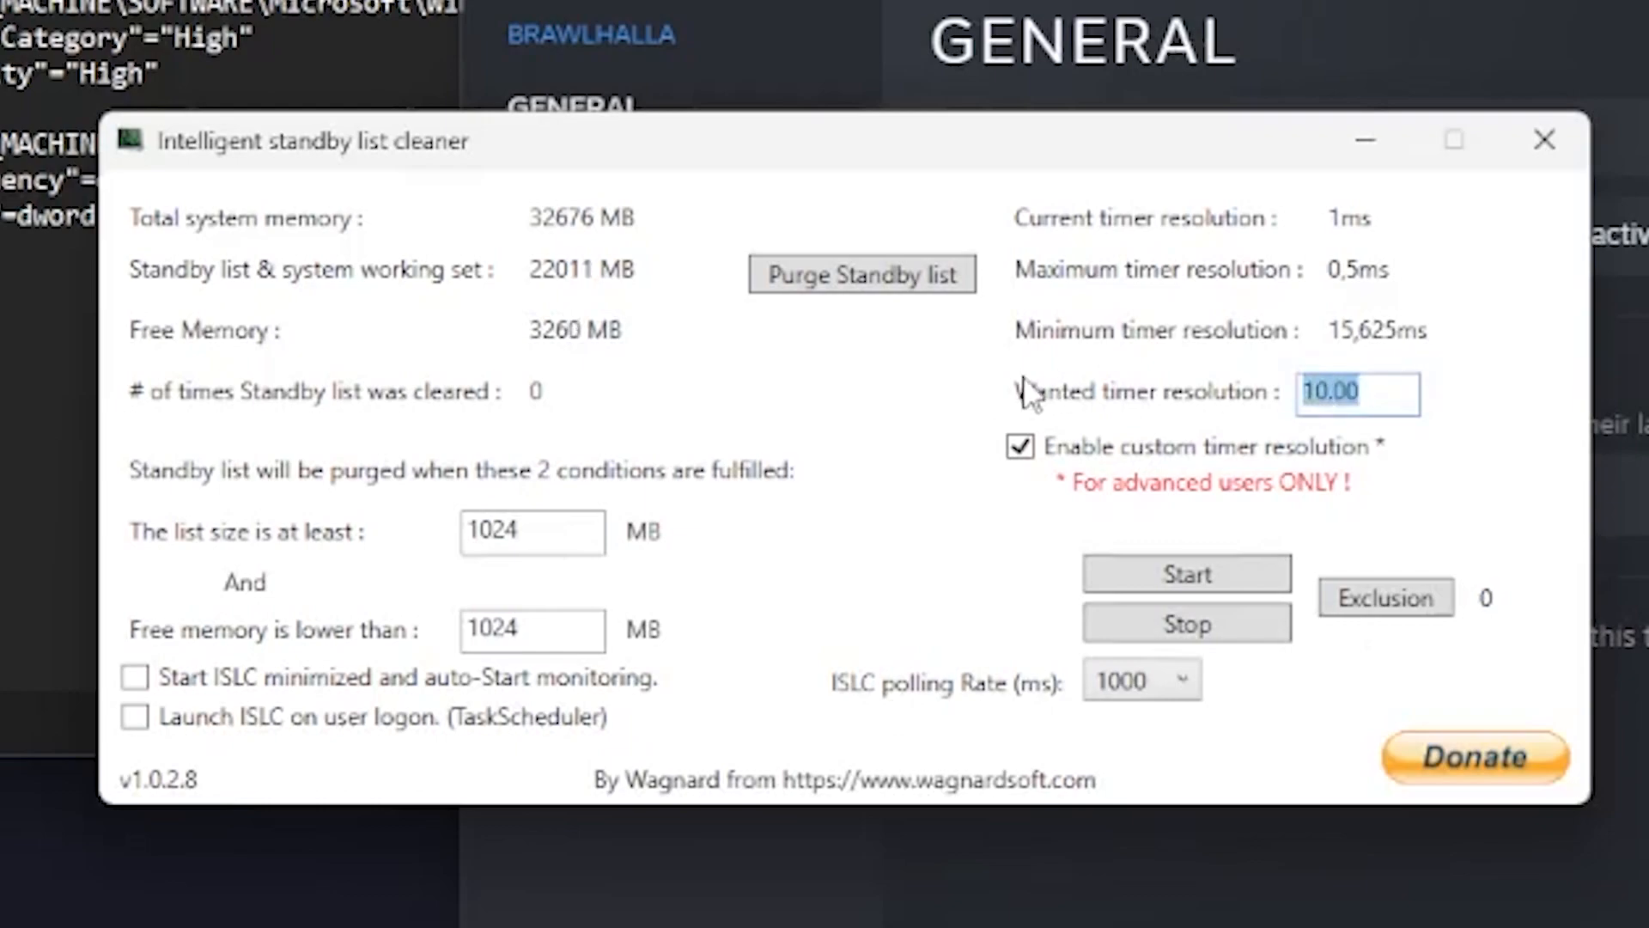
Start ISLC monitoring with 10.00 ms timer resolution and 1000 ms polling, minimize and reopen it
{"action": "left_click", "coordinate": [1141, 678]}
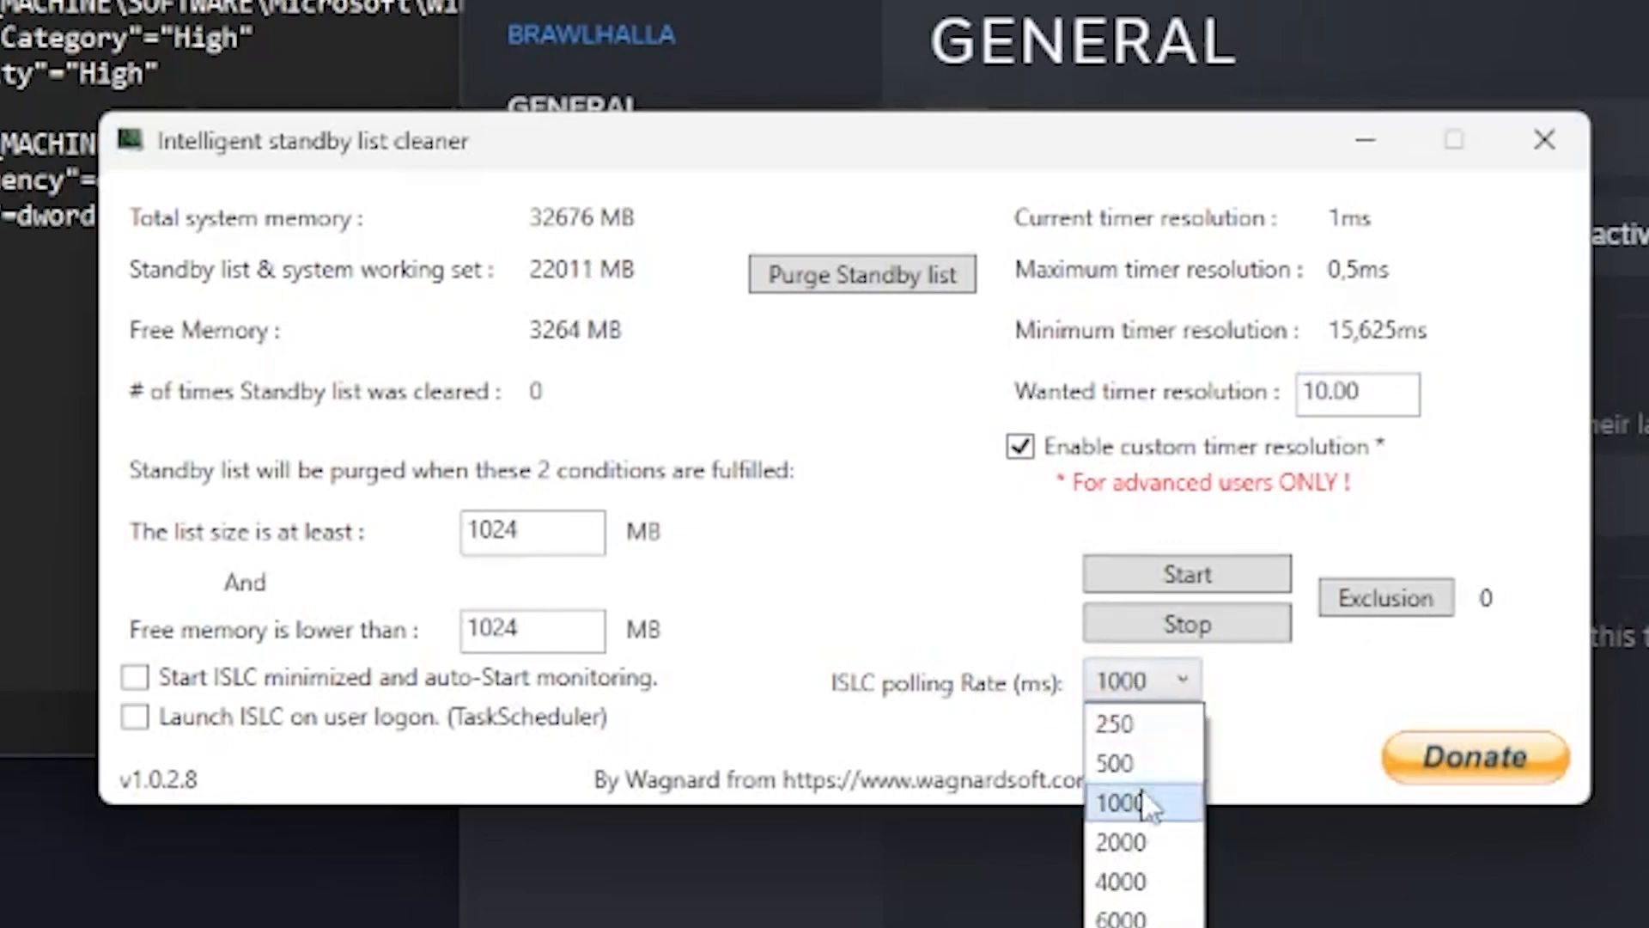
{"action": "left_click", "coordinate": [1112, 802]}
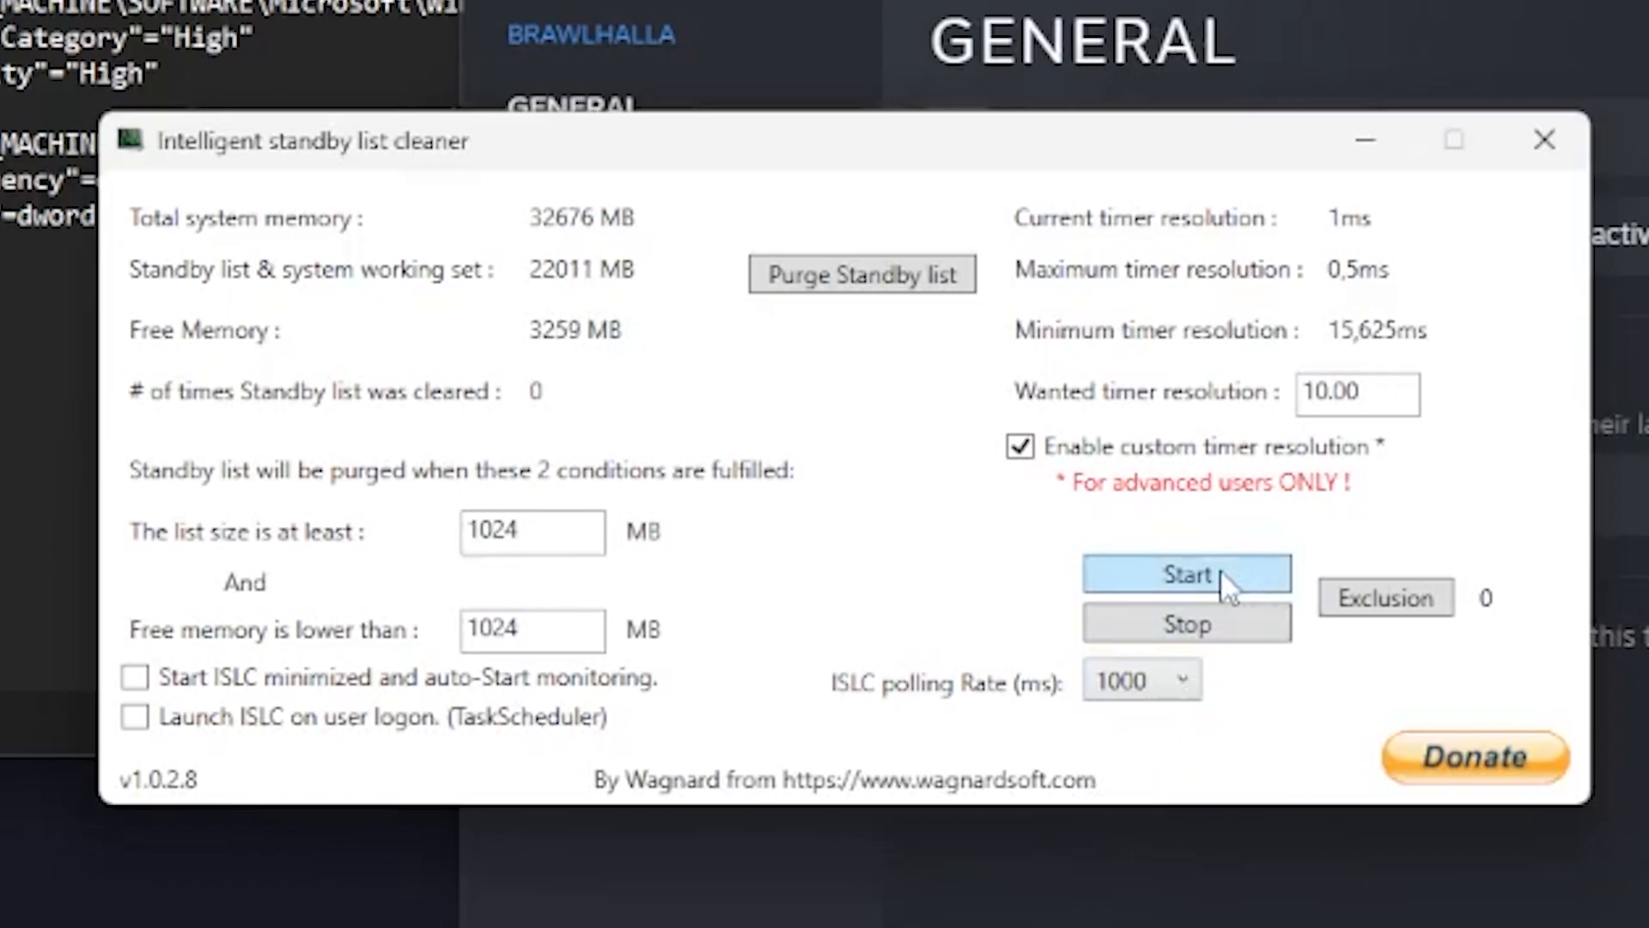
{"action": "left_click", "coordinate": [1187, 574]}
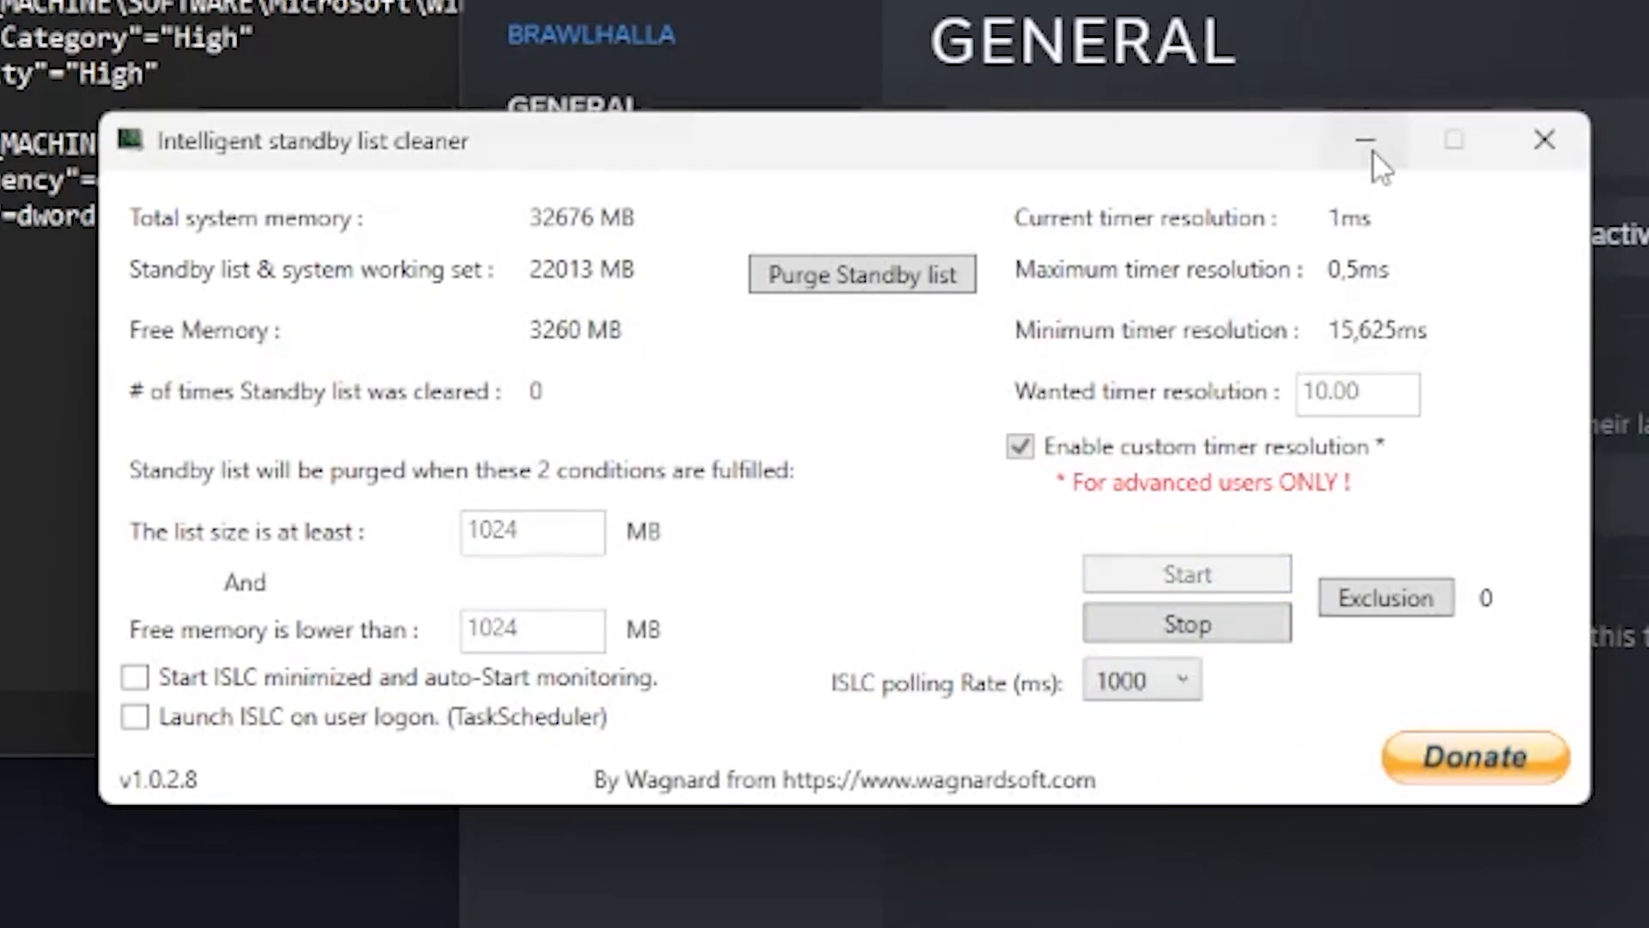
{"action": "left_click", "coordinate": [1366, 139]}
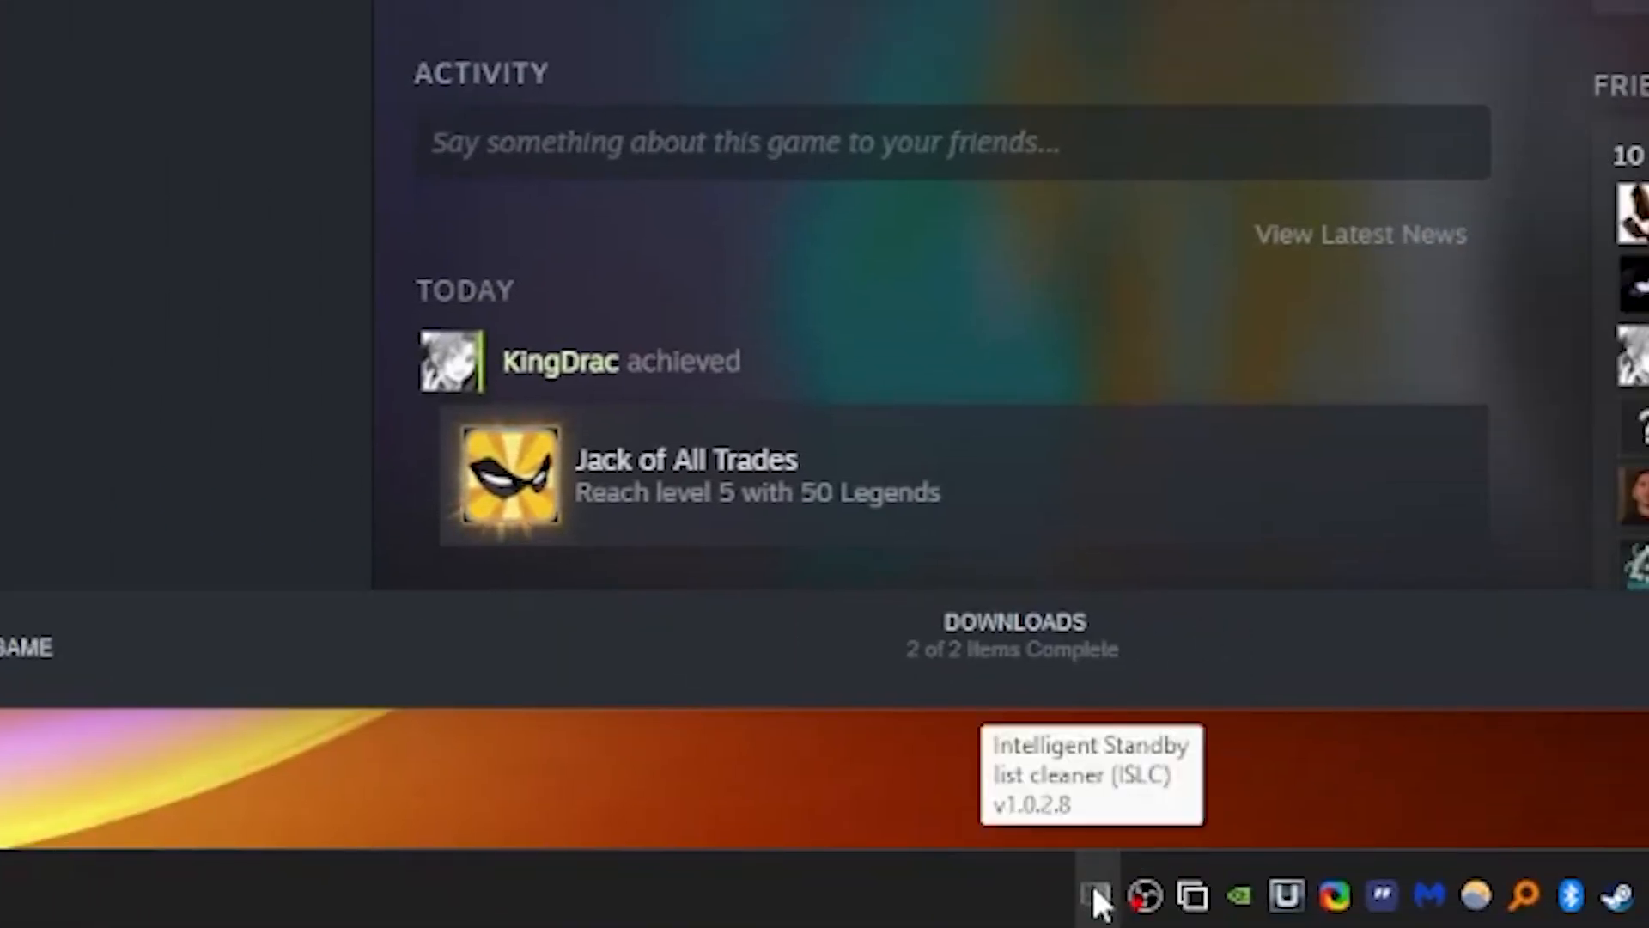
{"action": "left_click", "coordinate": [1098, 897]}
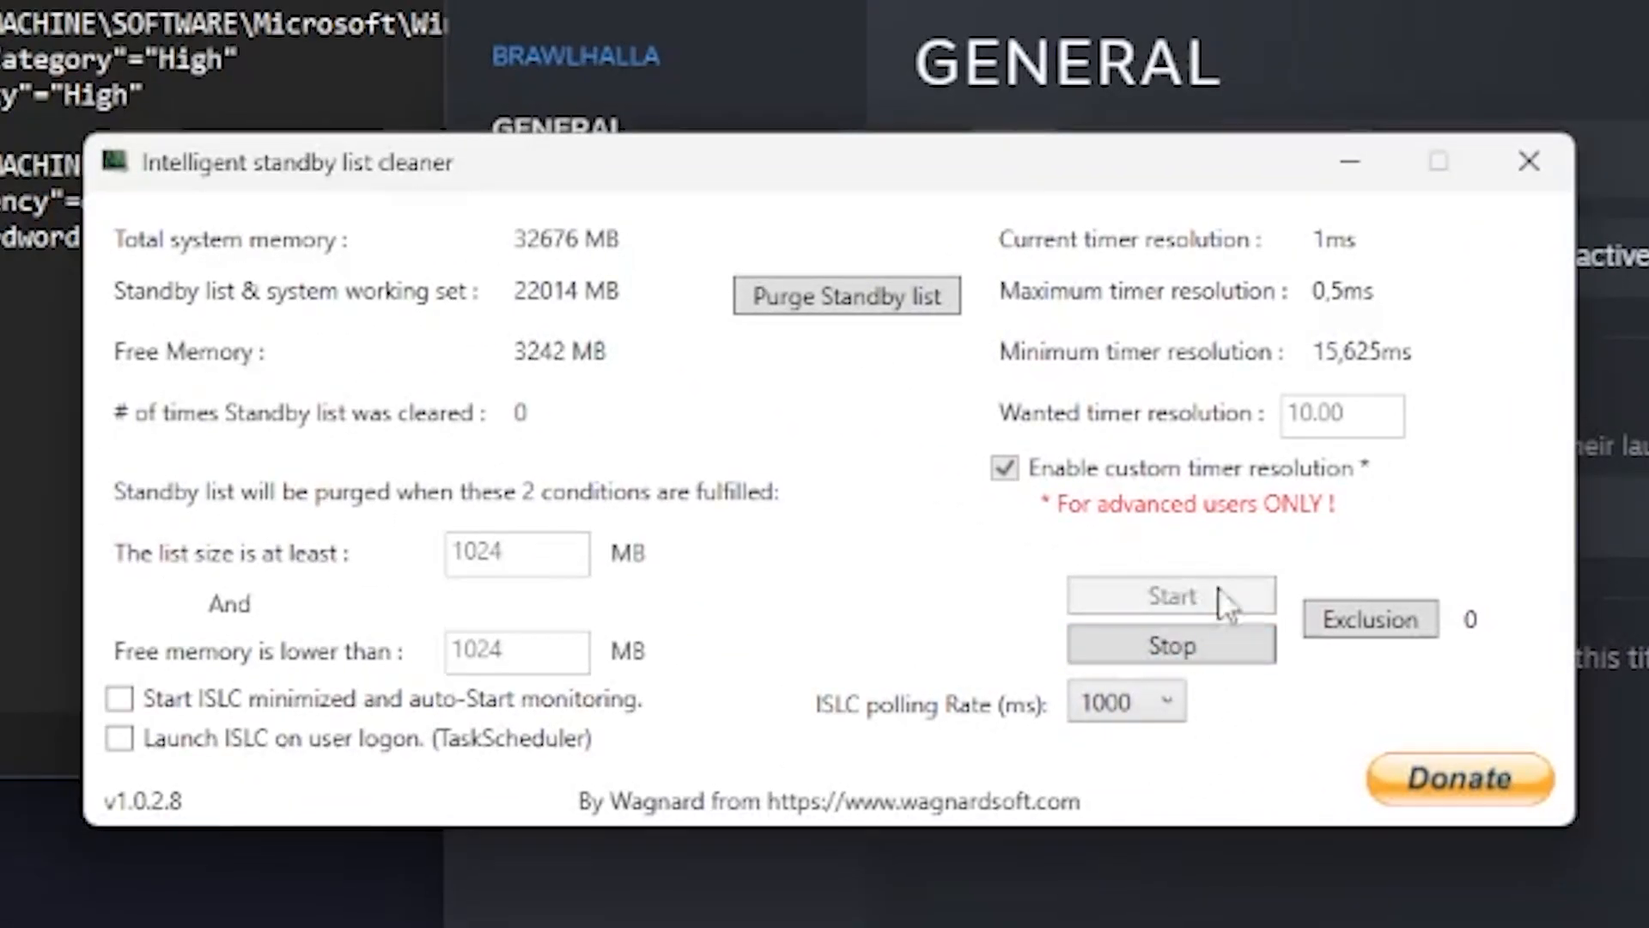